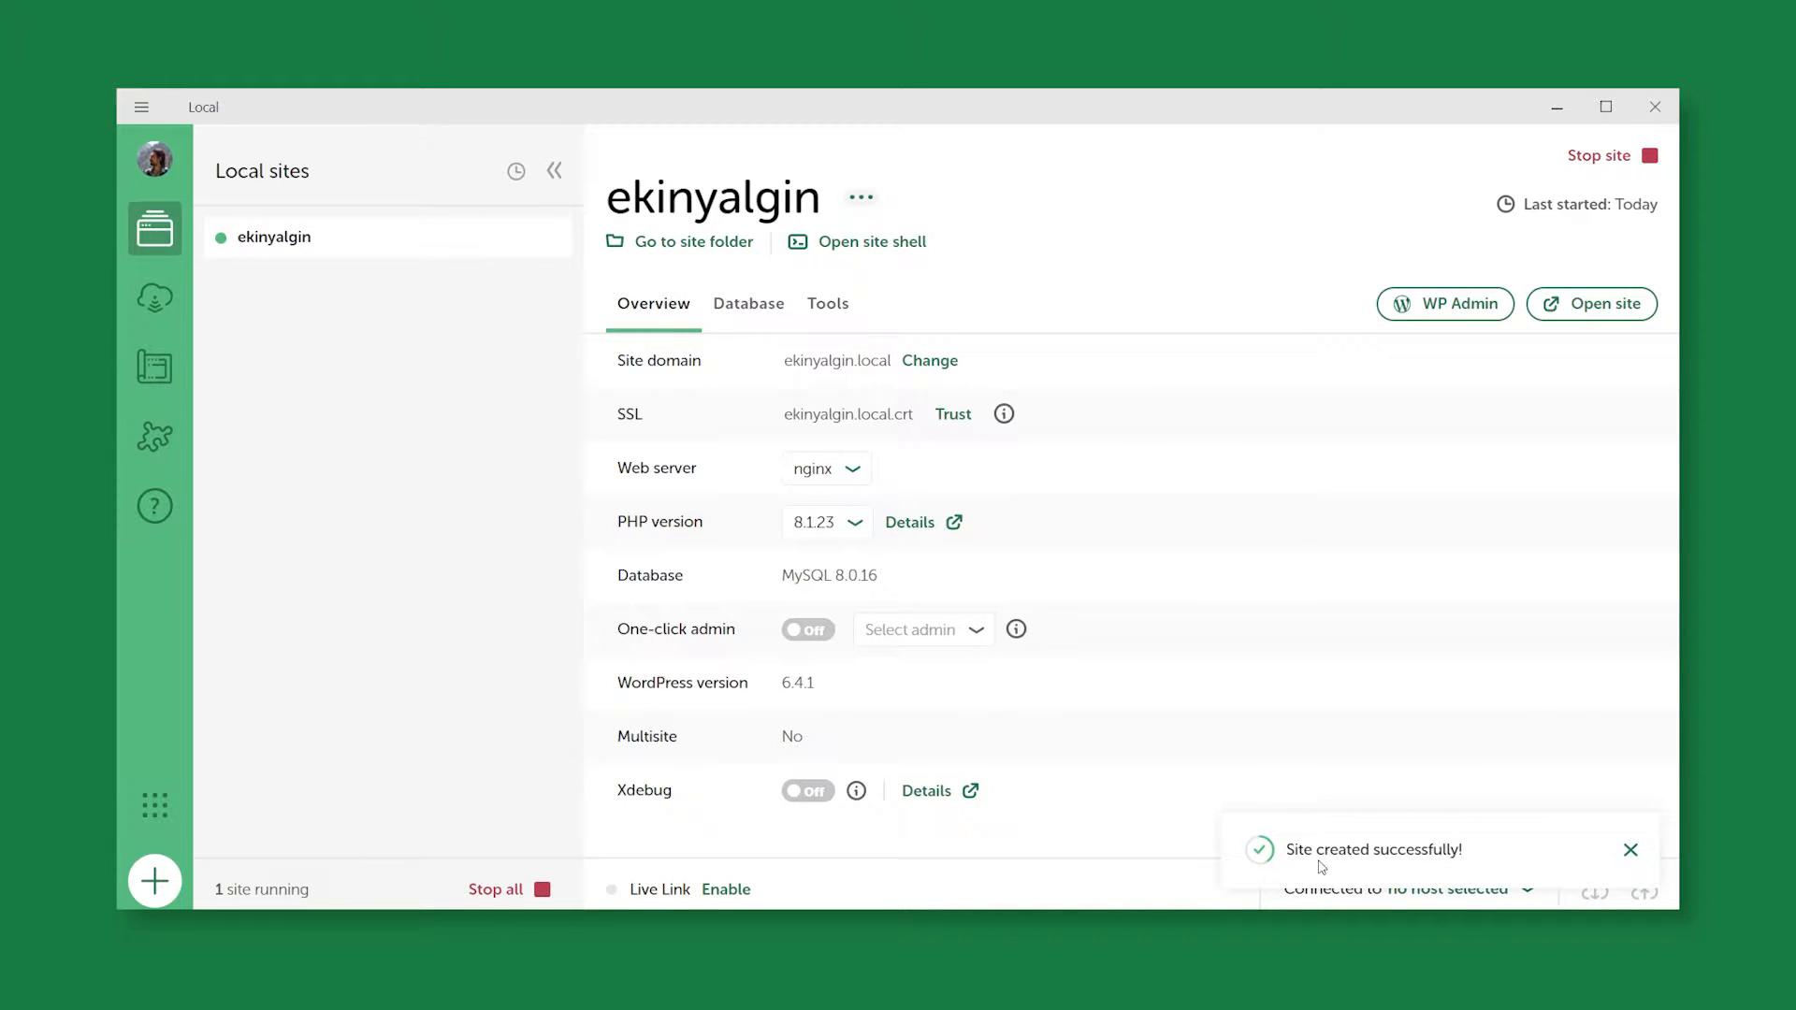
mouse_move(1327, 862)
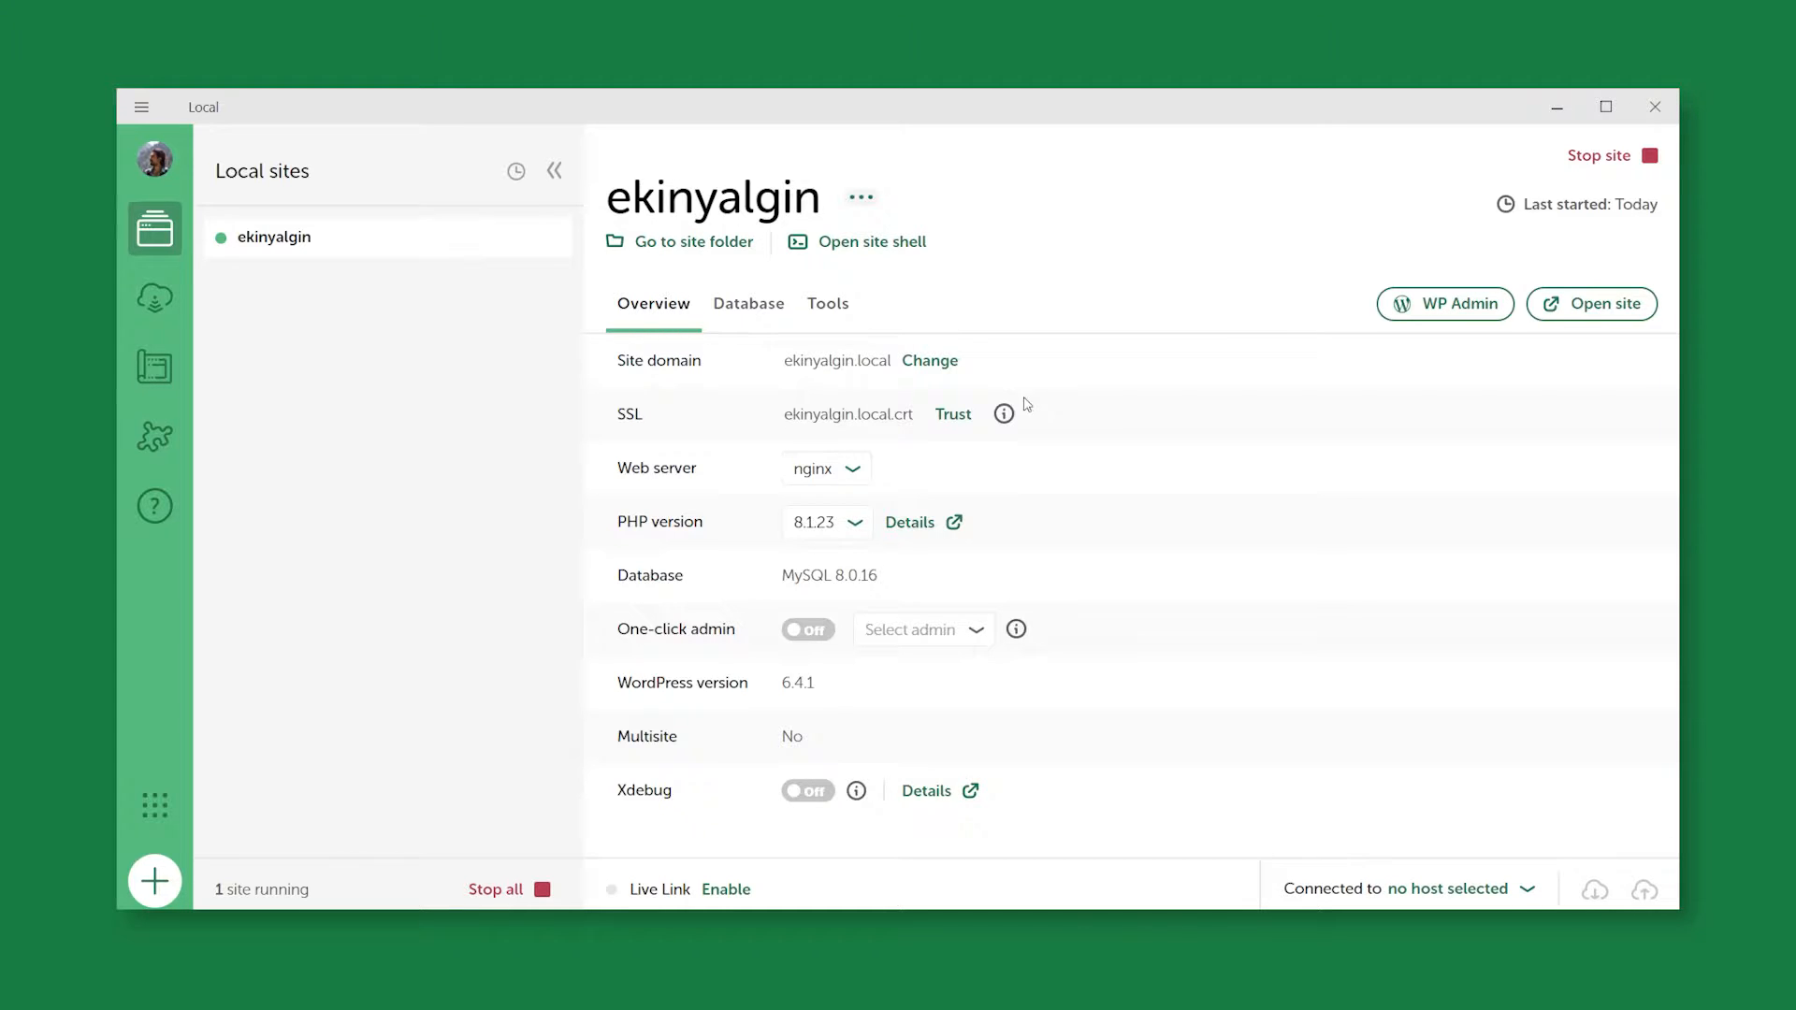
mouse_move(445, 775)
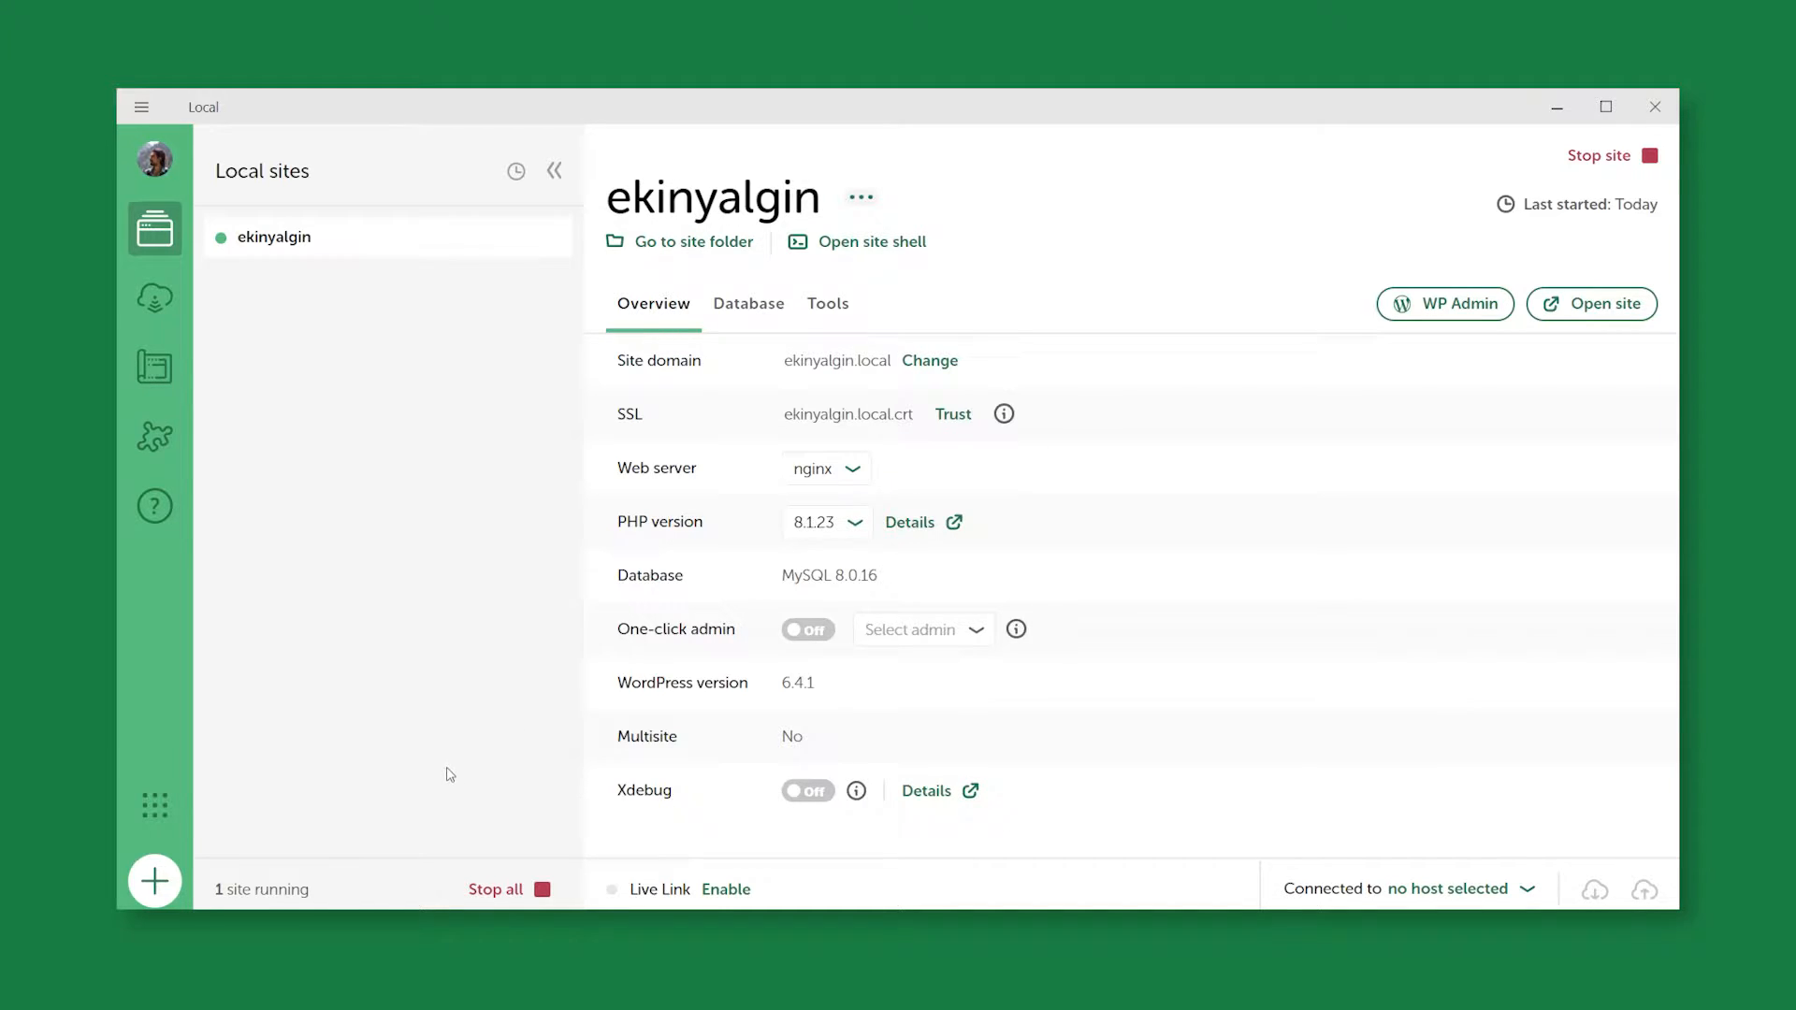
Step: Review the ekinyalgin.local domain, its database connection details and the available site tools
double_click(813, 360)
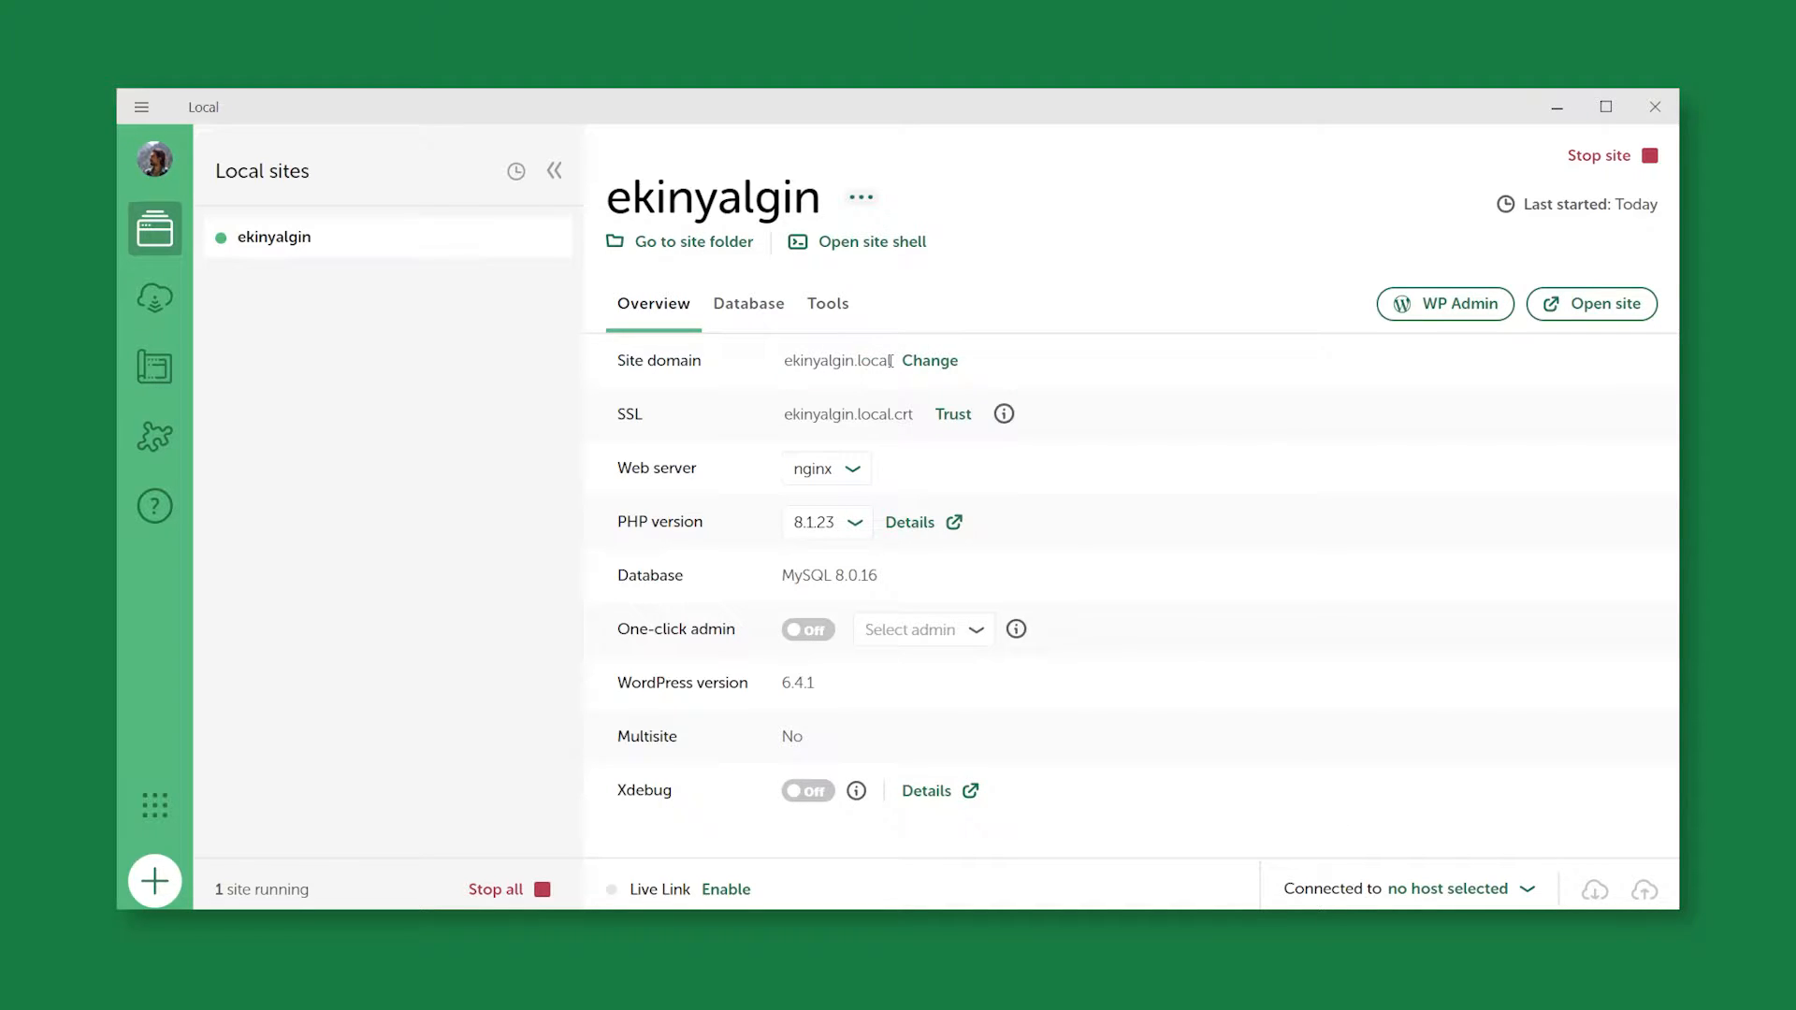
click(750, 304)
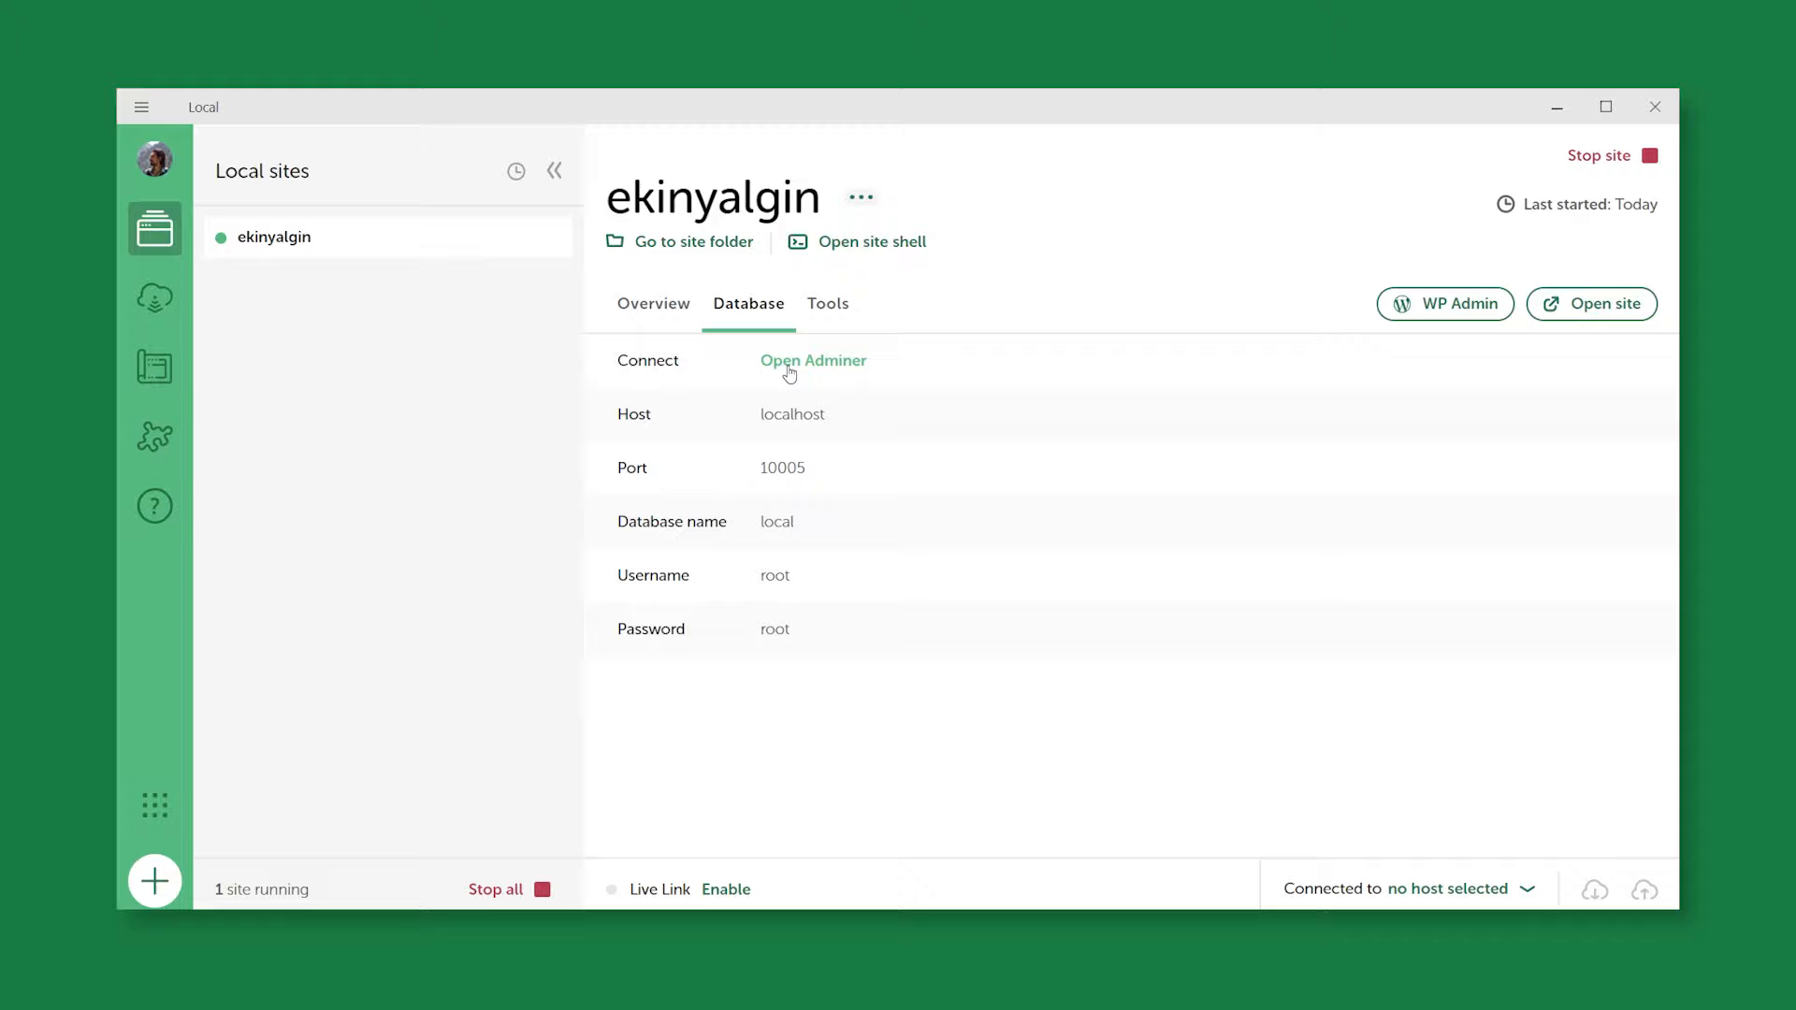
click(827, 303)
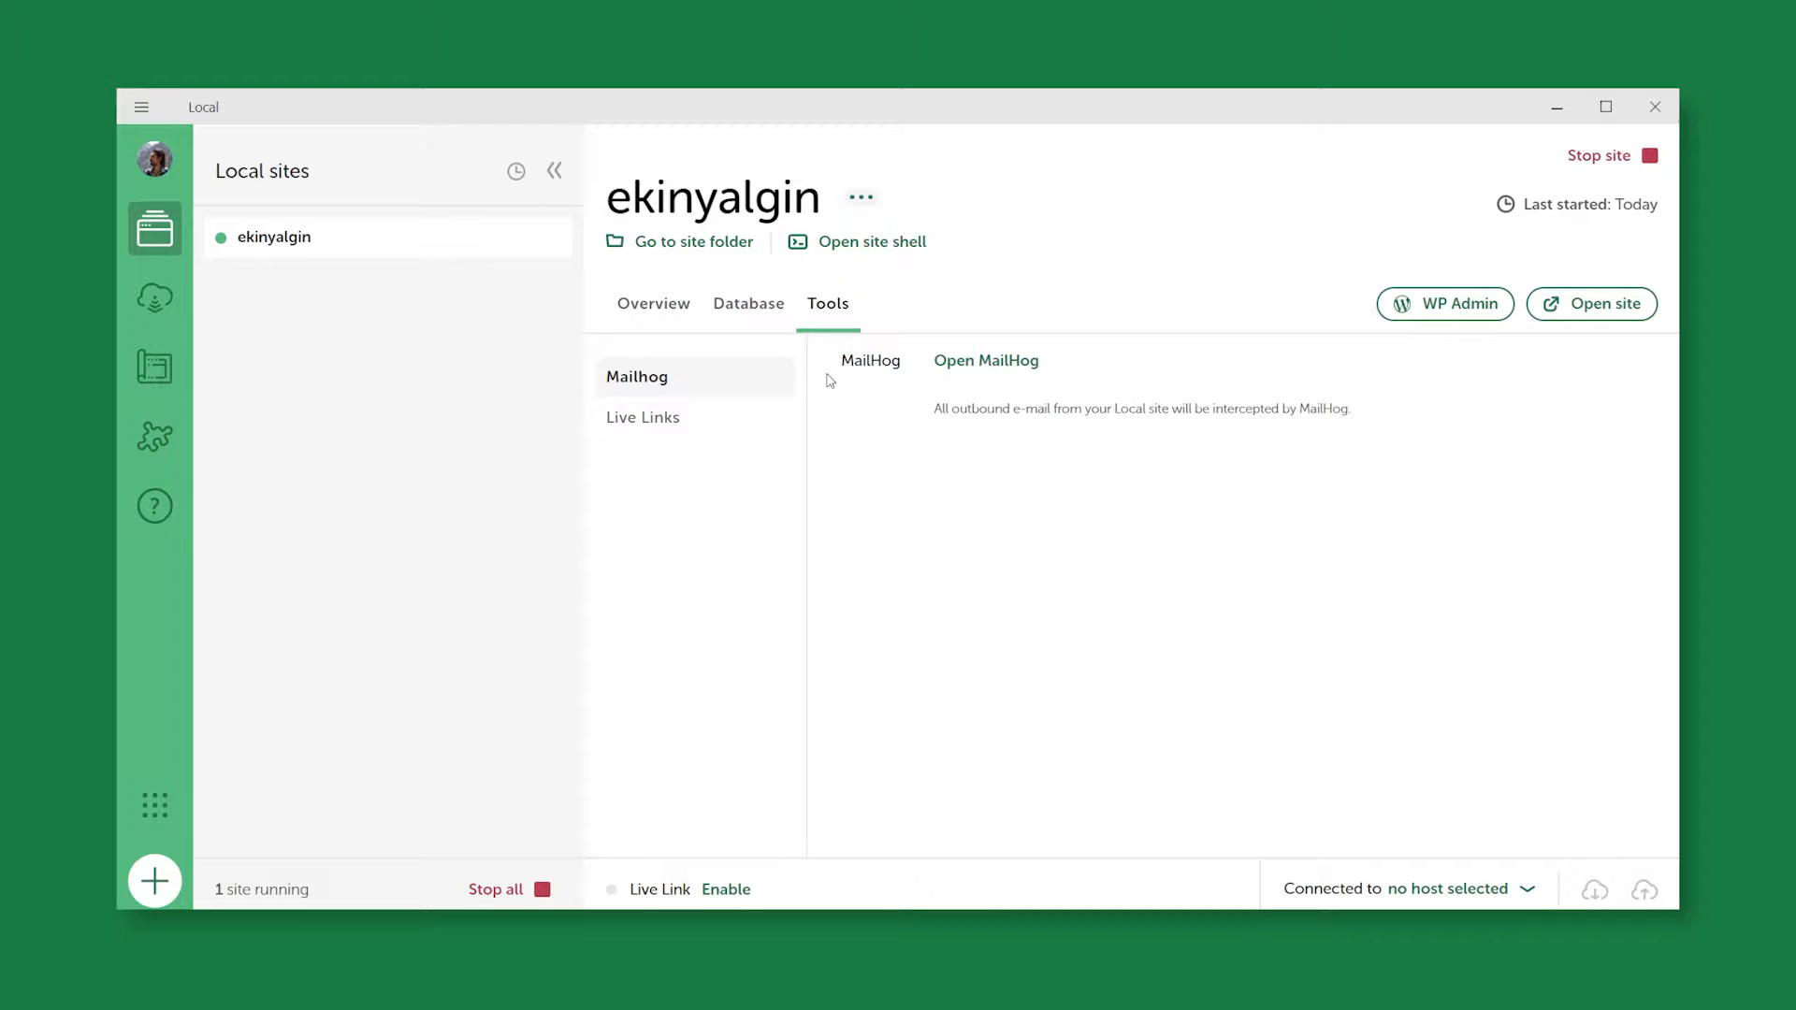
click(749, 303)
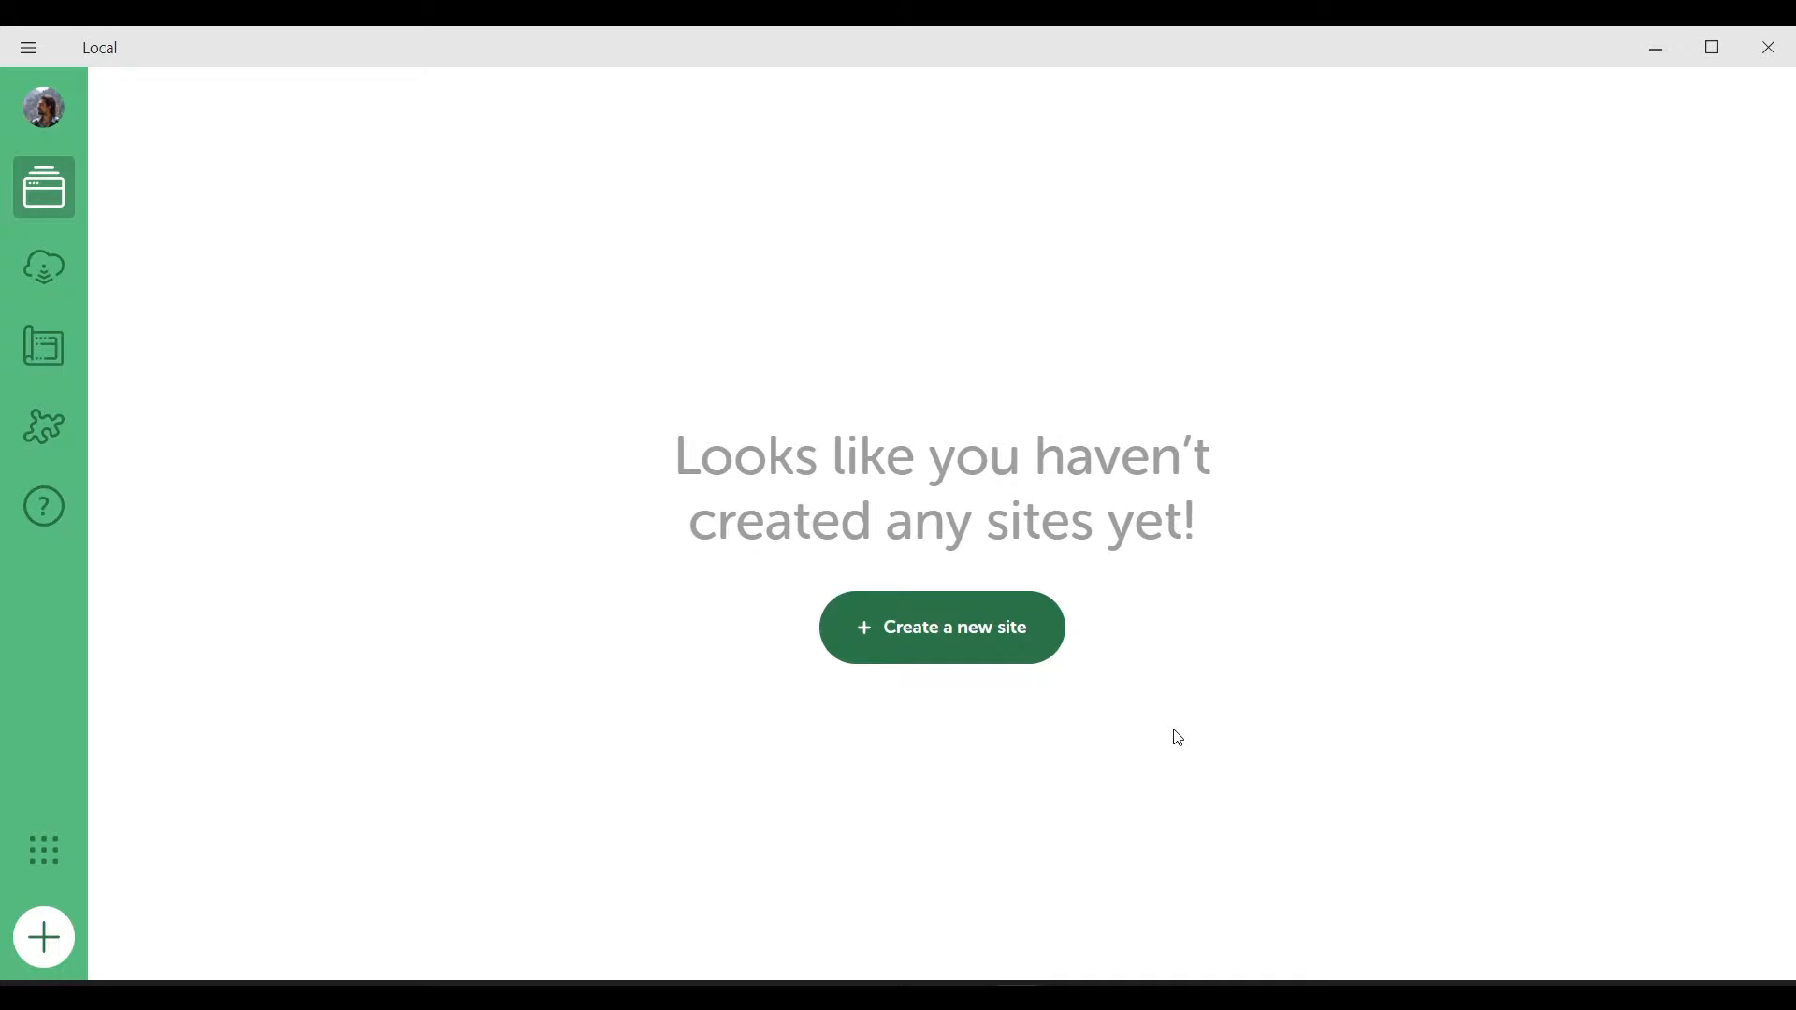
mouse_move(1075, 721)
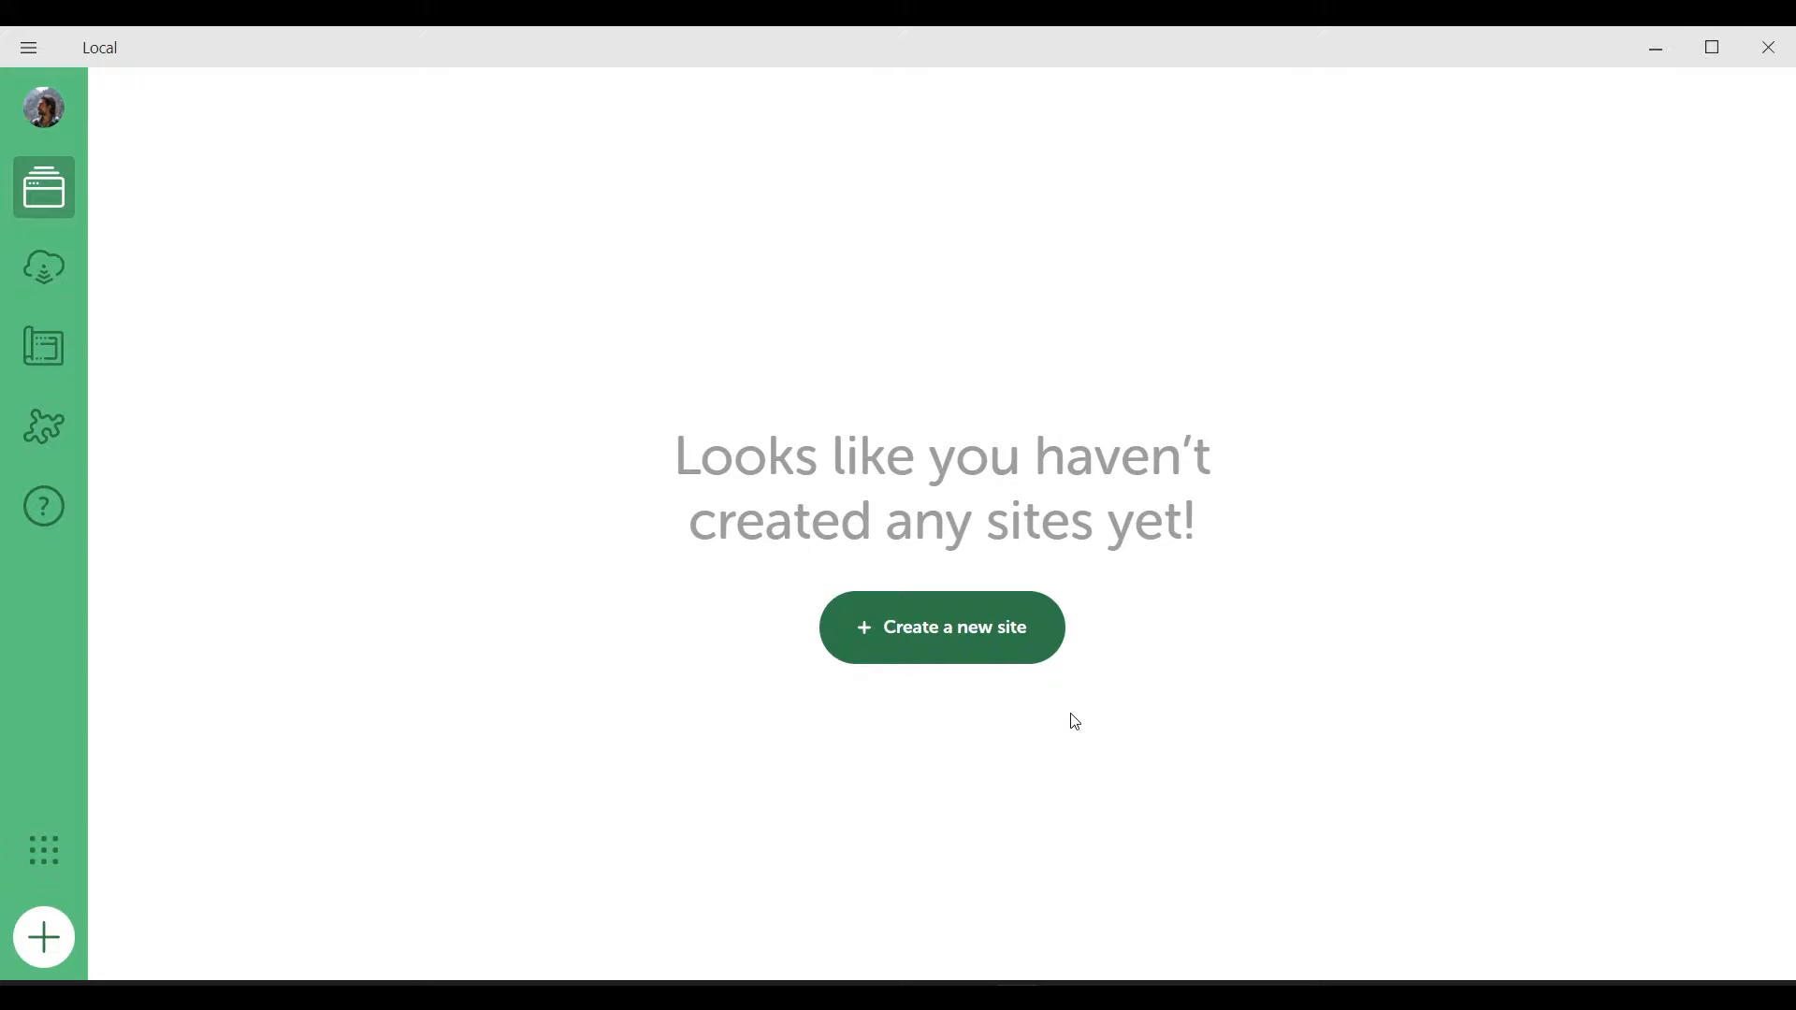
mouse_move(940, 627)
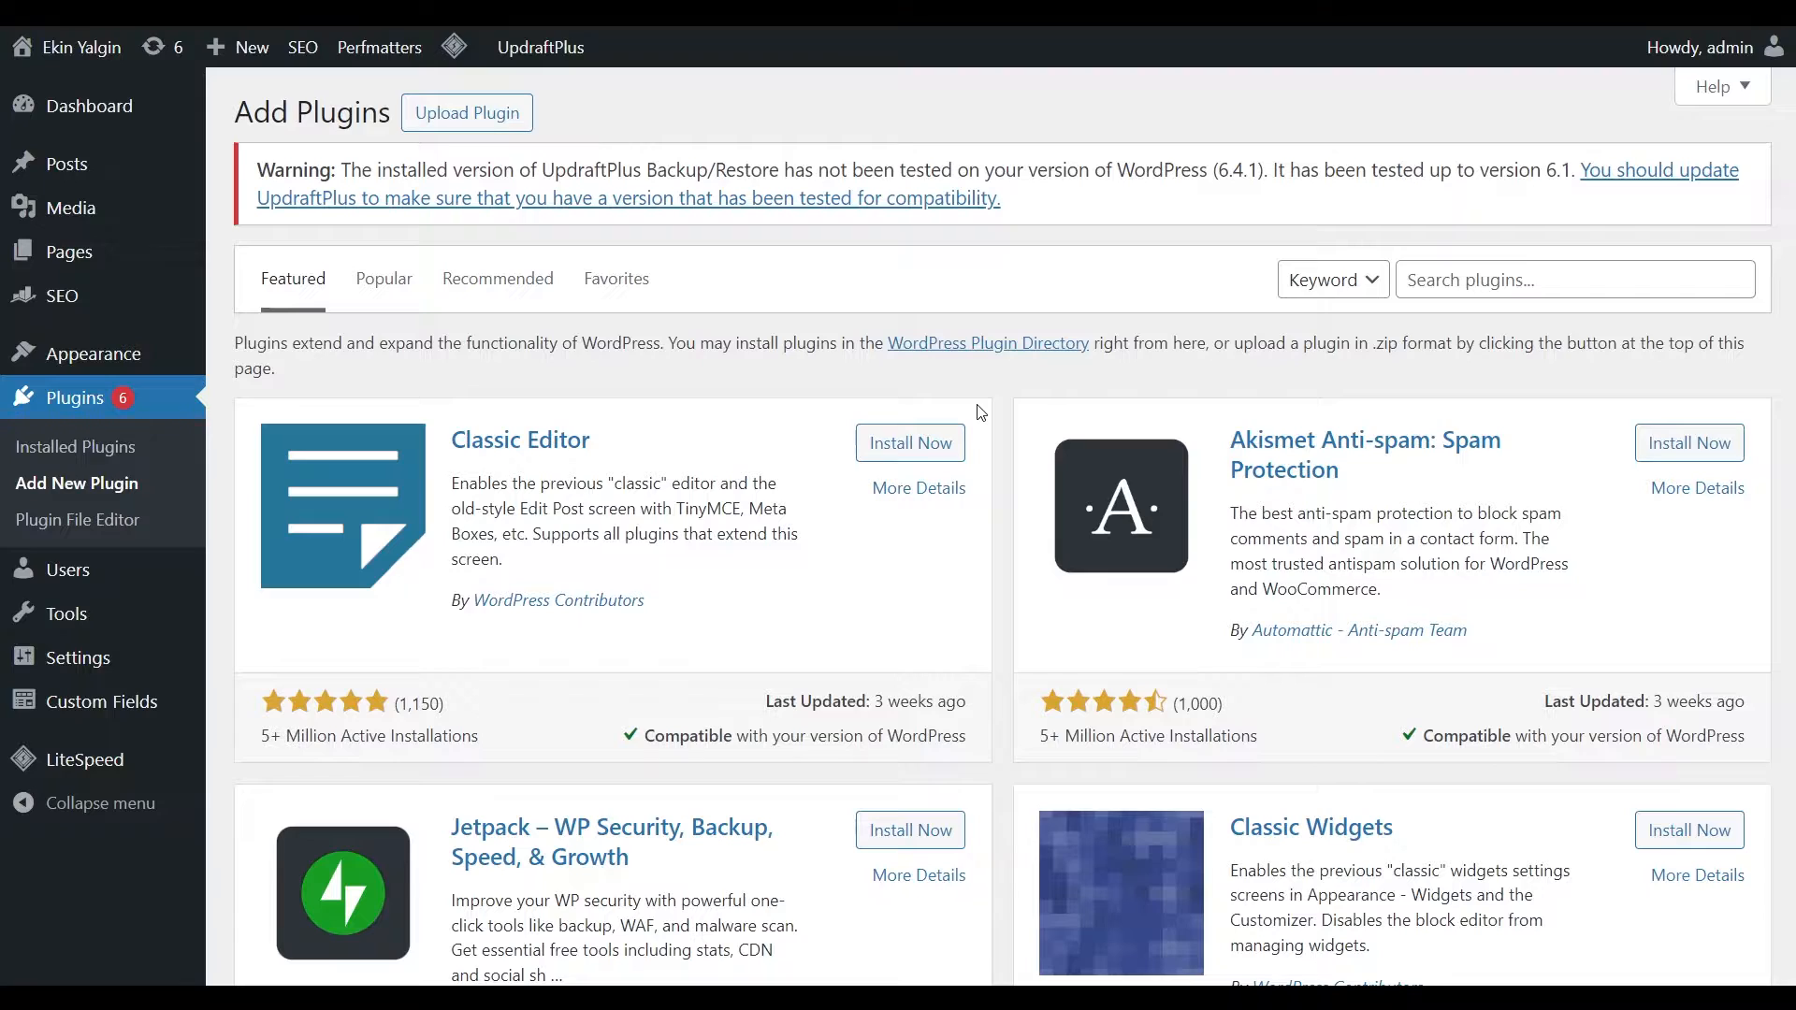
mouse_move(98, 506)
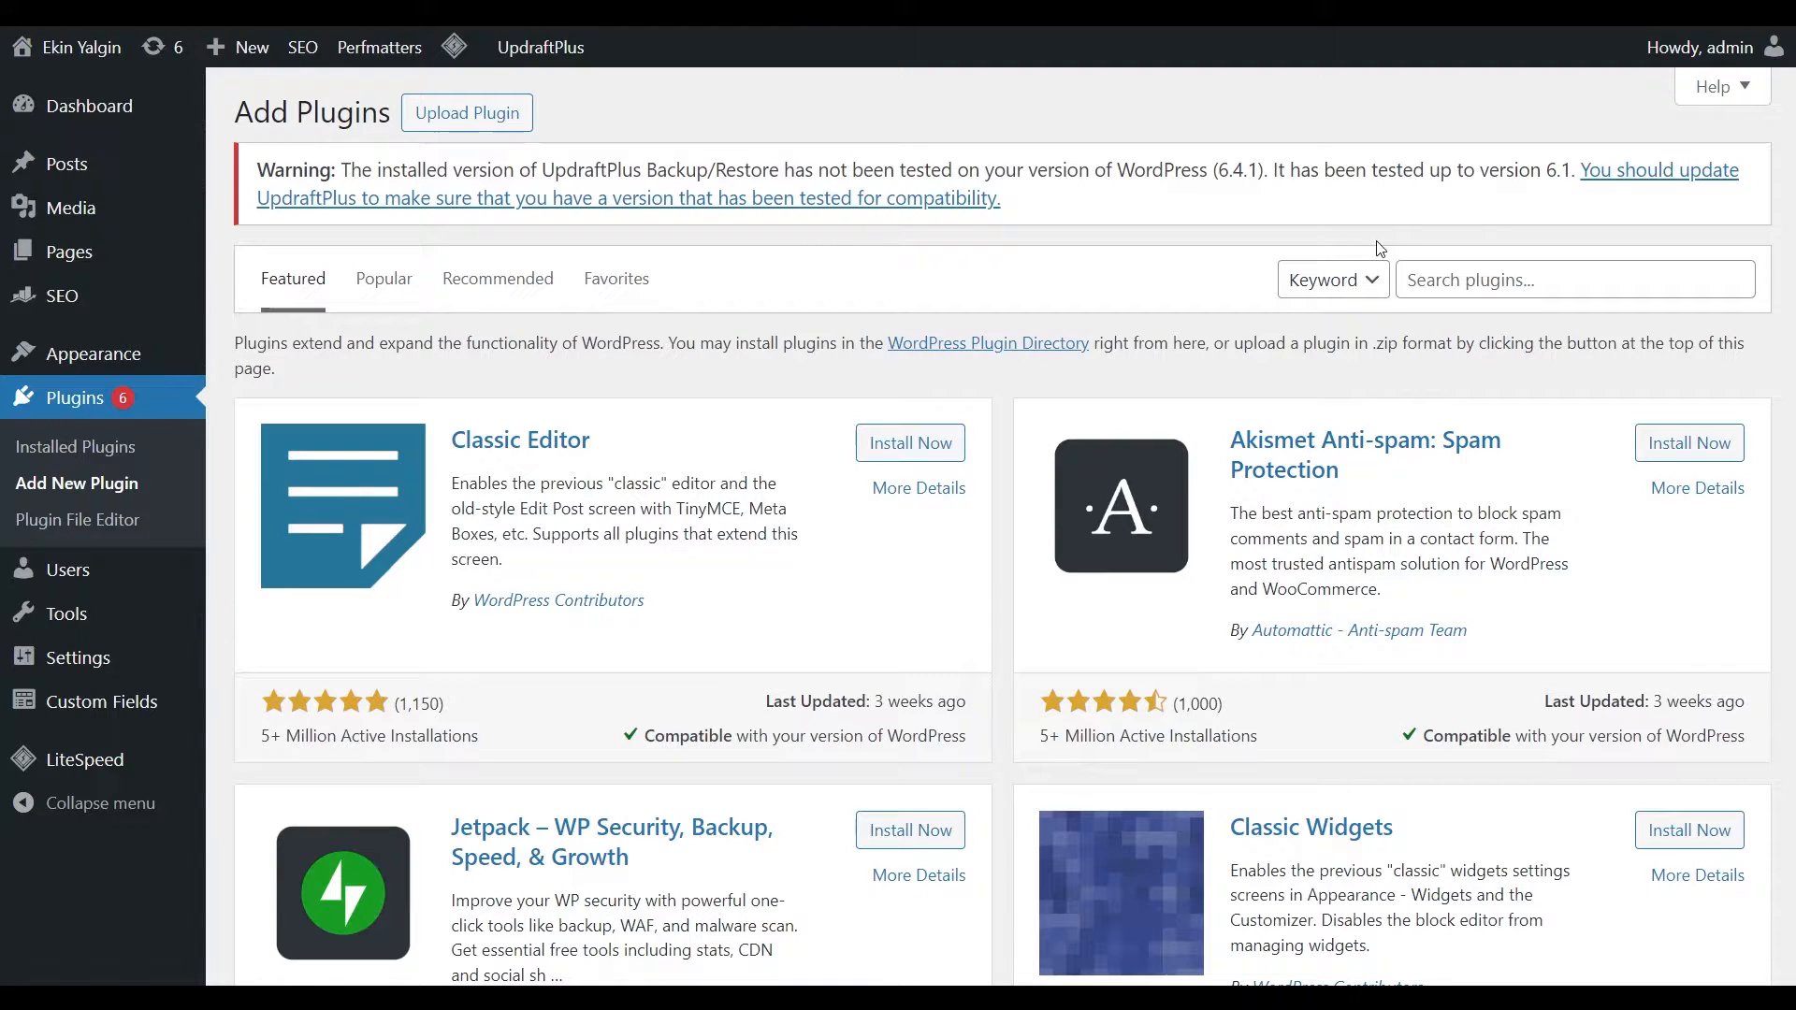
Step: Find WP Migrate Lite with the search 'wp migra', install it and activate it
text(wp migrate lite)
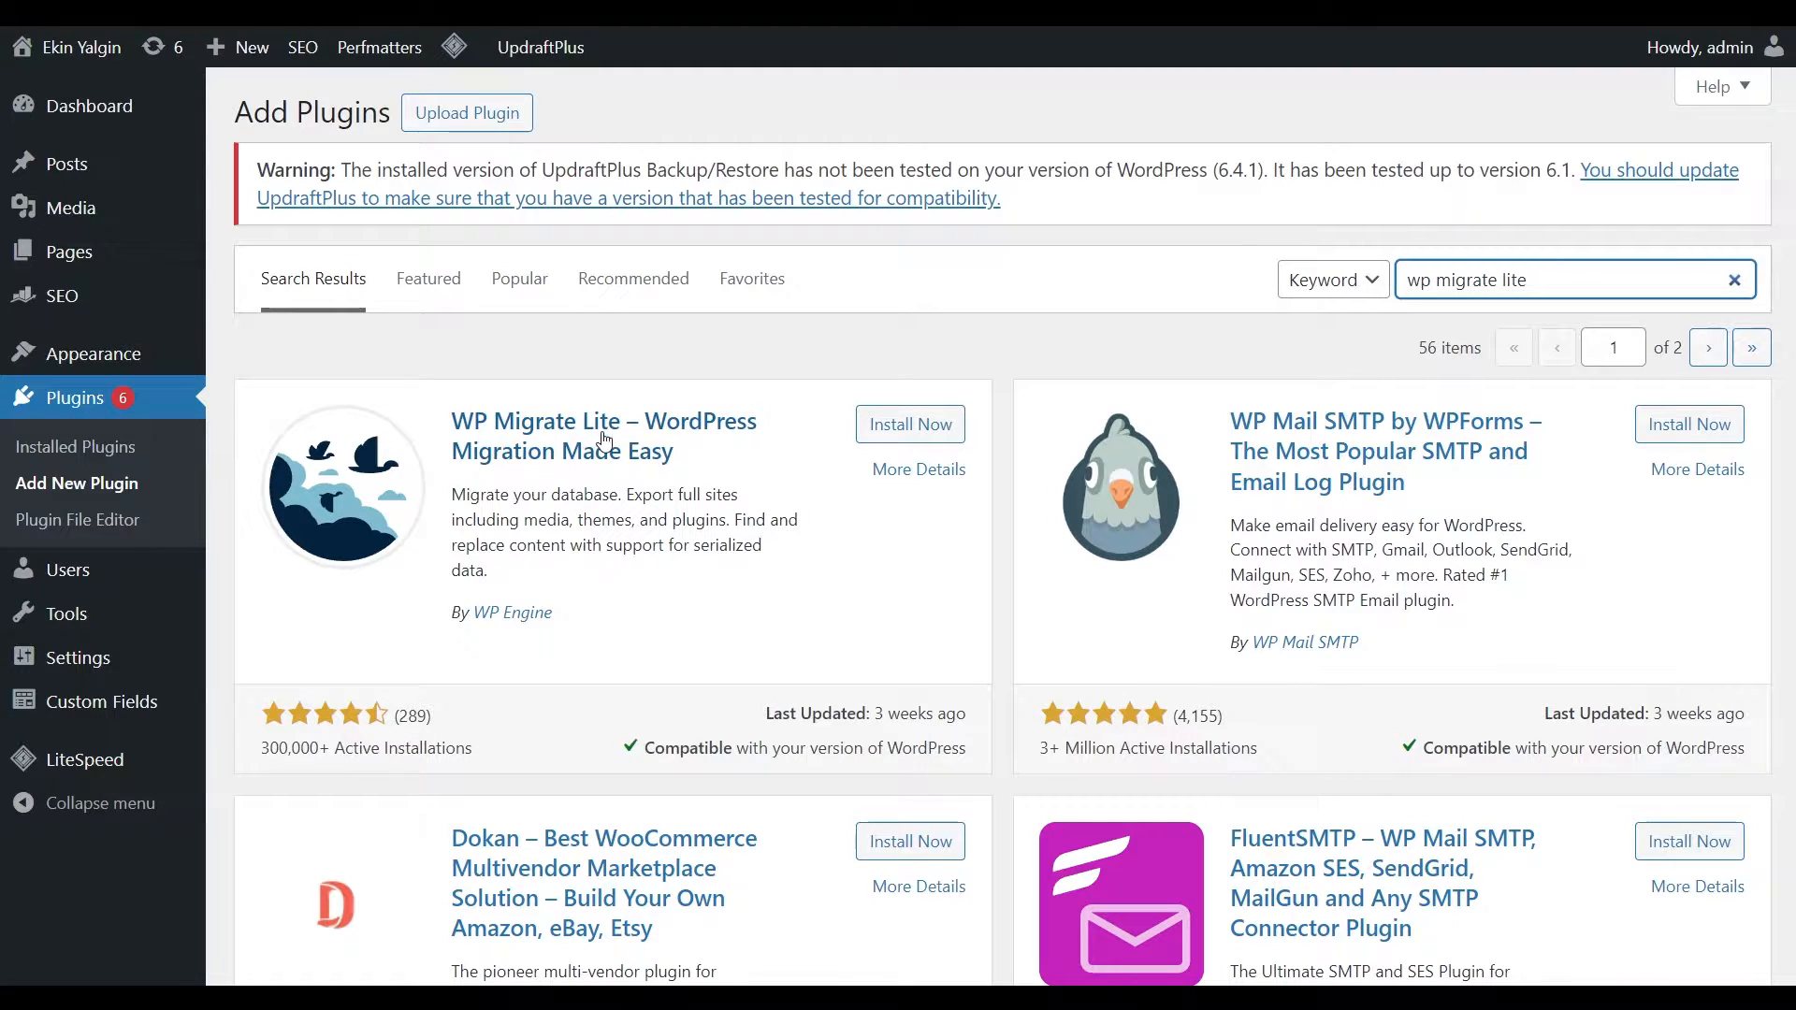
click(909, 424)
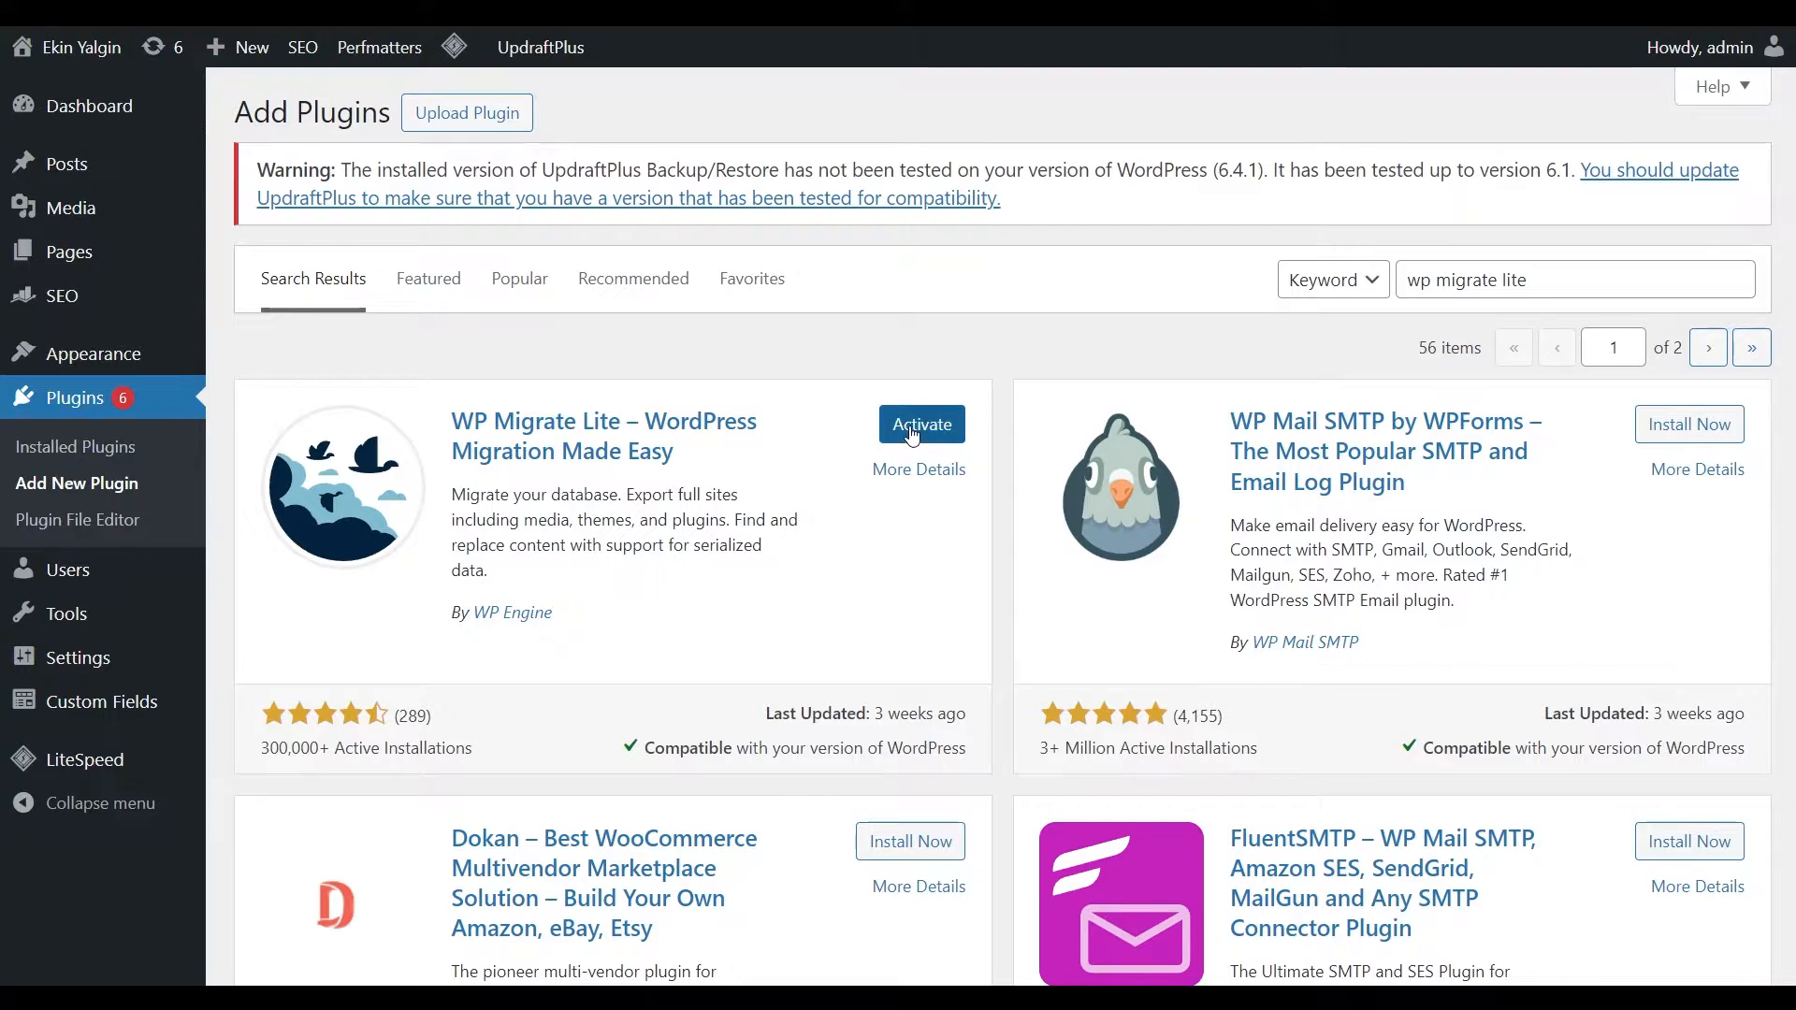
click(921, 424)
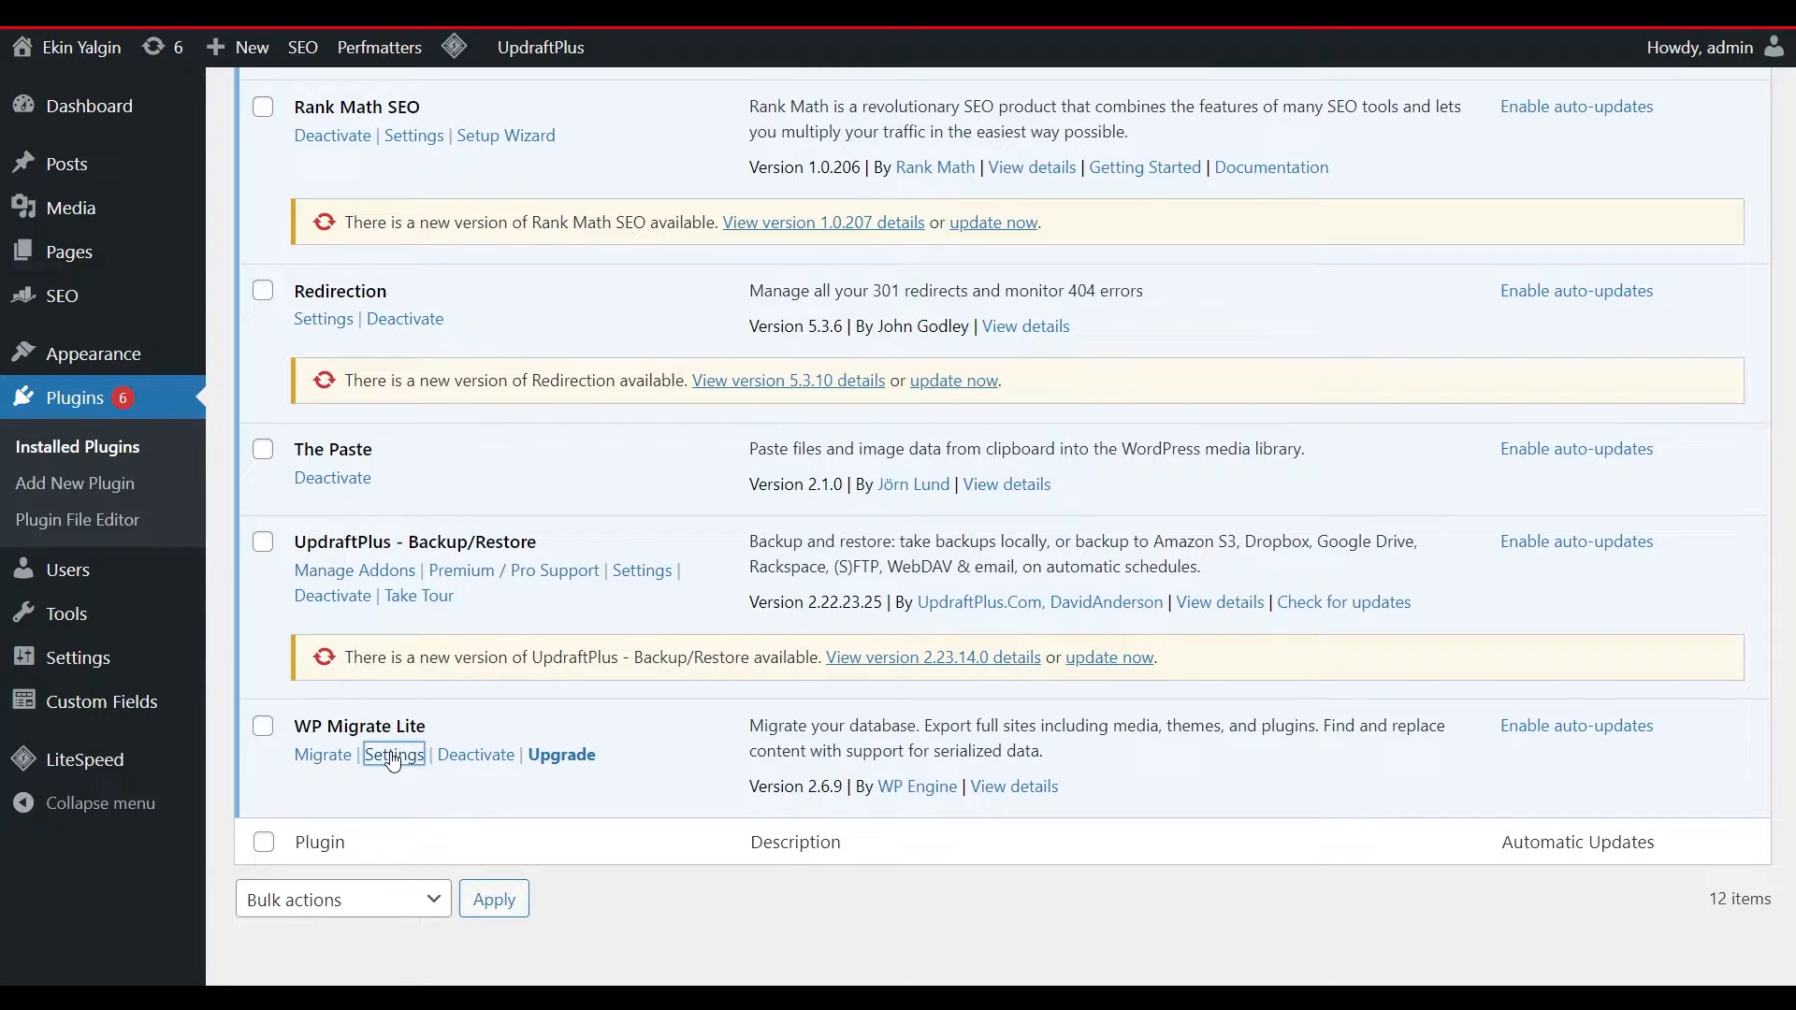
click(393, 754)
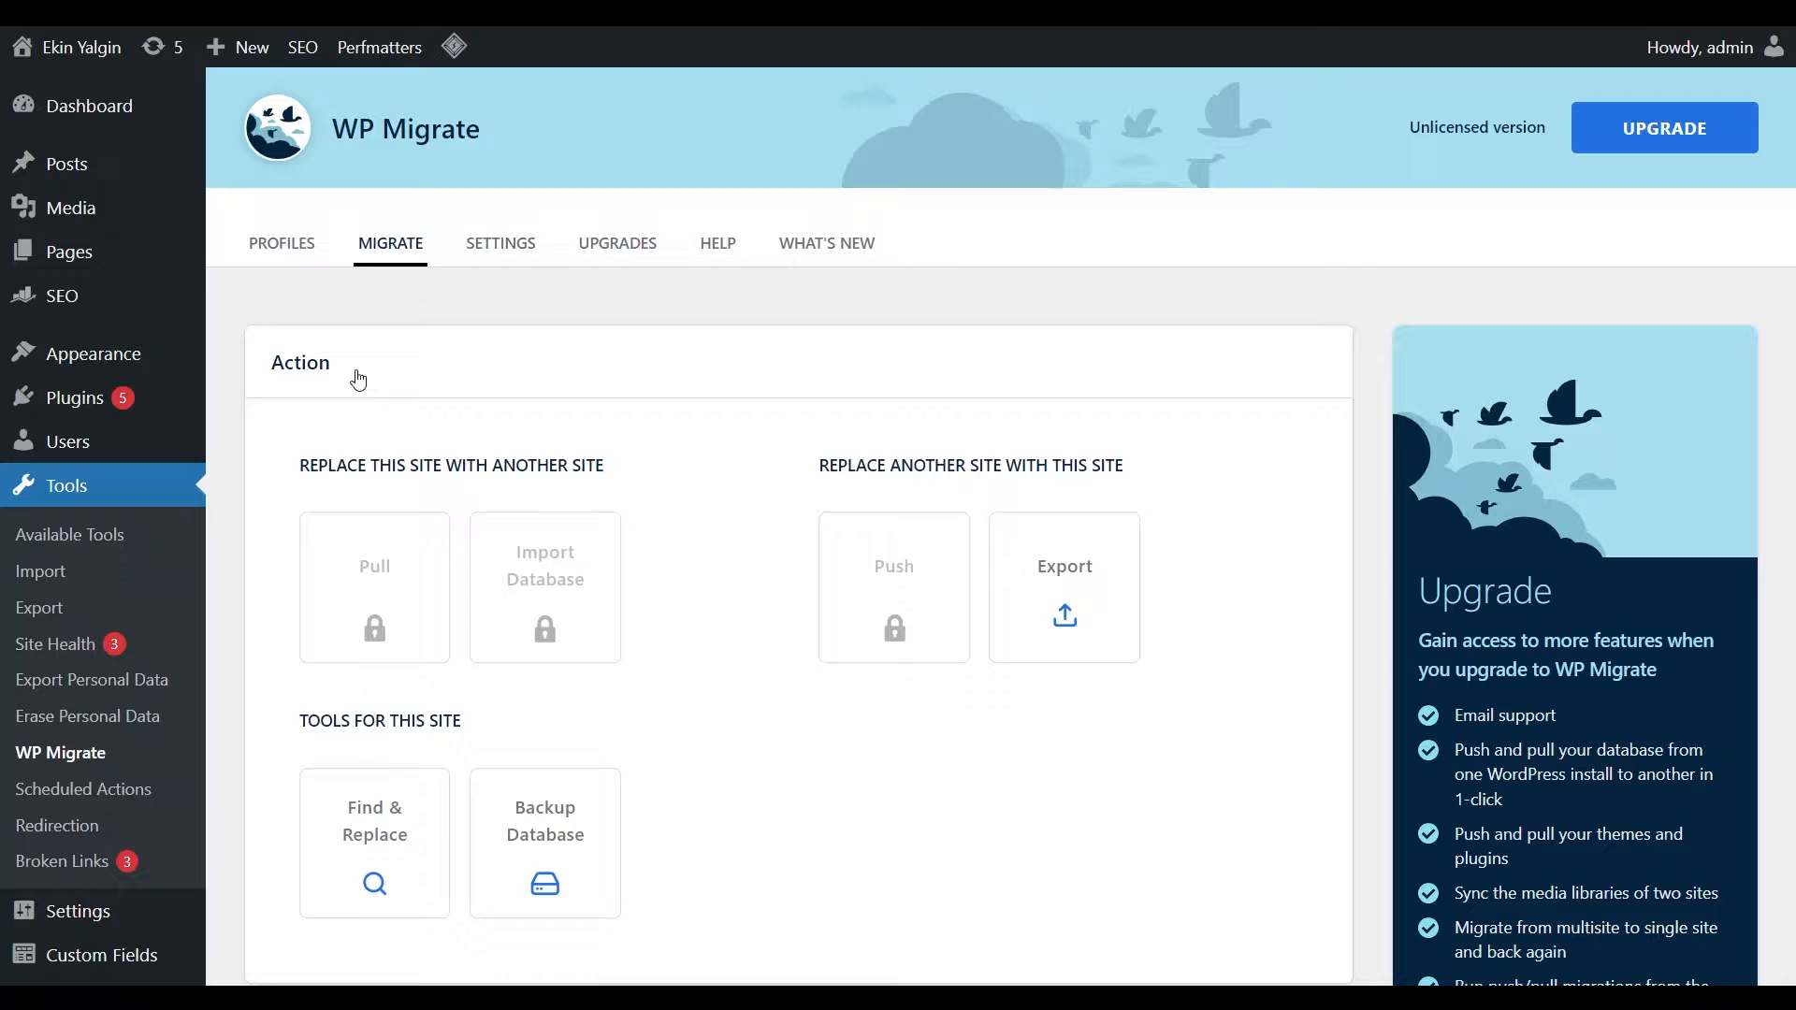
mouse_move(1062, 619)
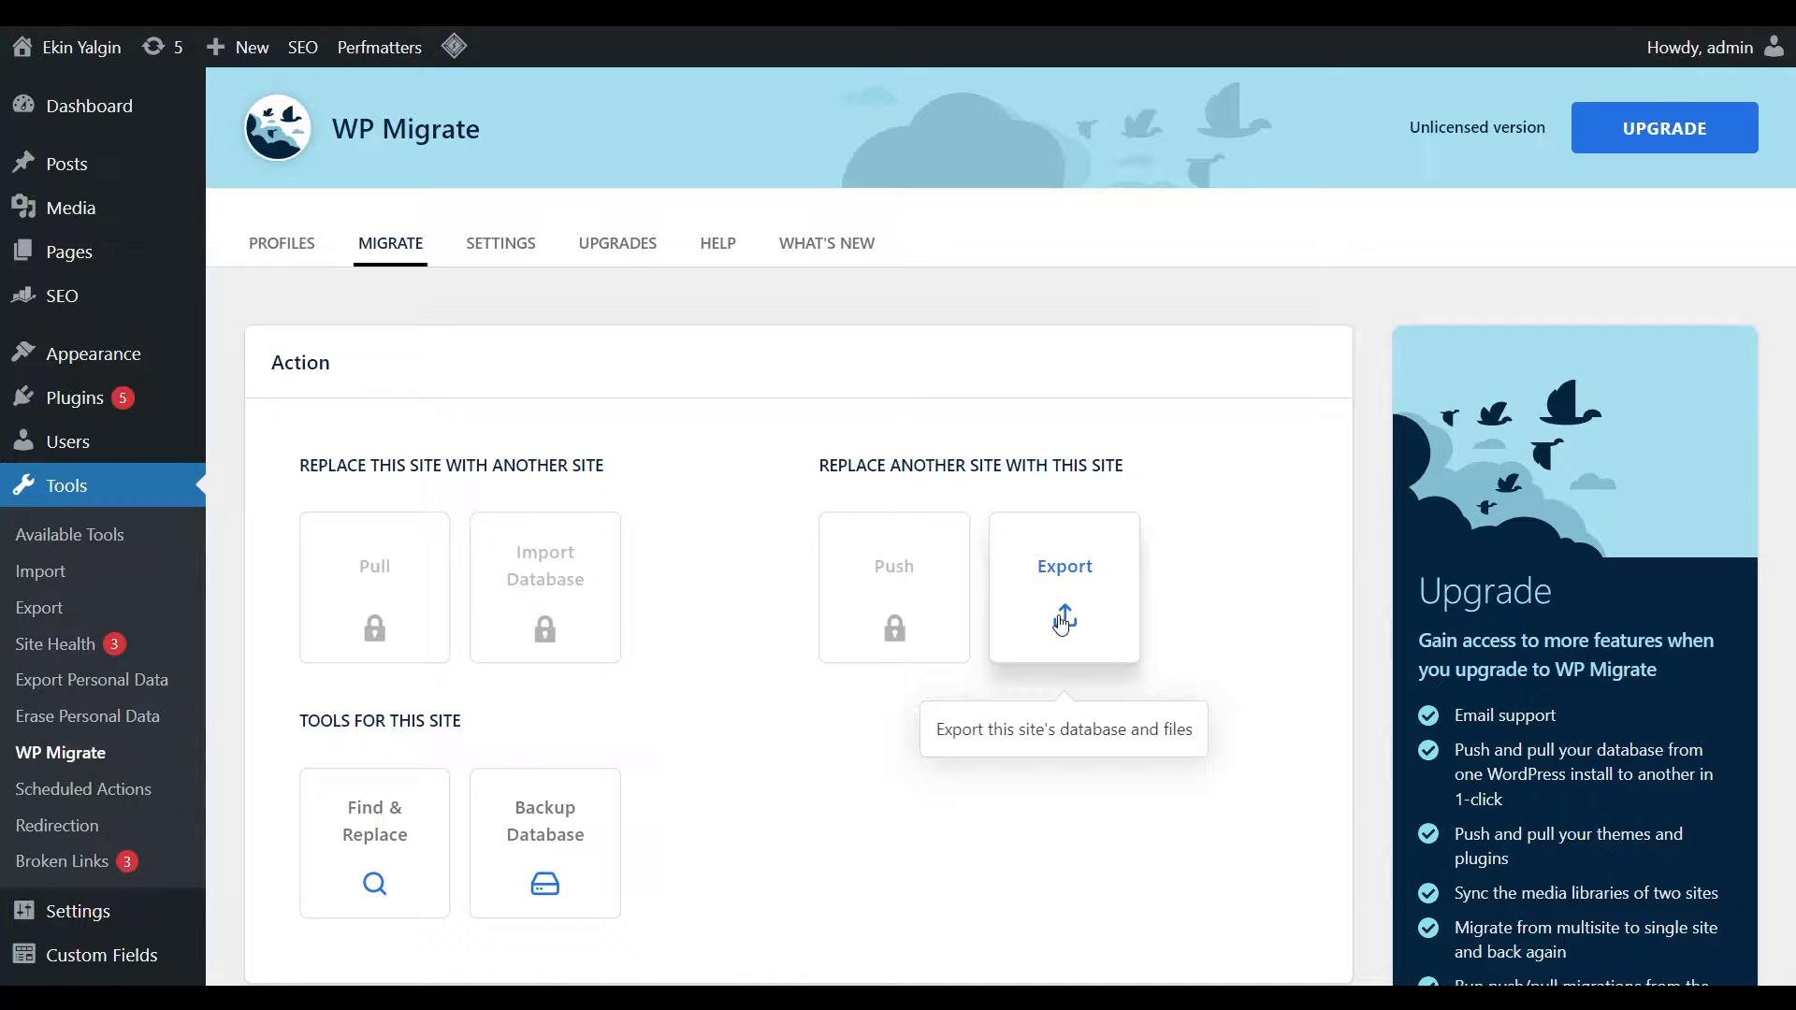
click(1063, 588)
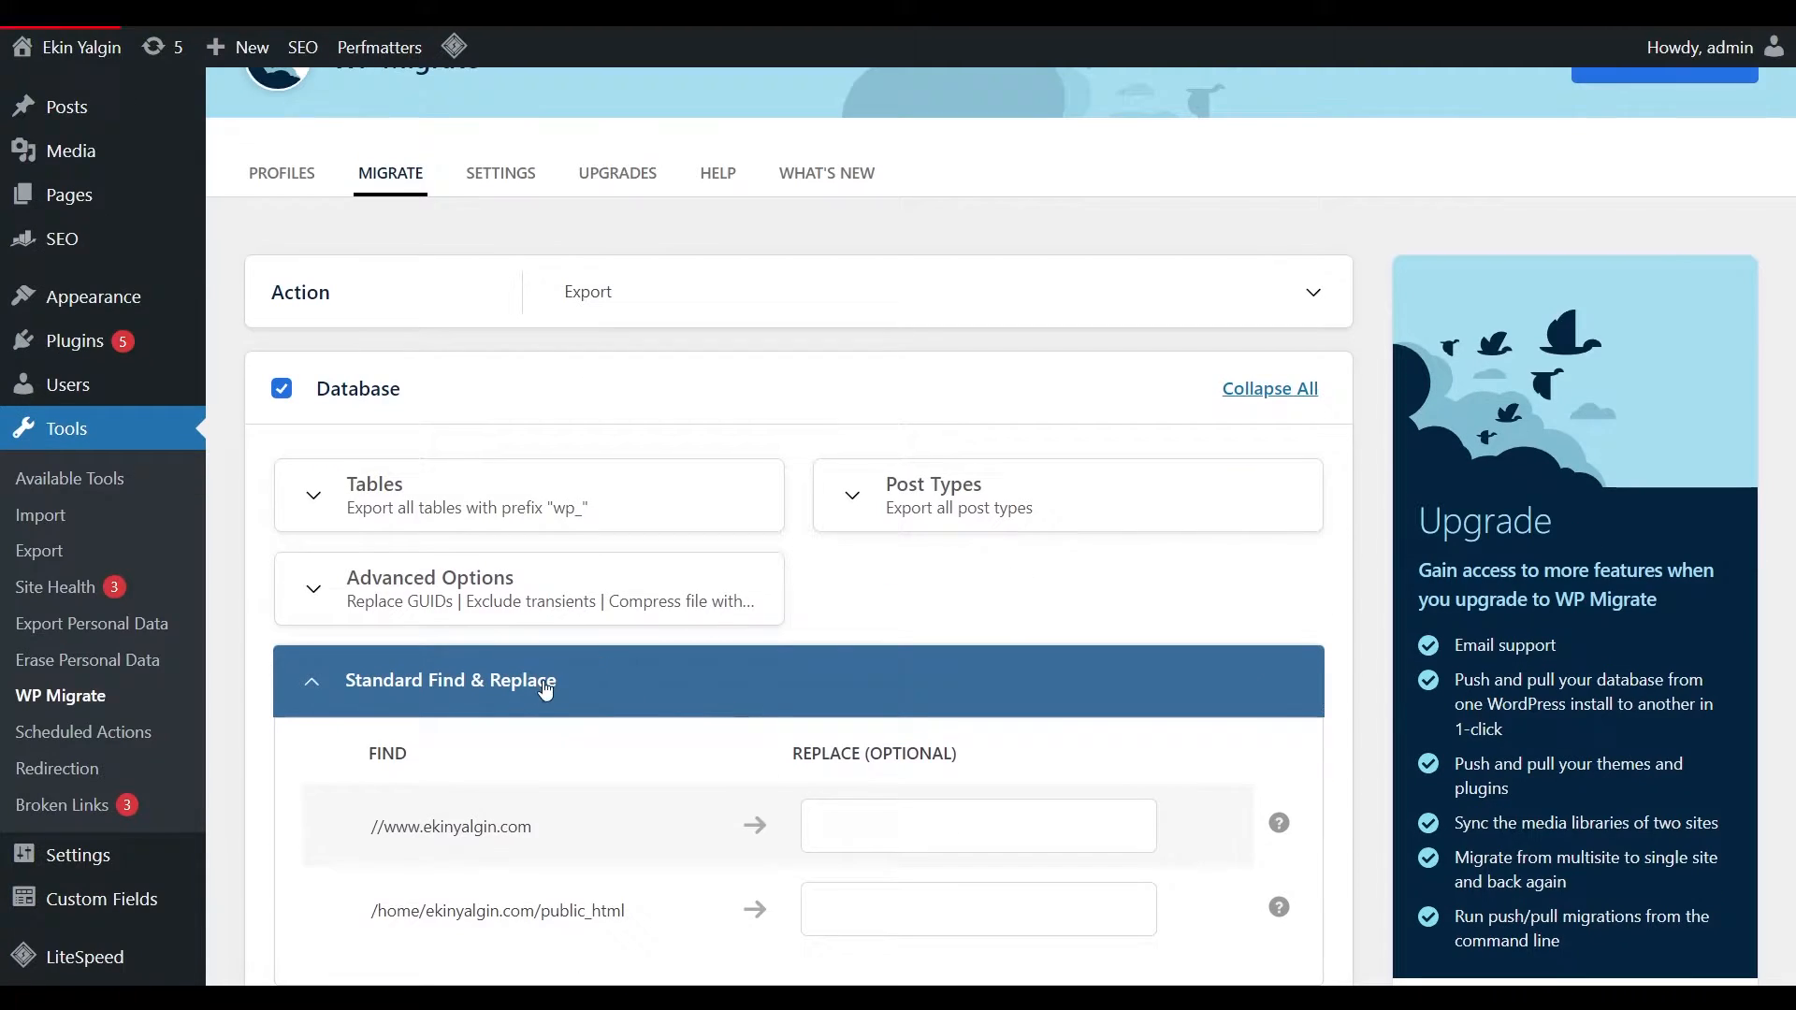
mouse_move(433, 795)
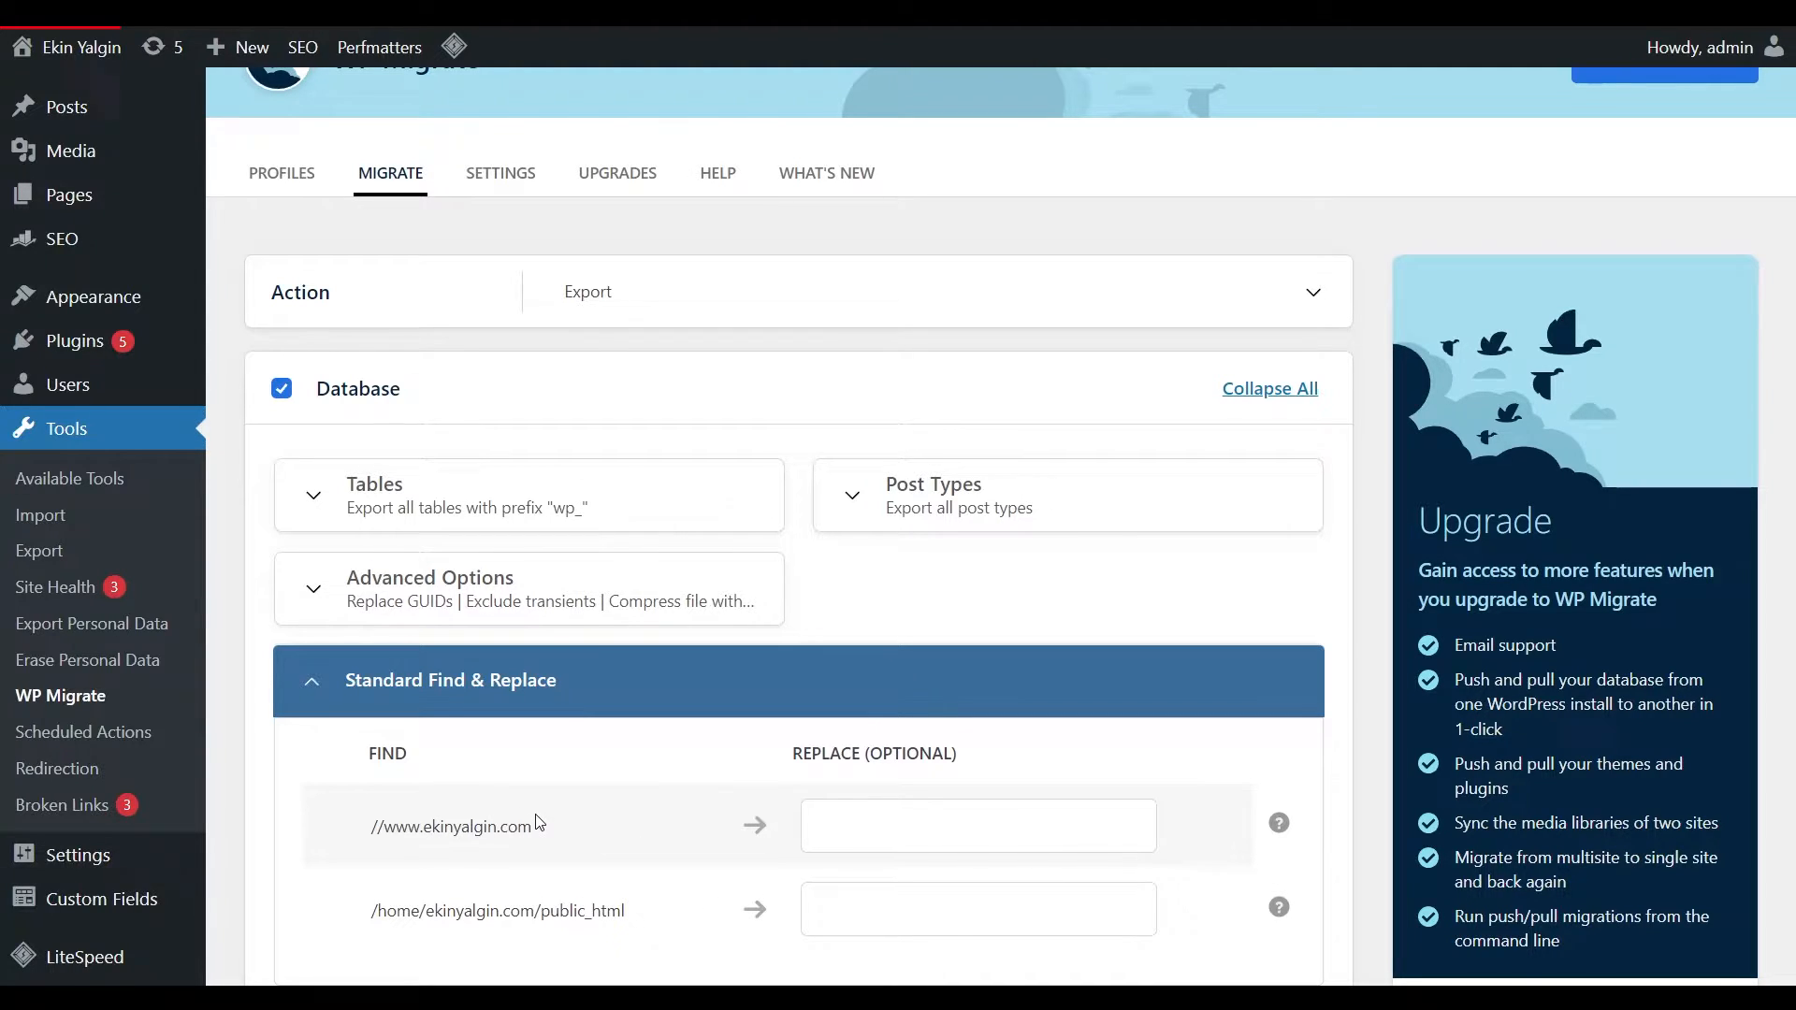
text(ekinya)
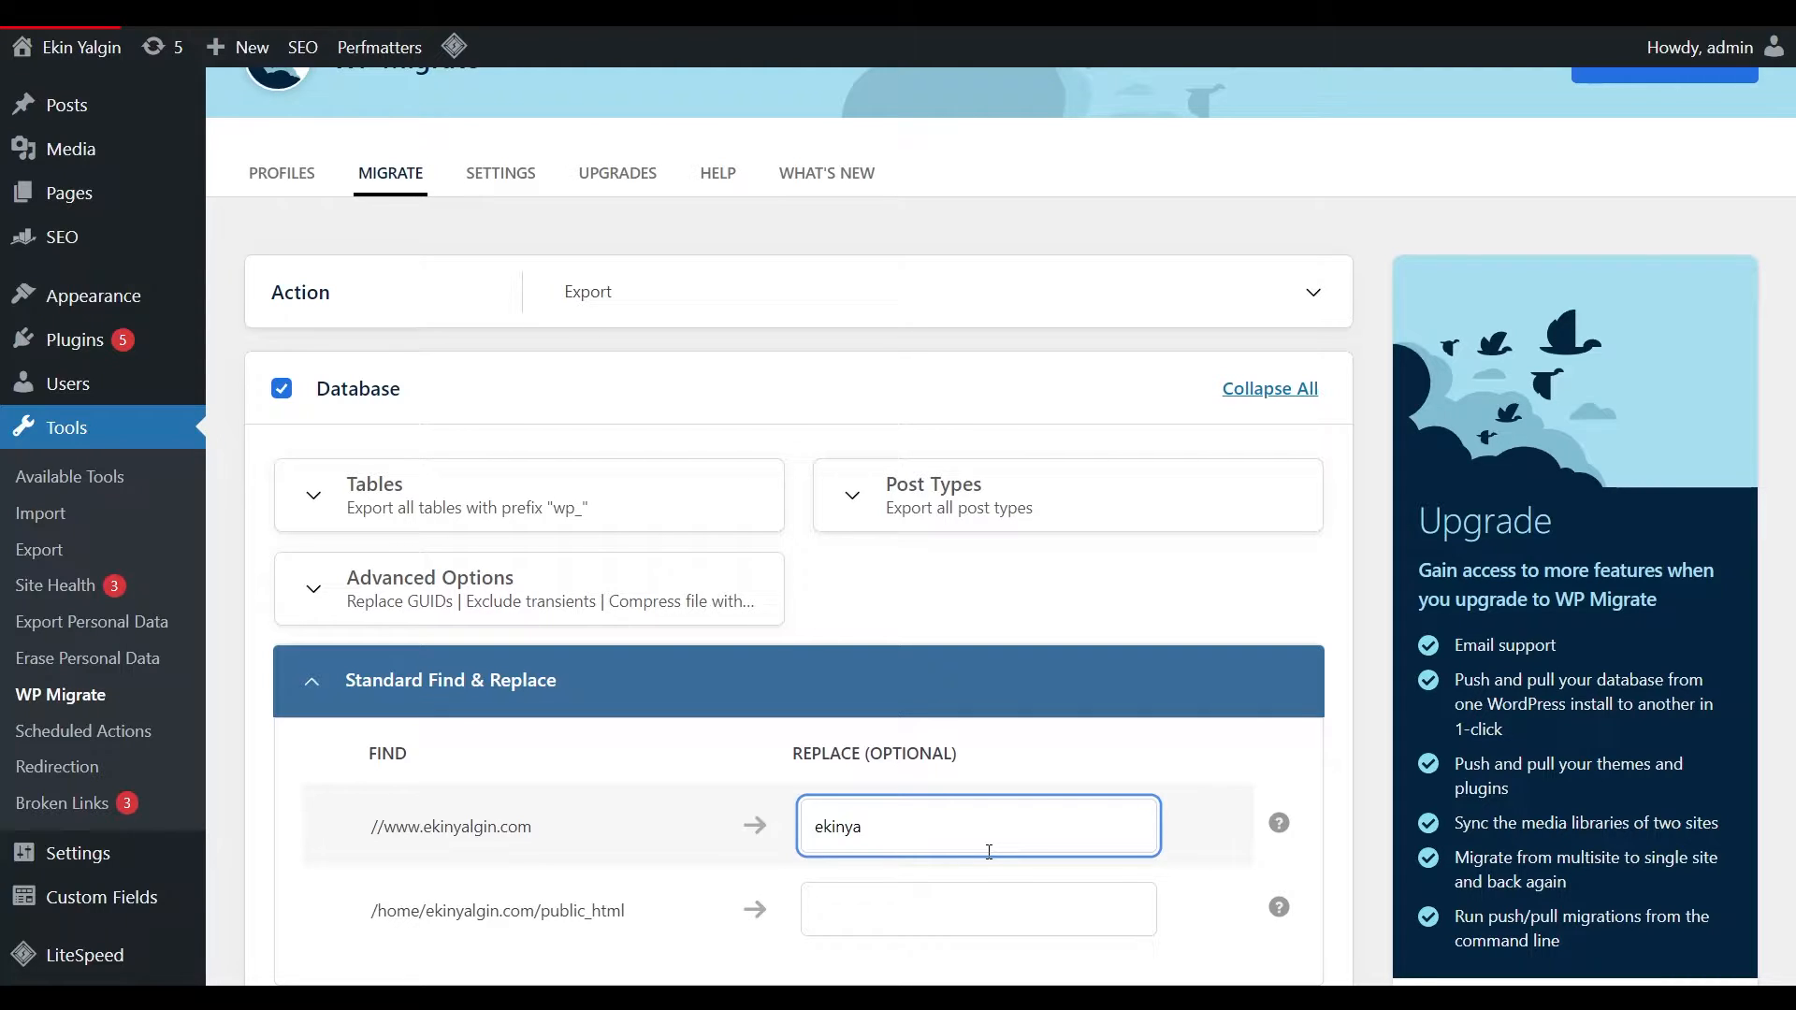
text(lgin.localo)
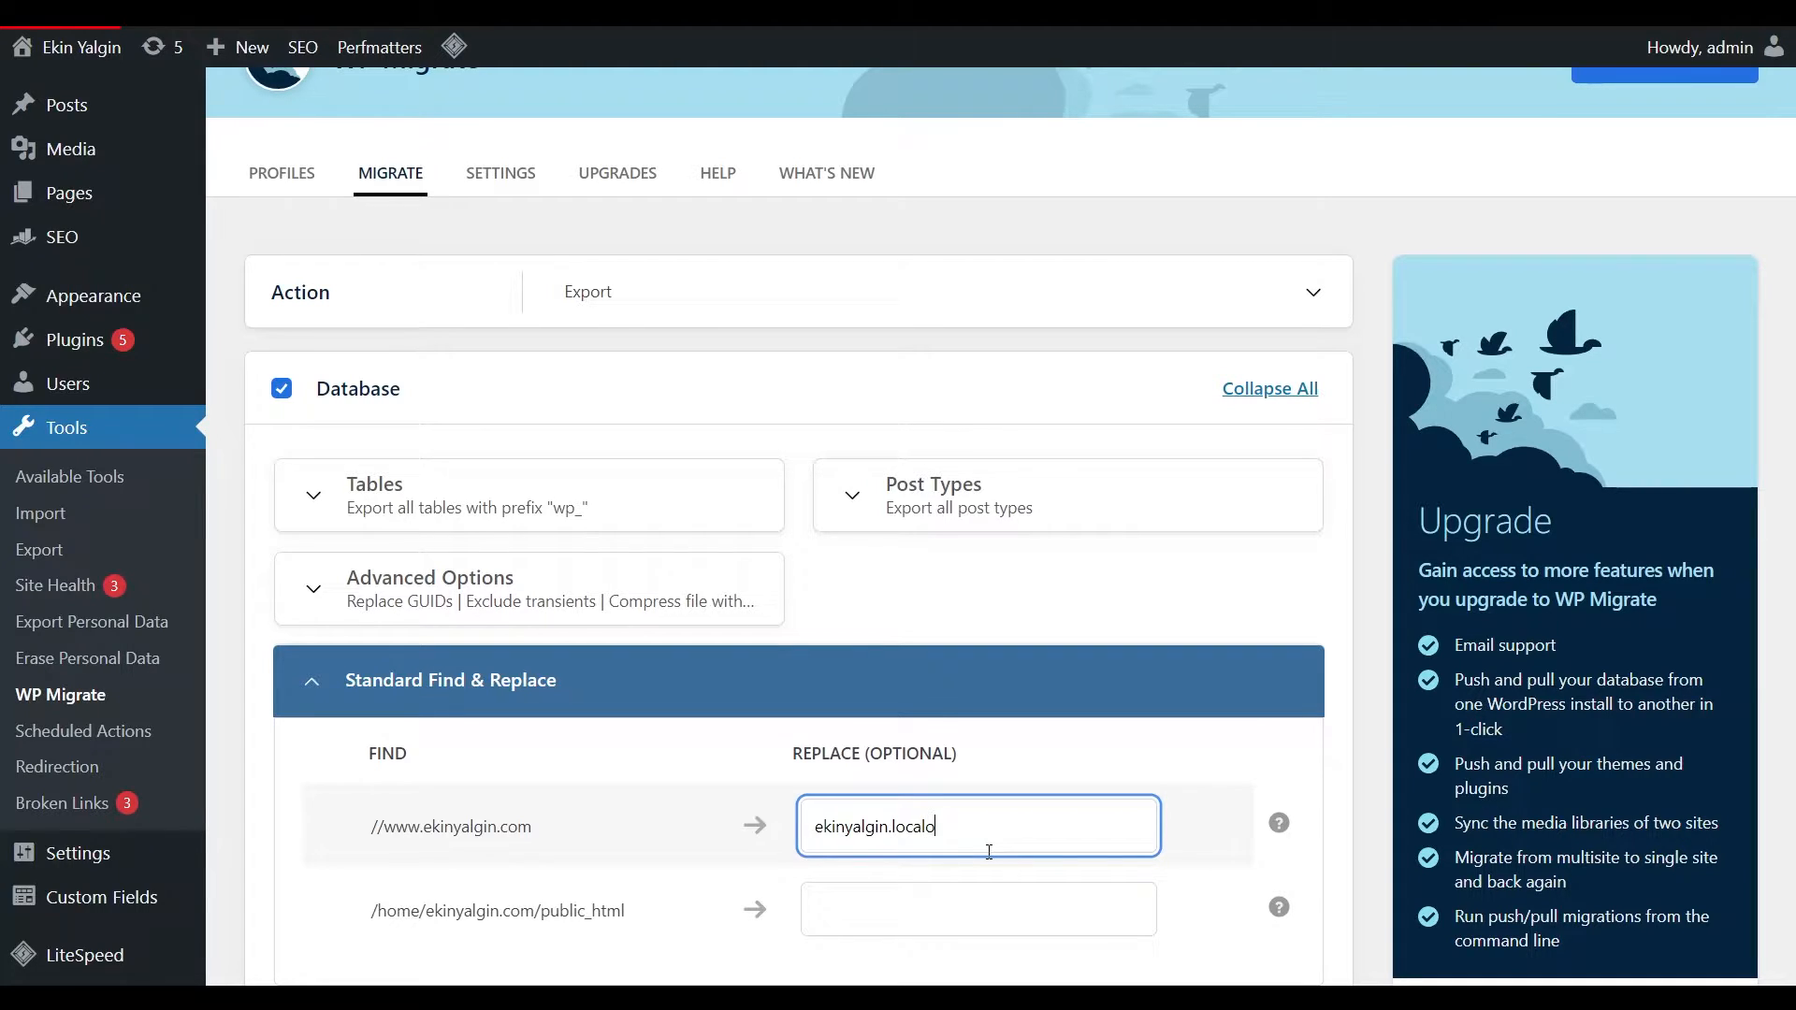
key(Backspace)
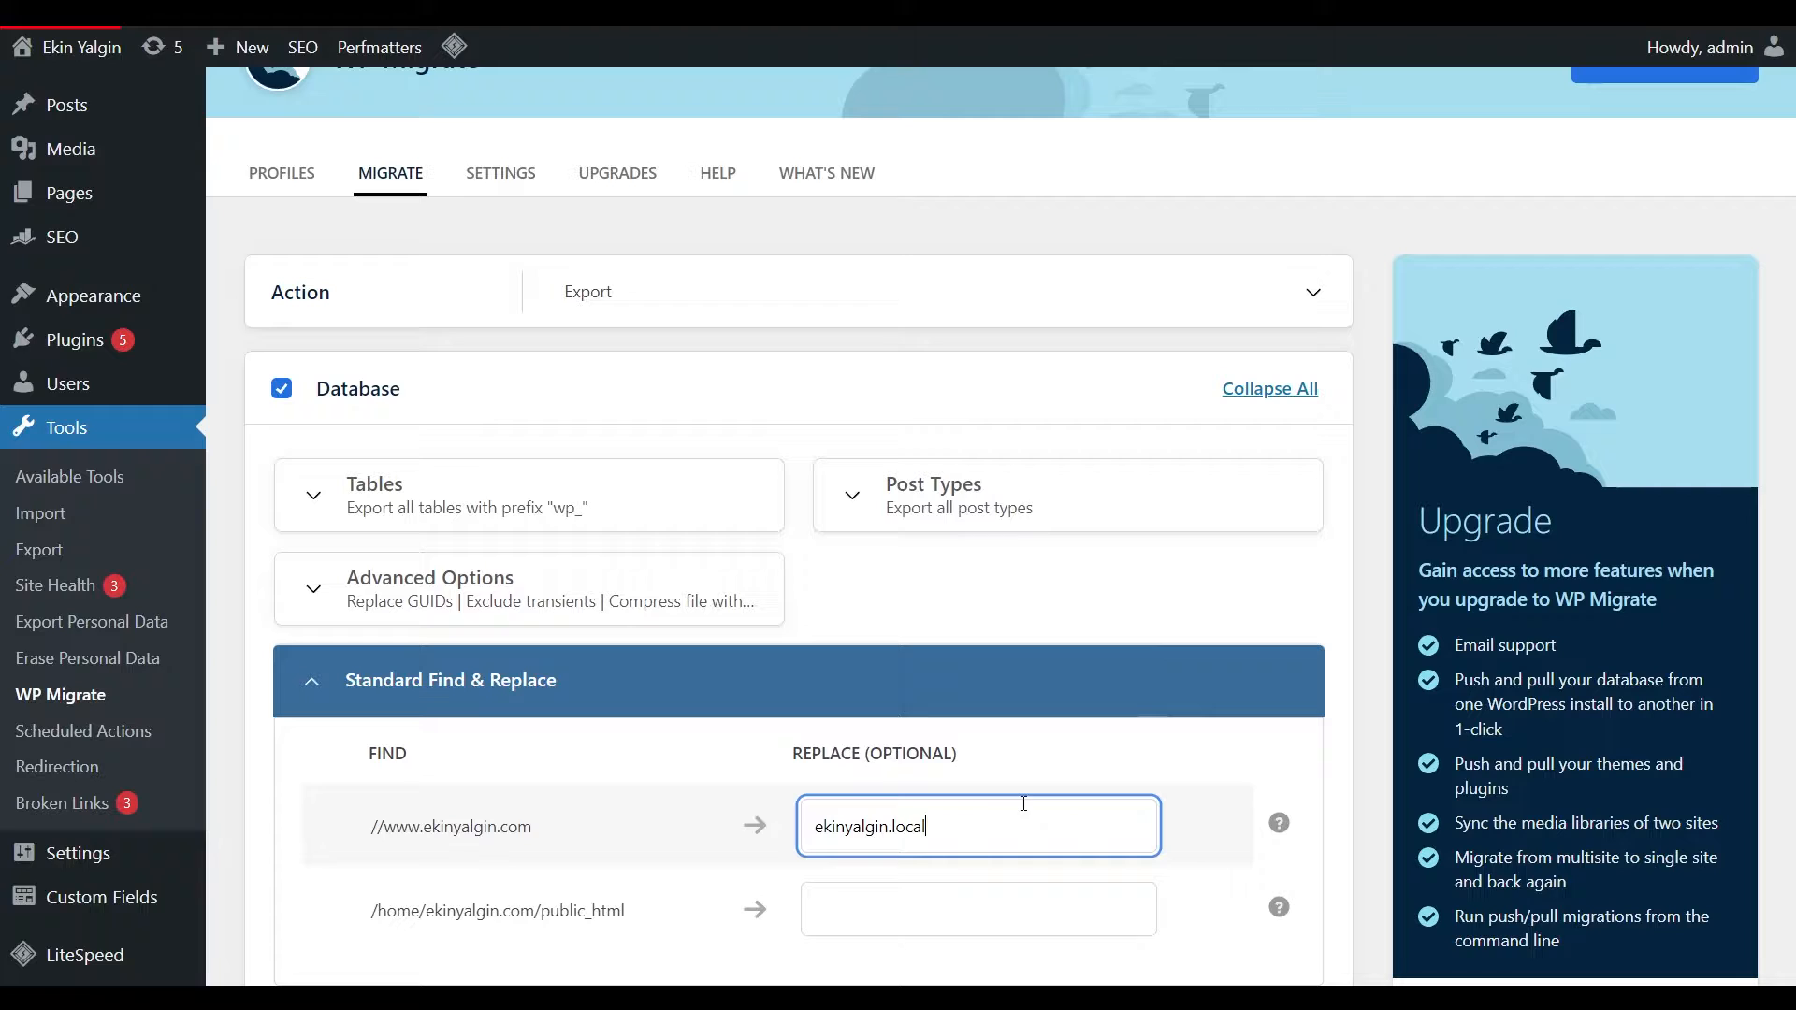
mouse_move(955, 846)
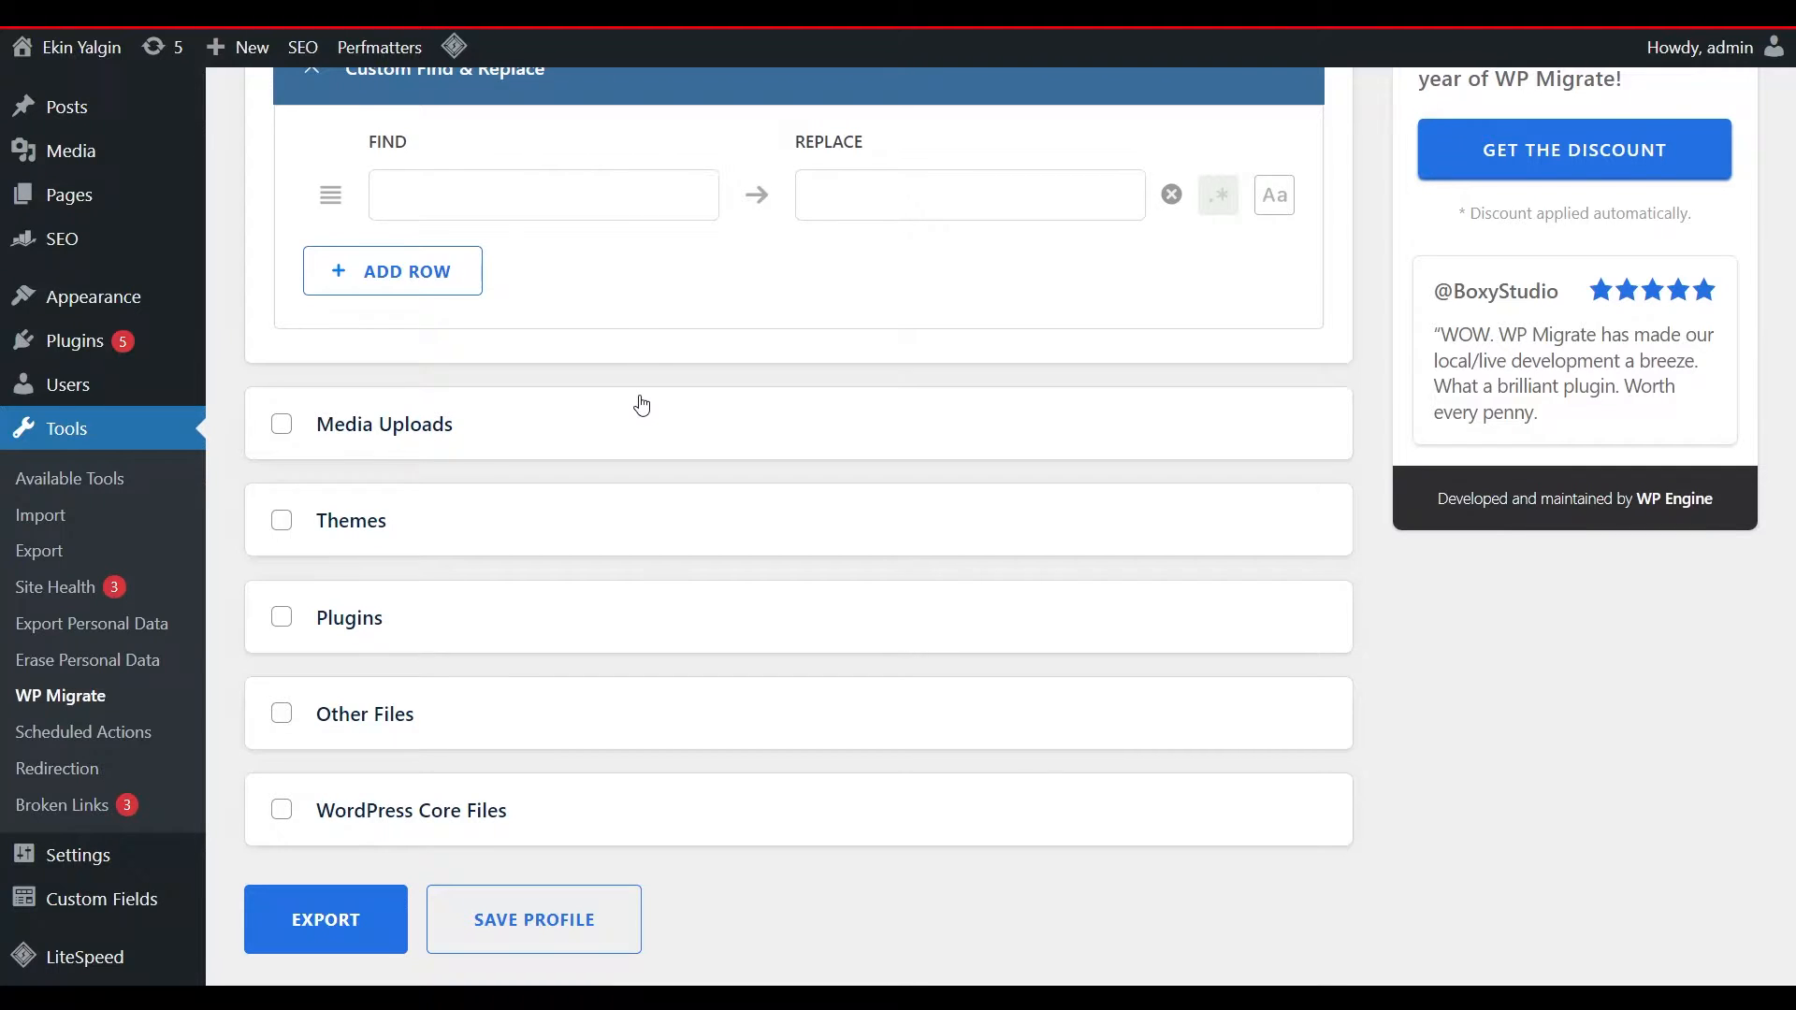
Step: Include Media Uploads, Themes and Plugins in the export, leaving other files out
click(281, 423)
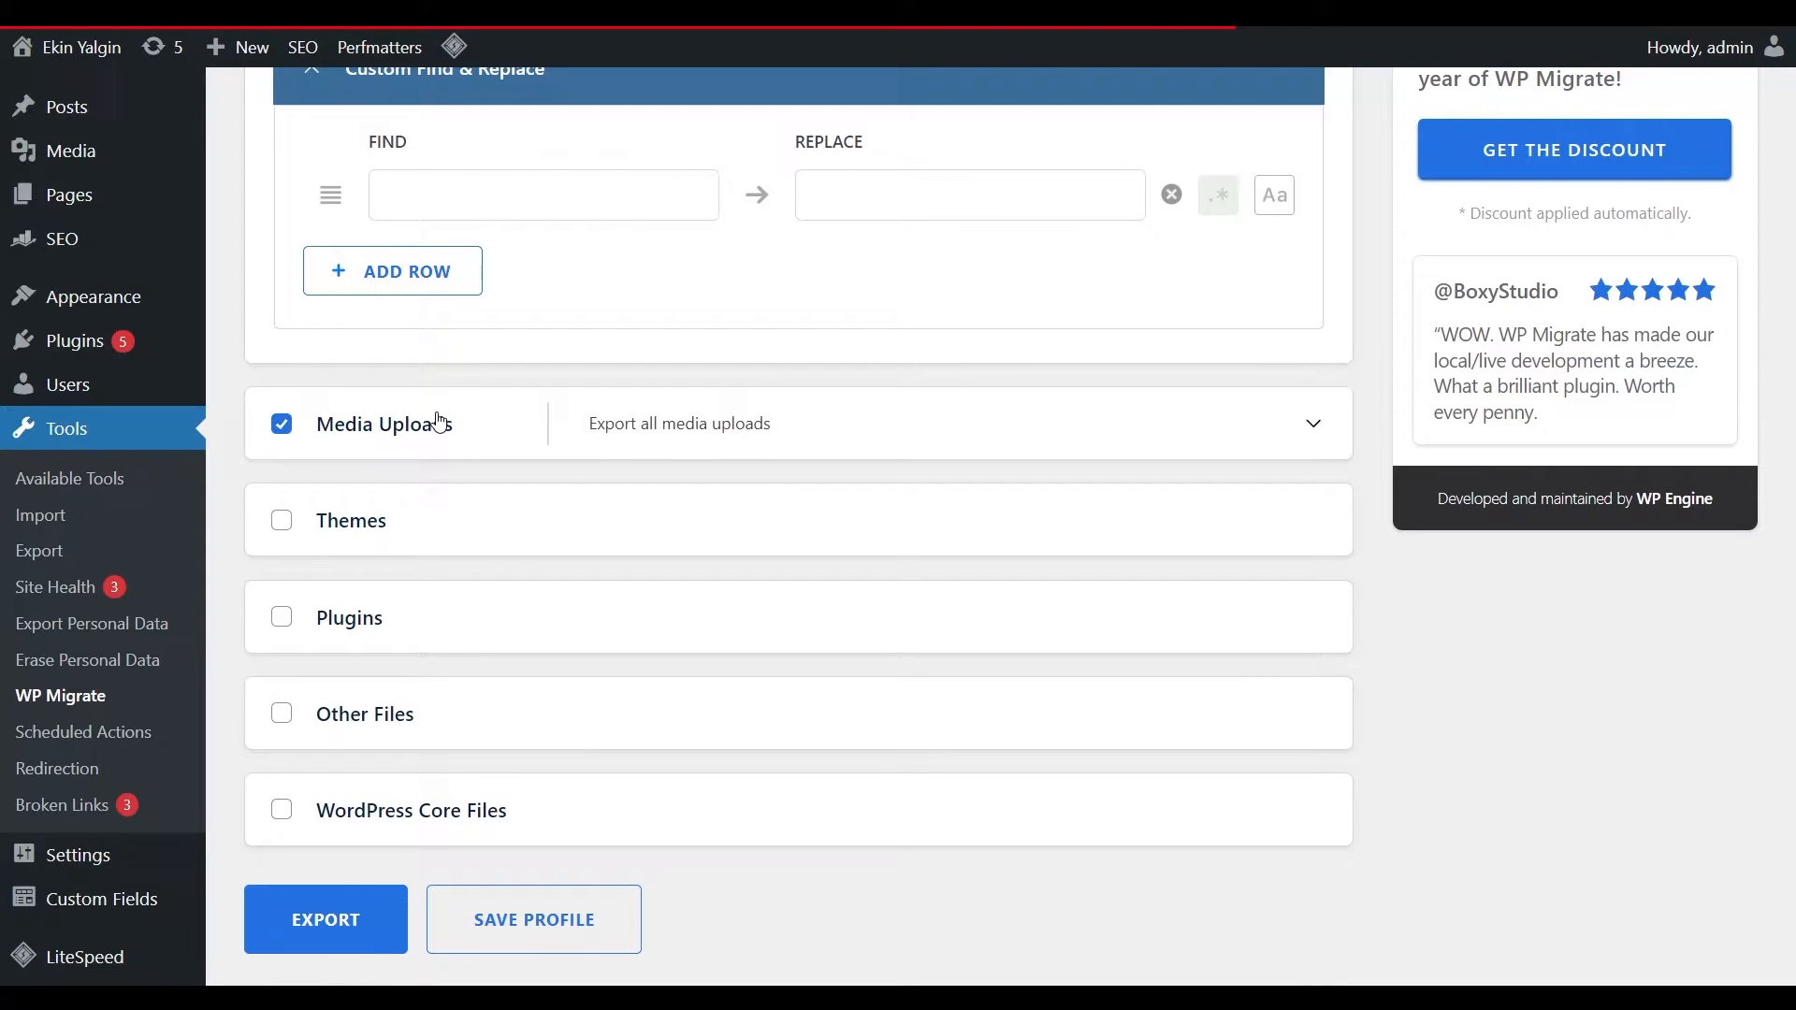
click(1312, 423)
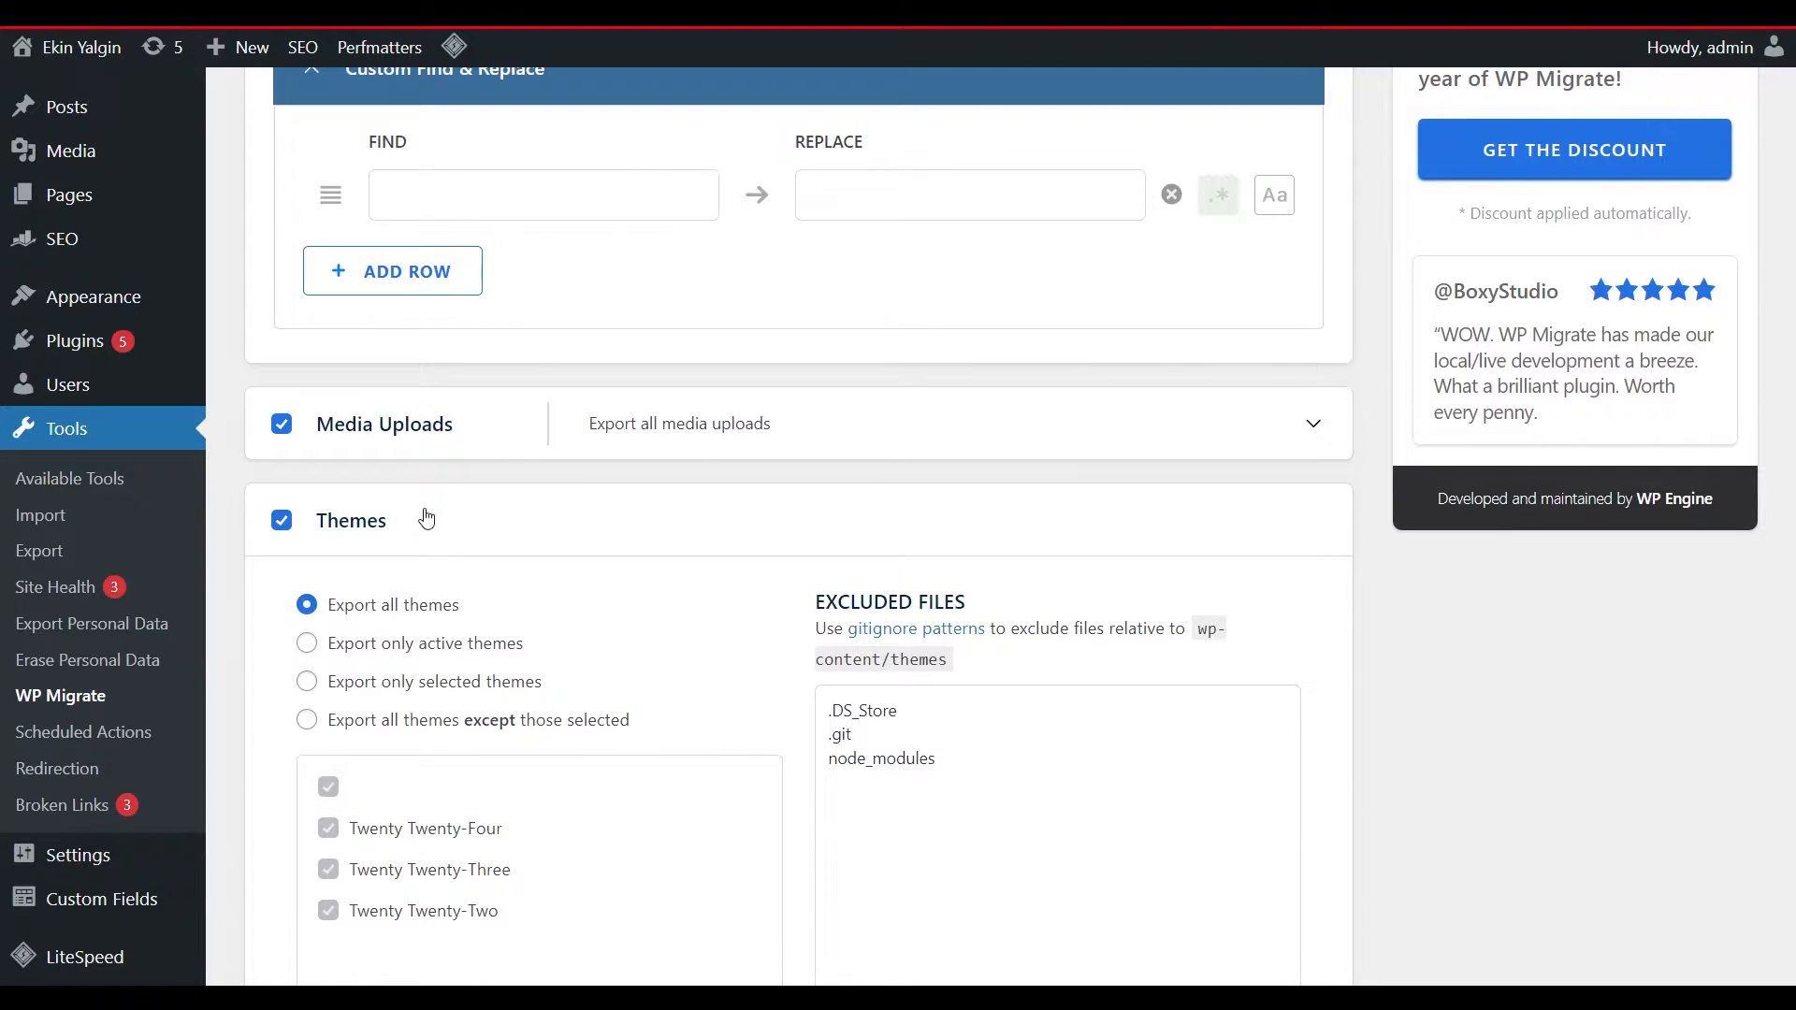
click(352, 519)
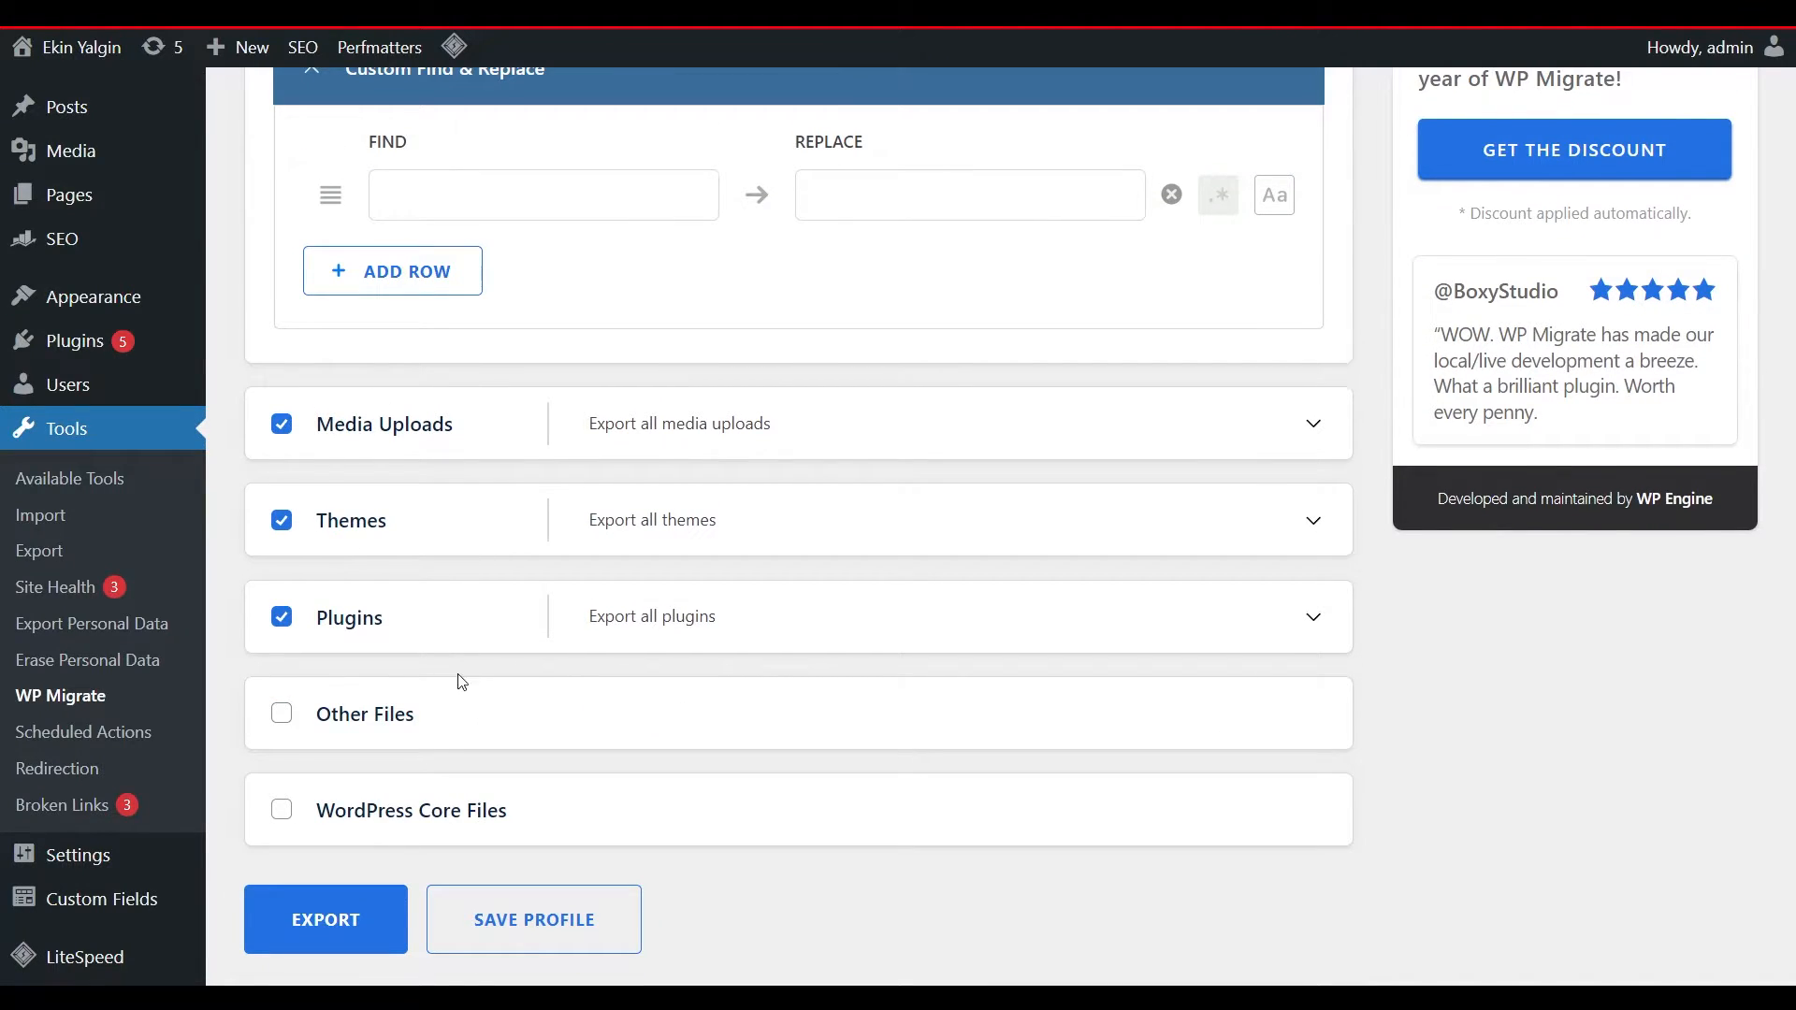
mouse_move(498, 836)
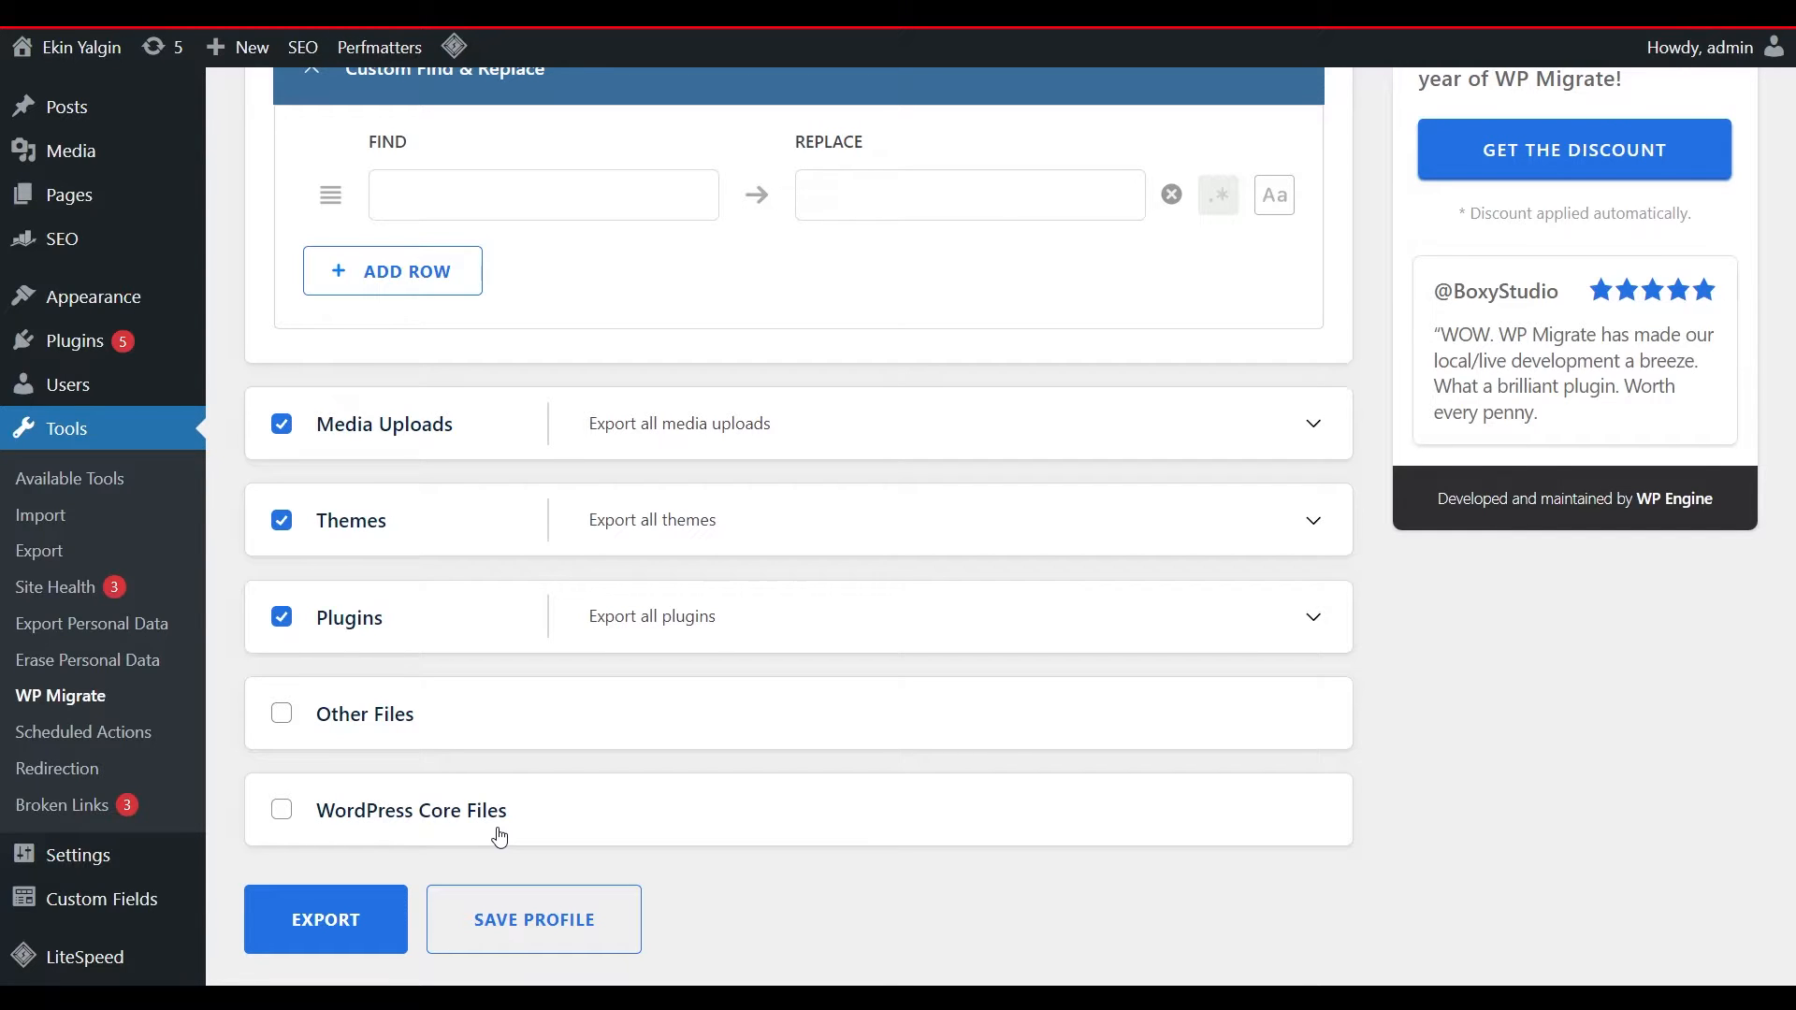
mouse_move(689, 905)
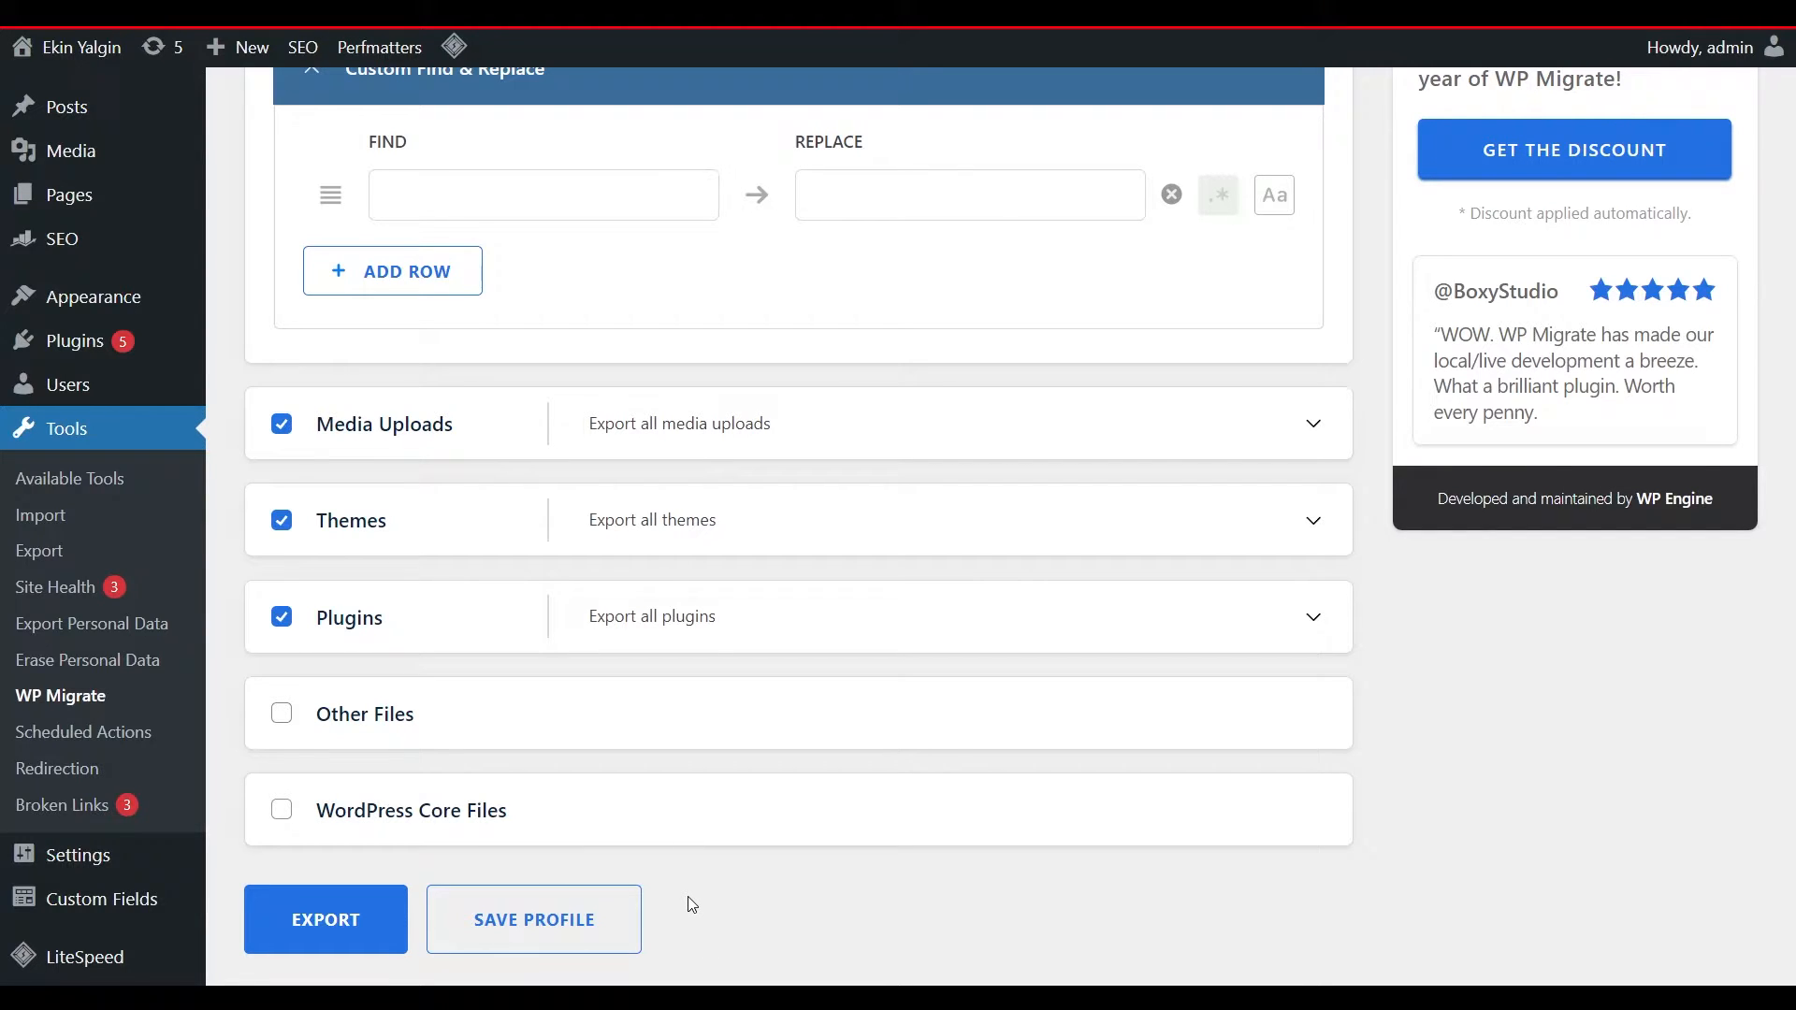
Step: Run the export and save the archive as ekinyalgin.zip in Desktop\localwp
click(326, 920)
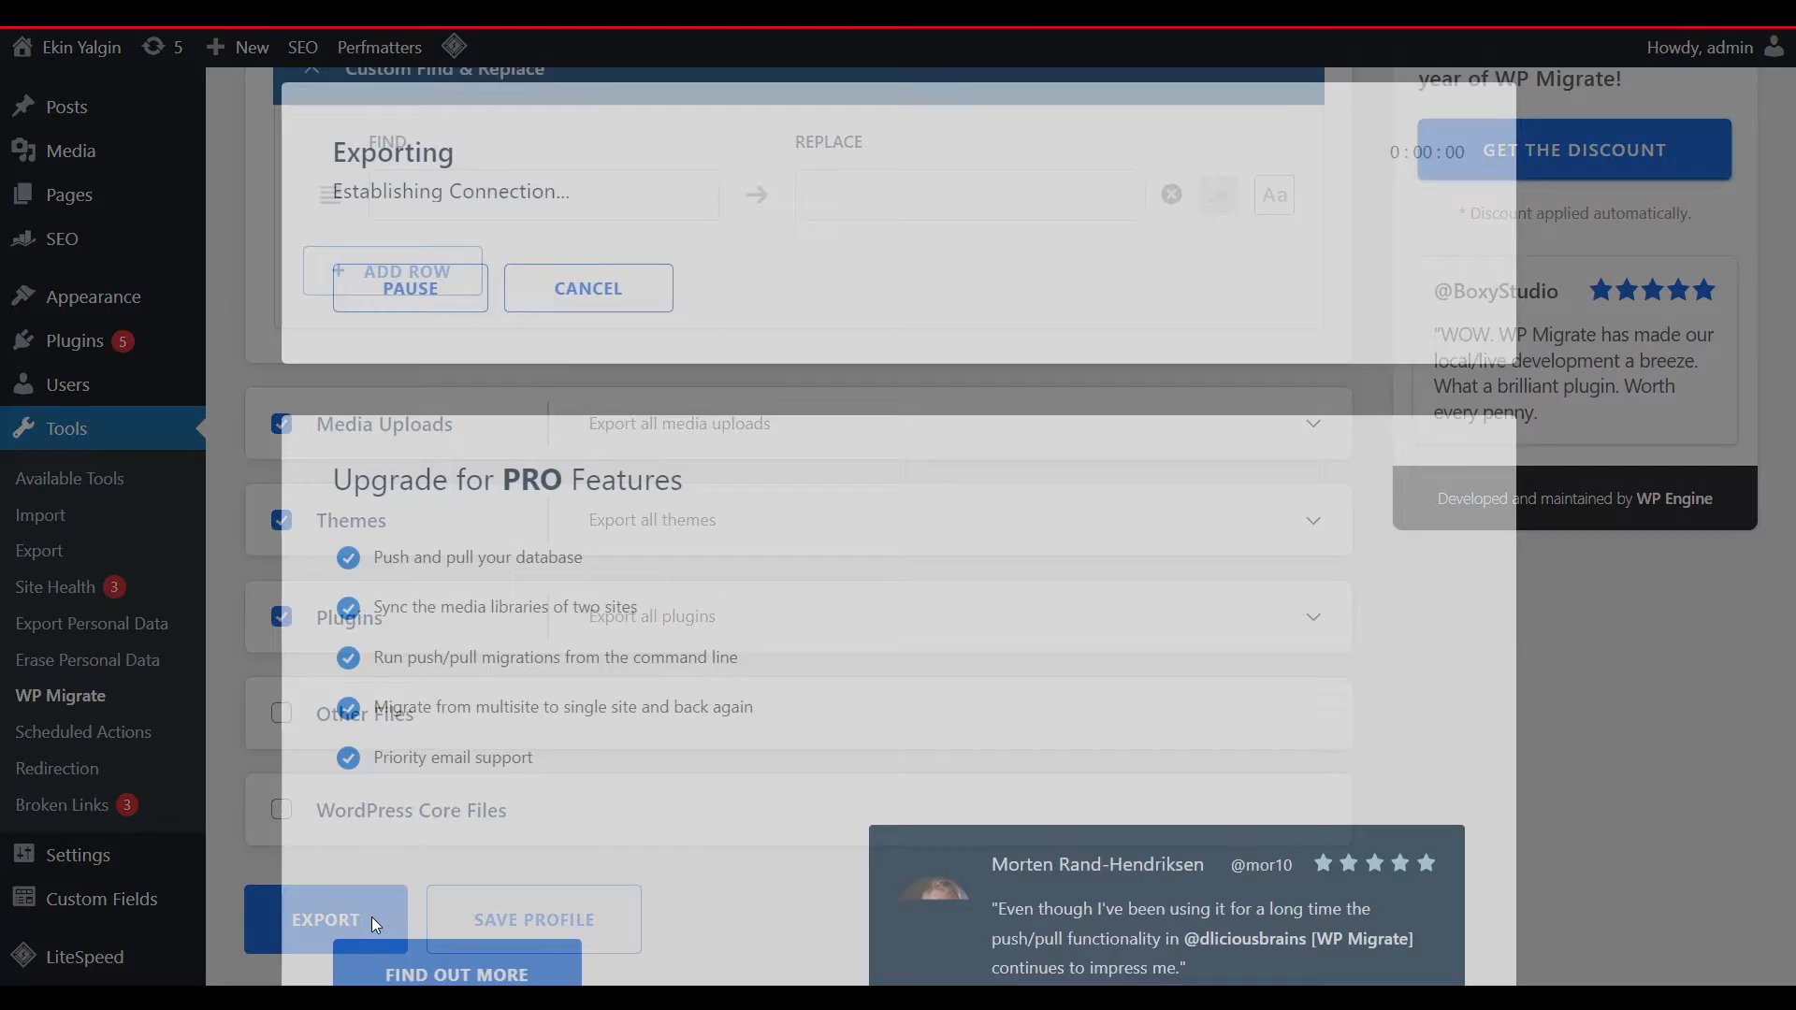
click(326, 919)
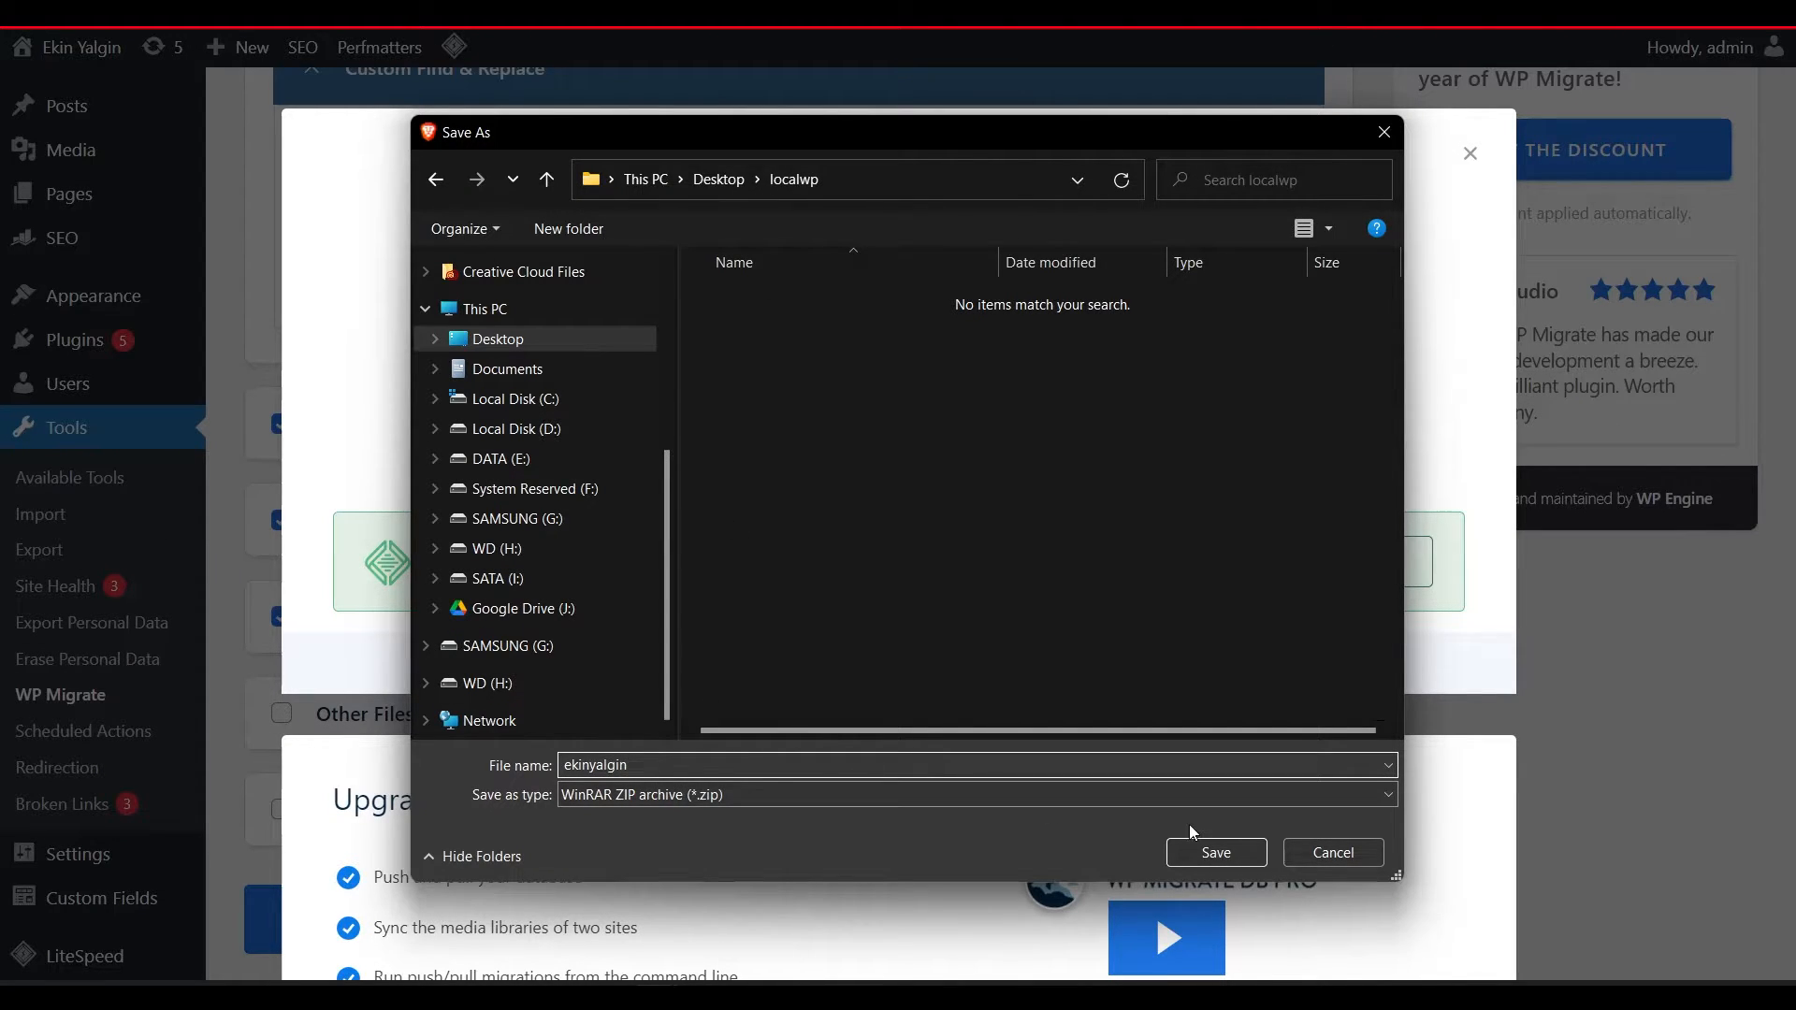
click(1215, 853)
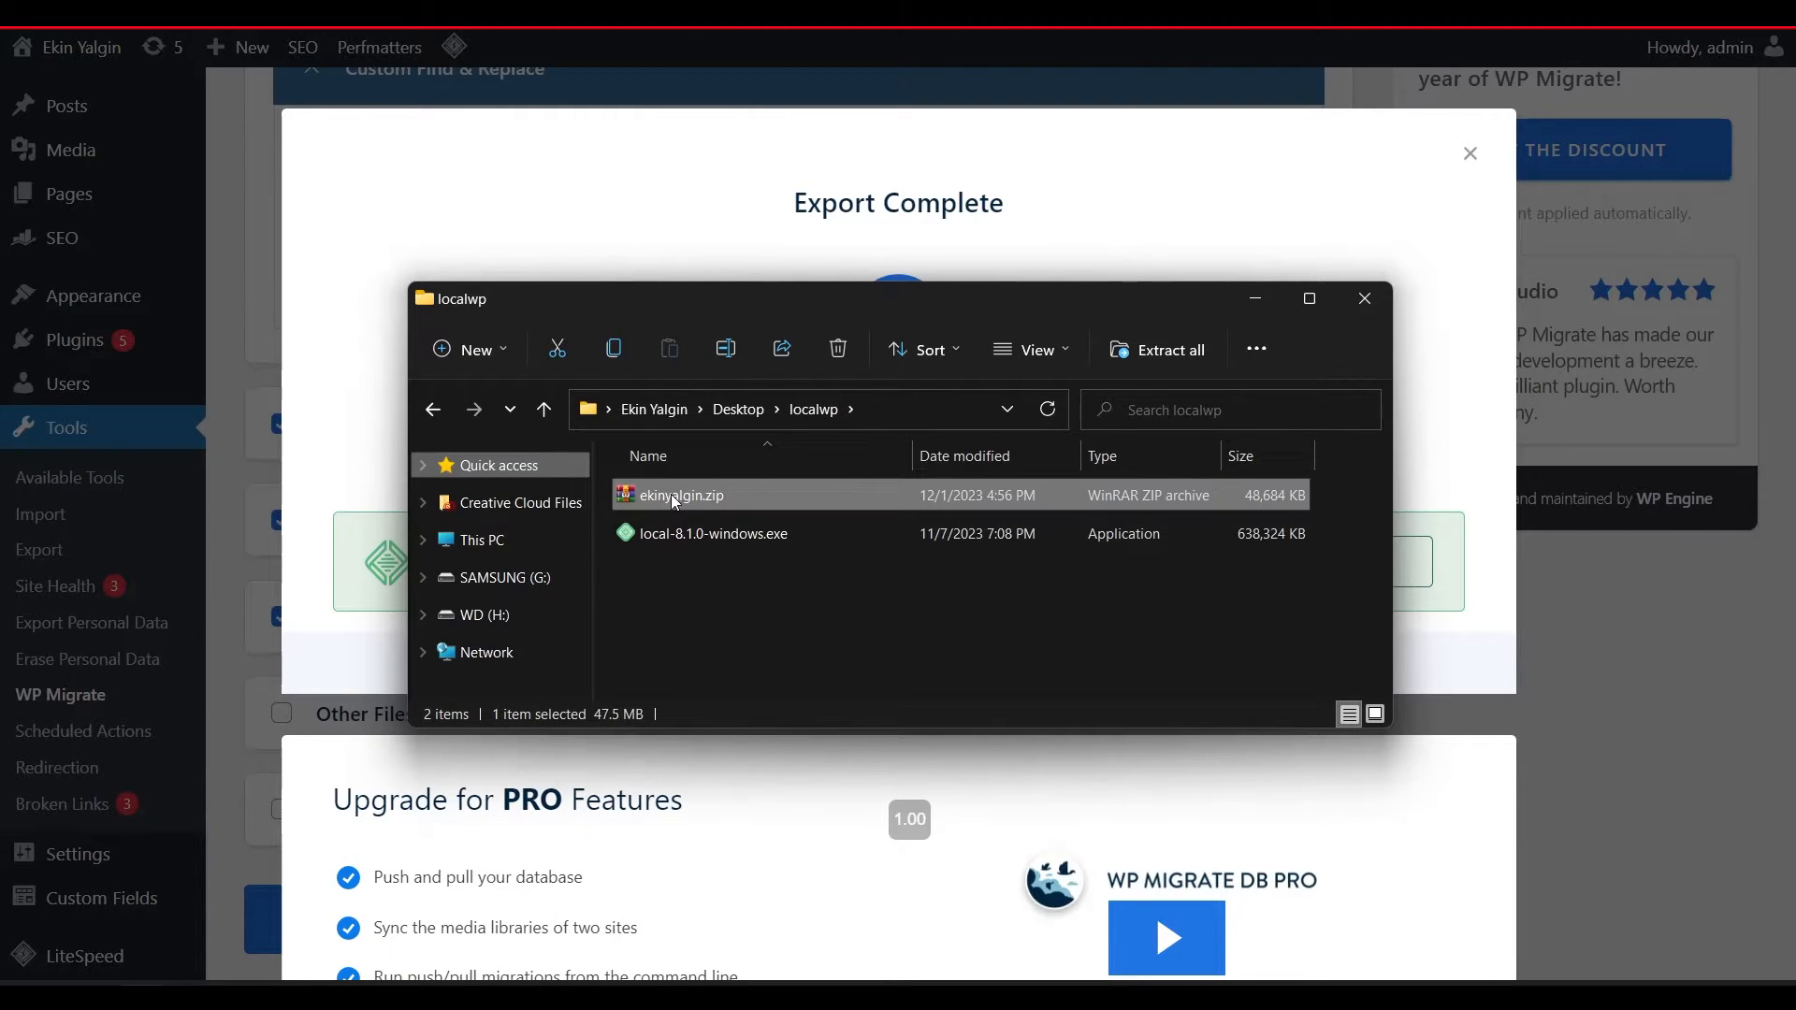
Step: Inspect ekinyalgin.zip's files > wp-content plugins, themes and uploads folders, then close the windows
double_click(679, 495)
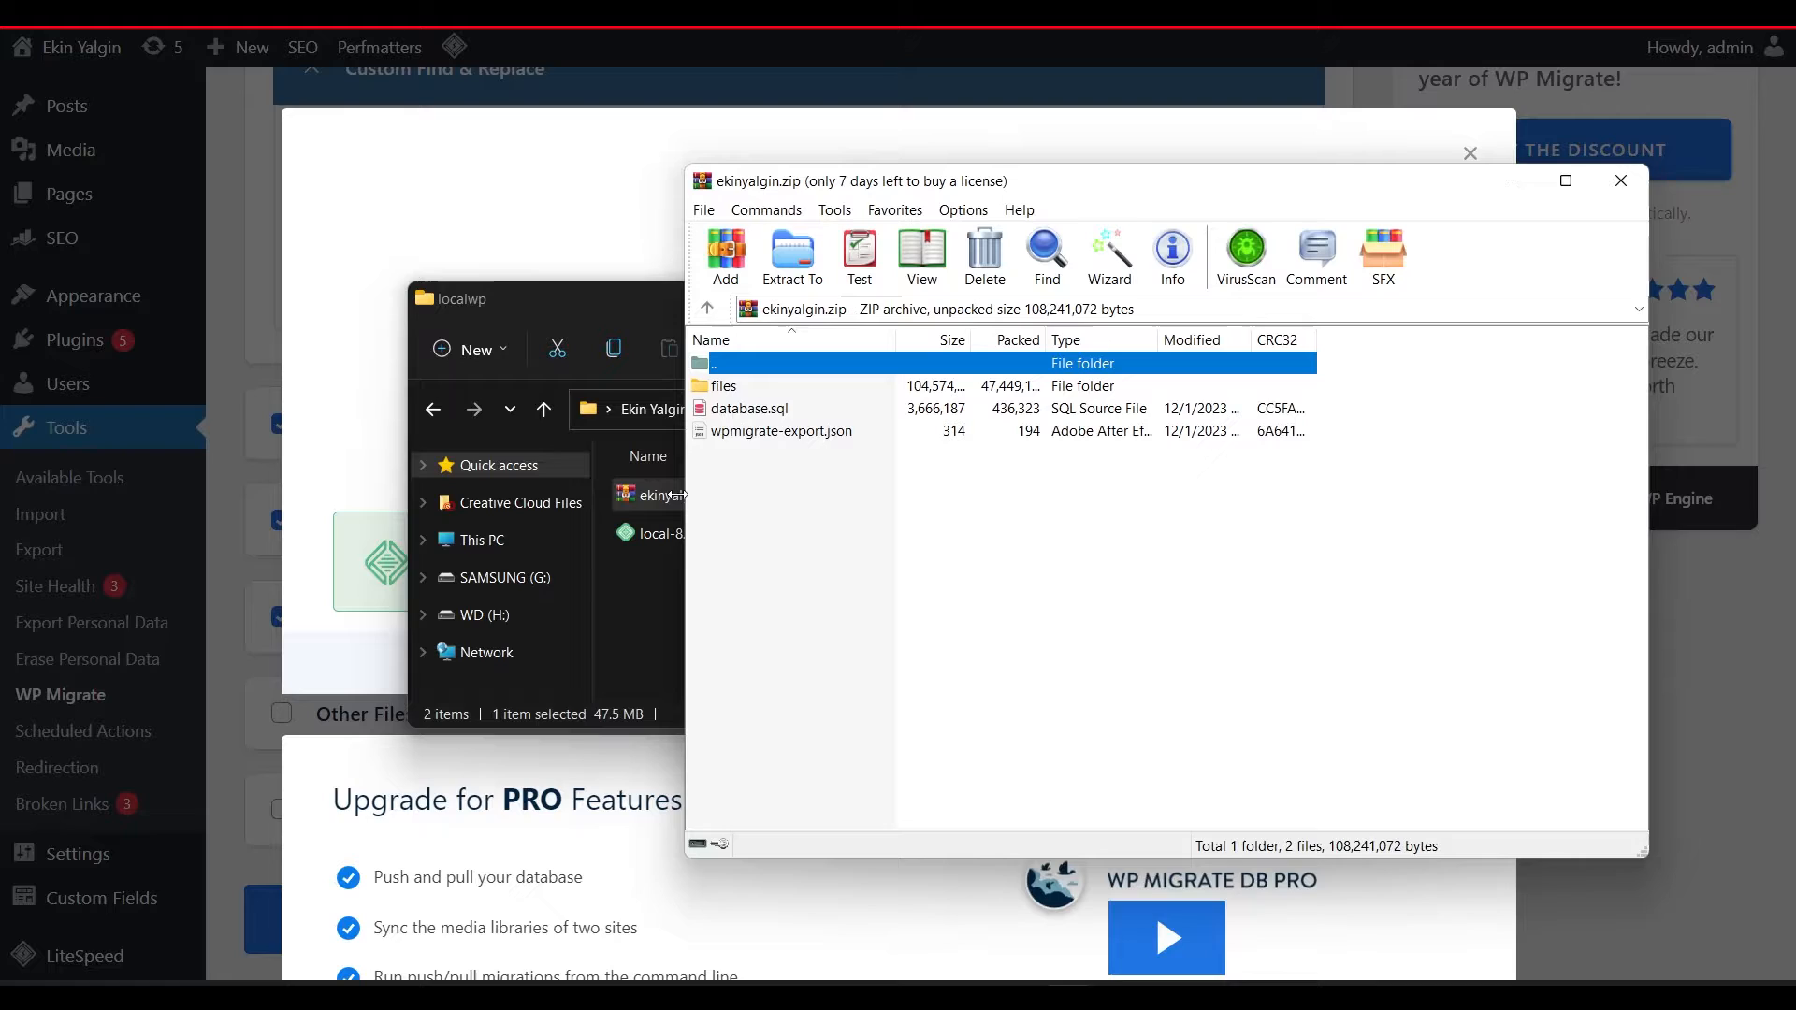
mouse_move(745, 400)
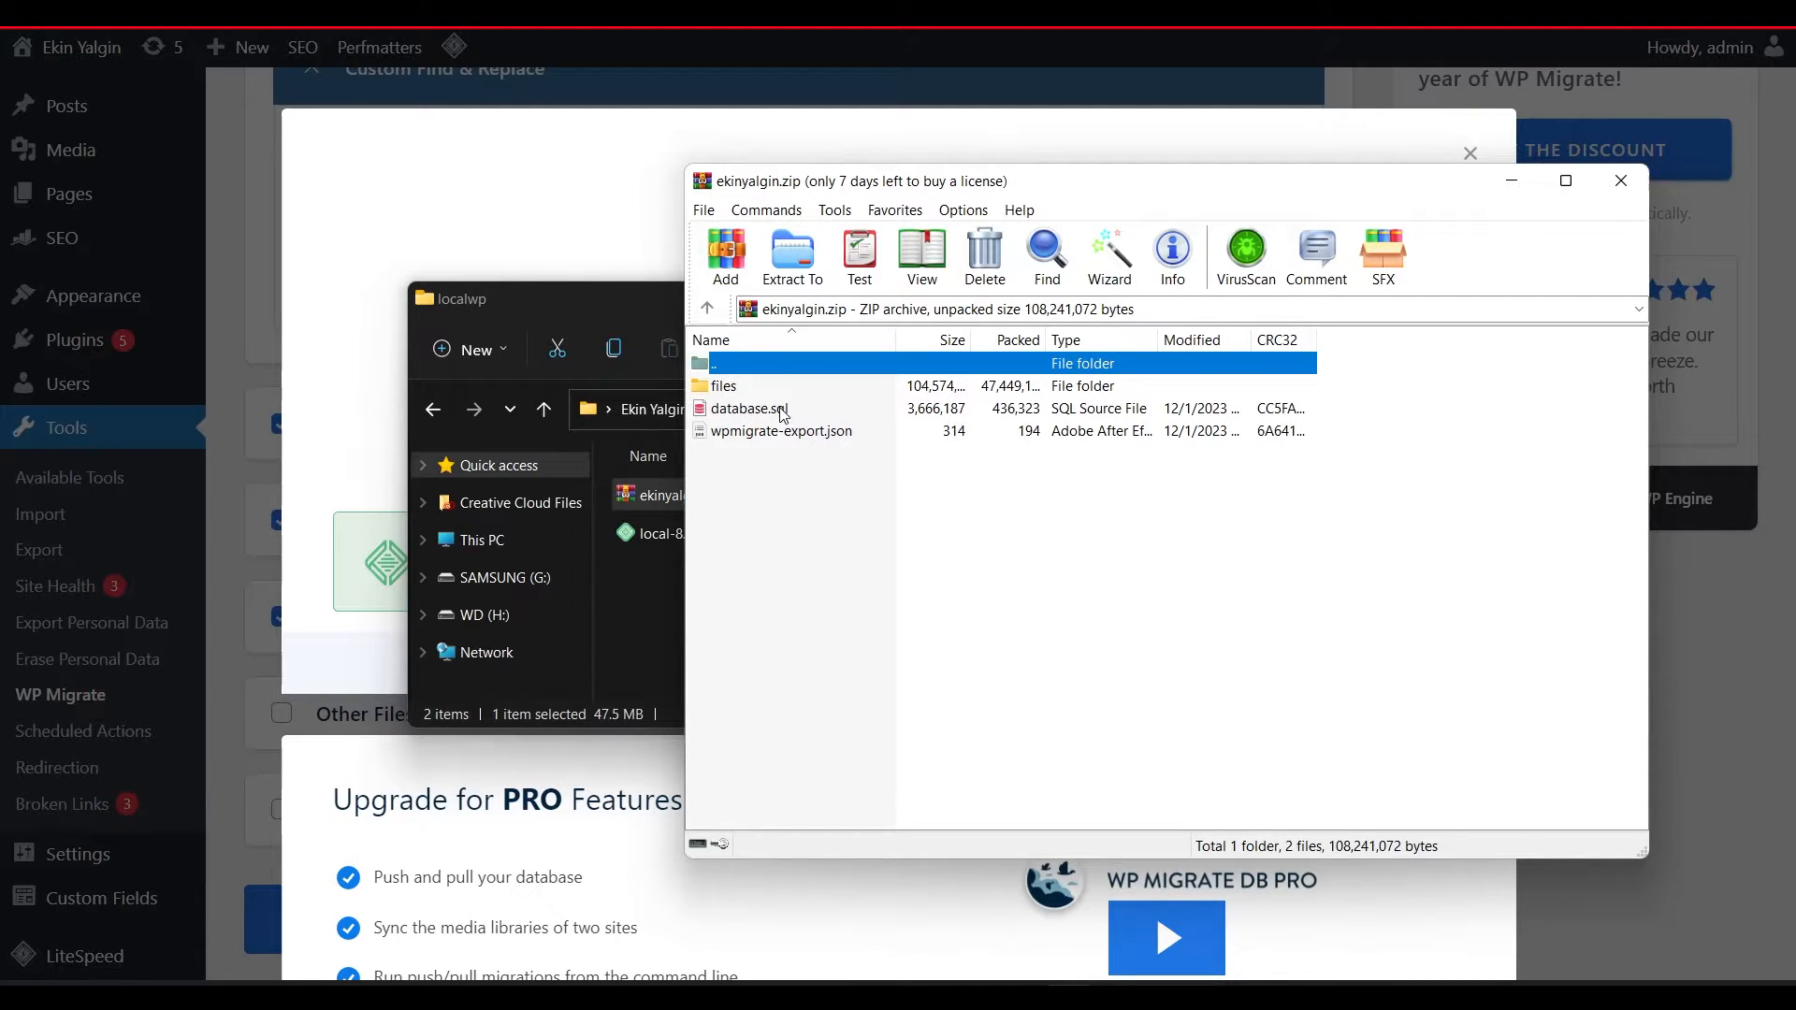
double_click(723, 386)
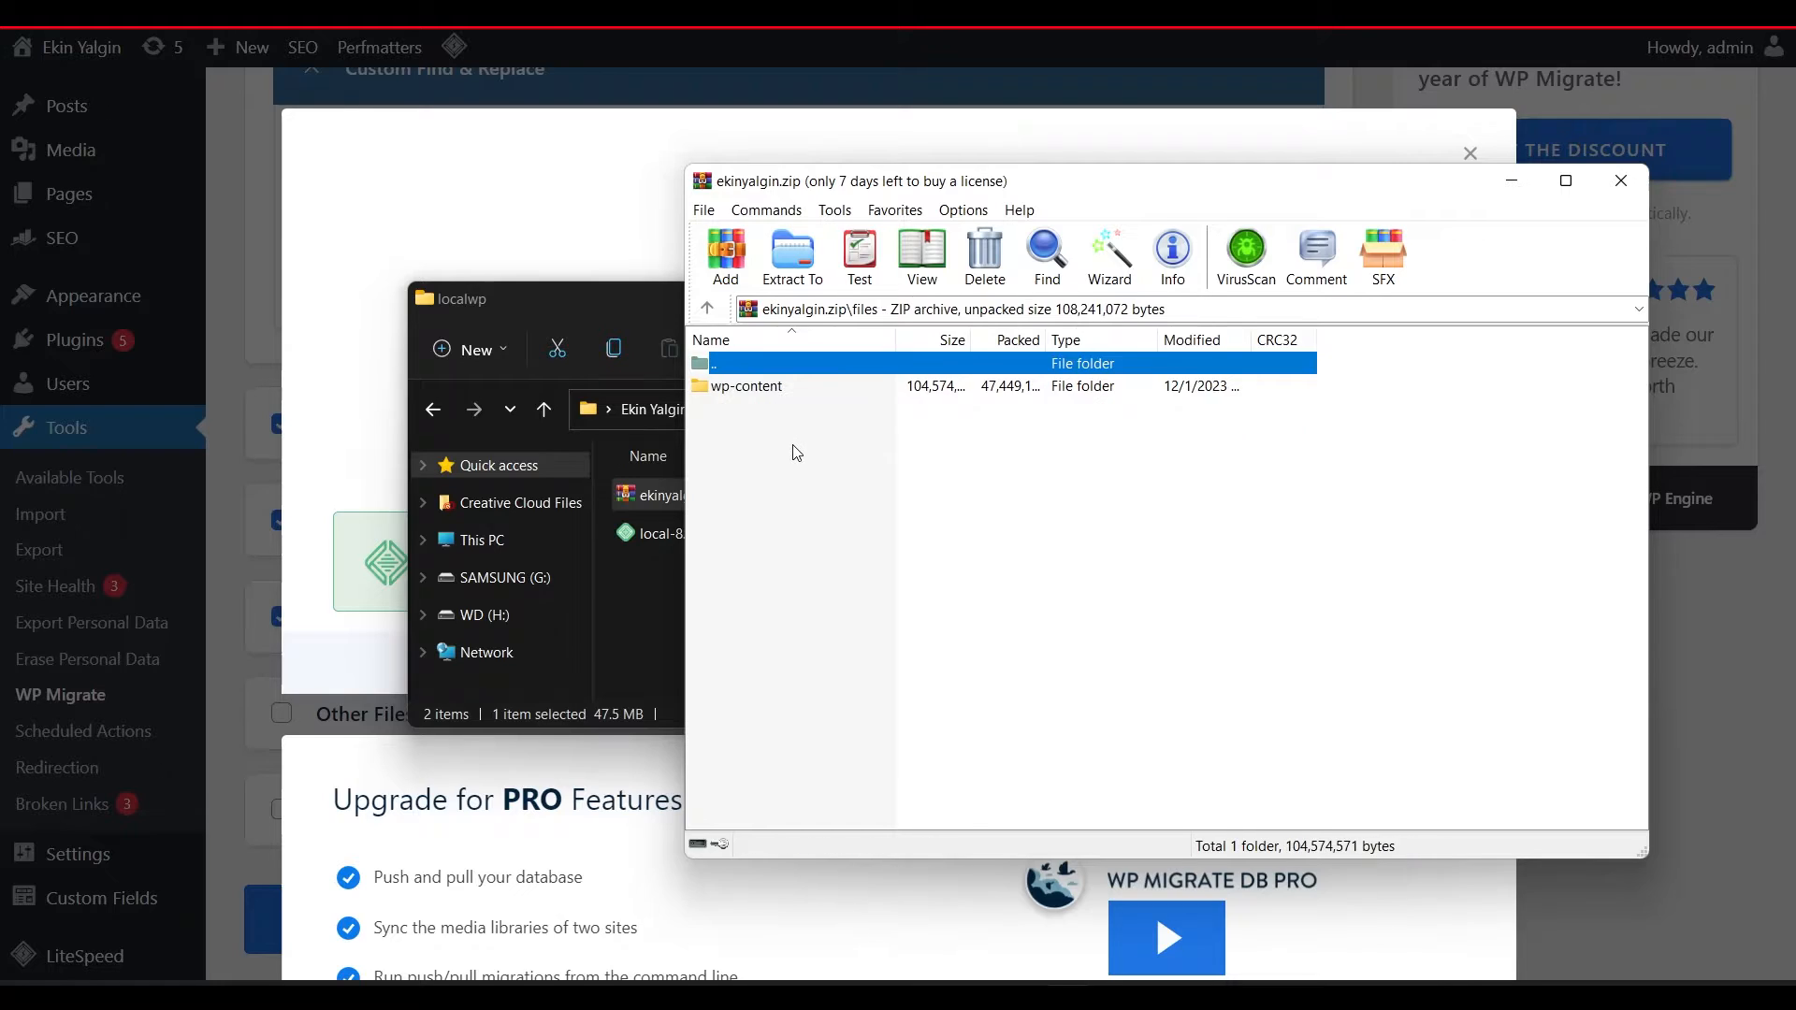
double_click(747, 387)
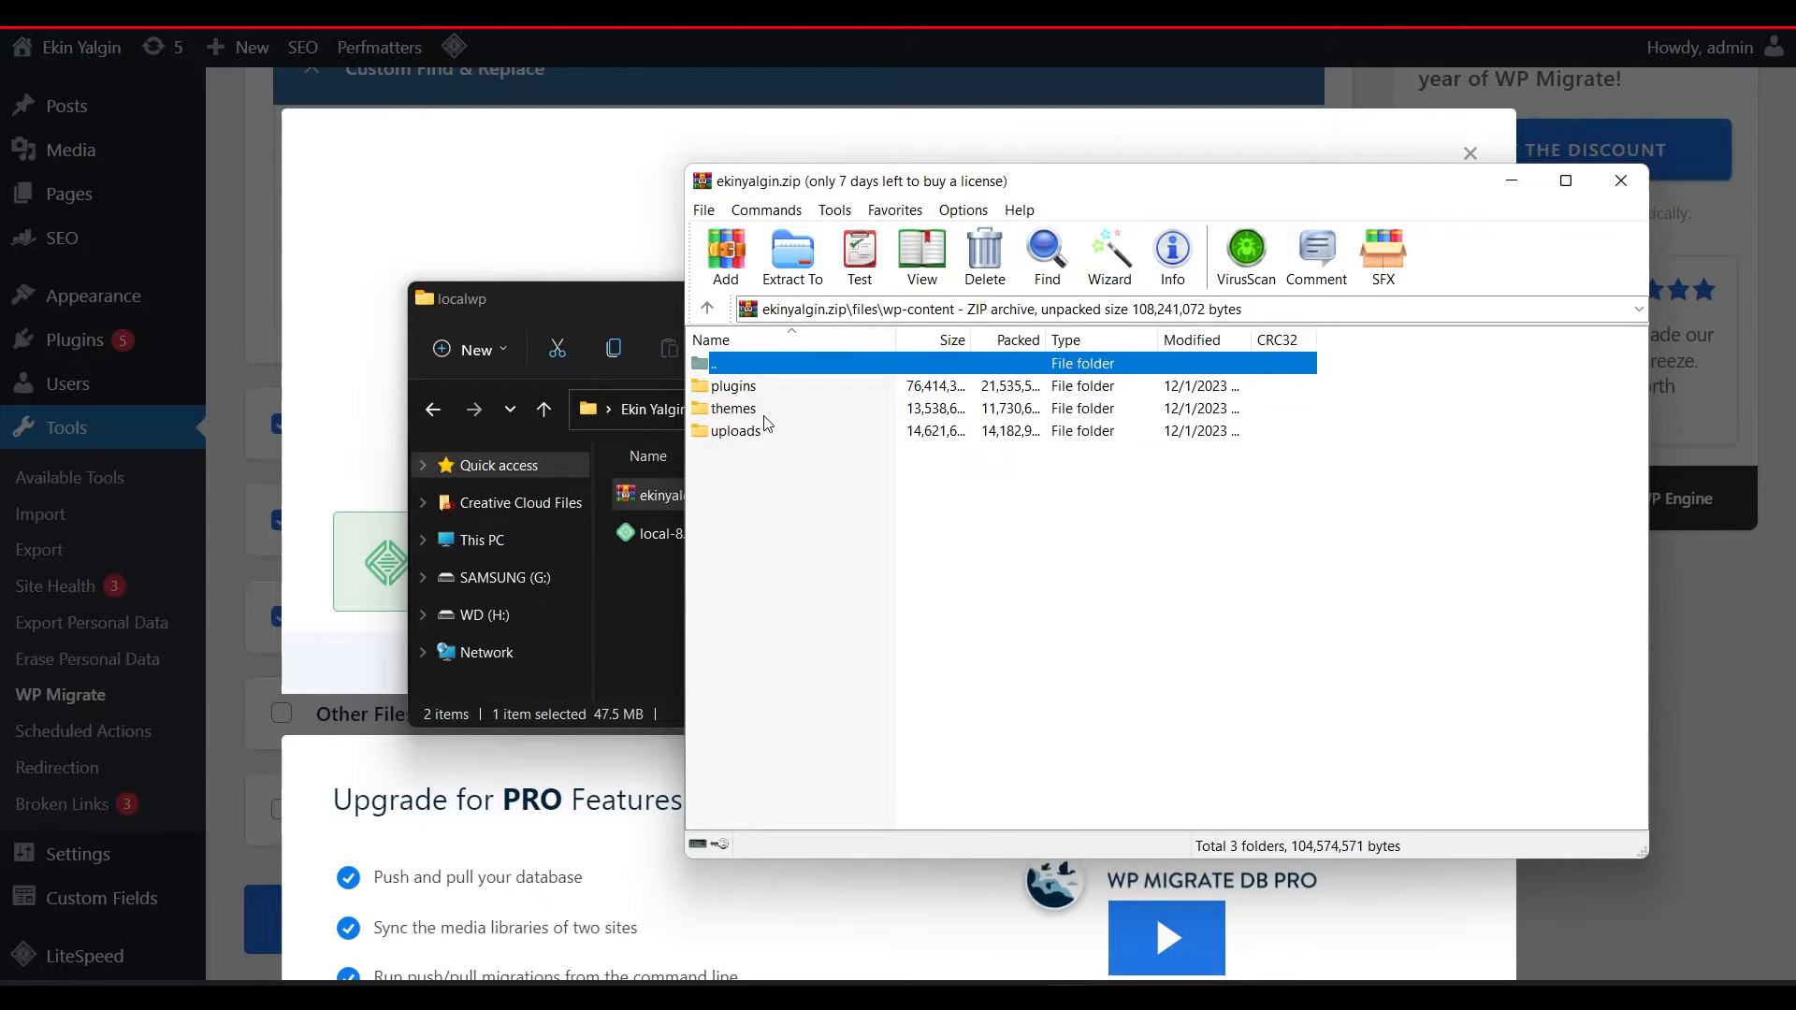
click(733, 386)
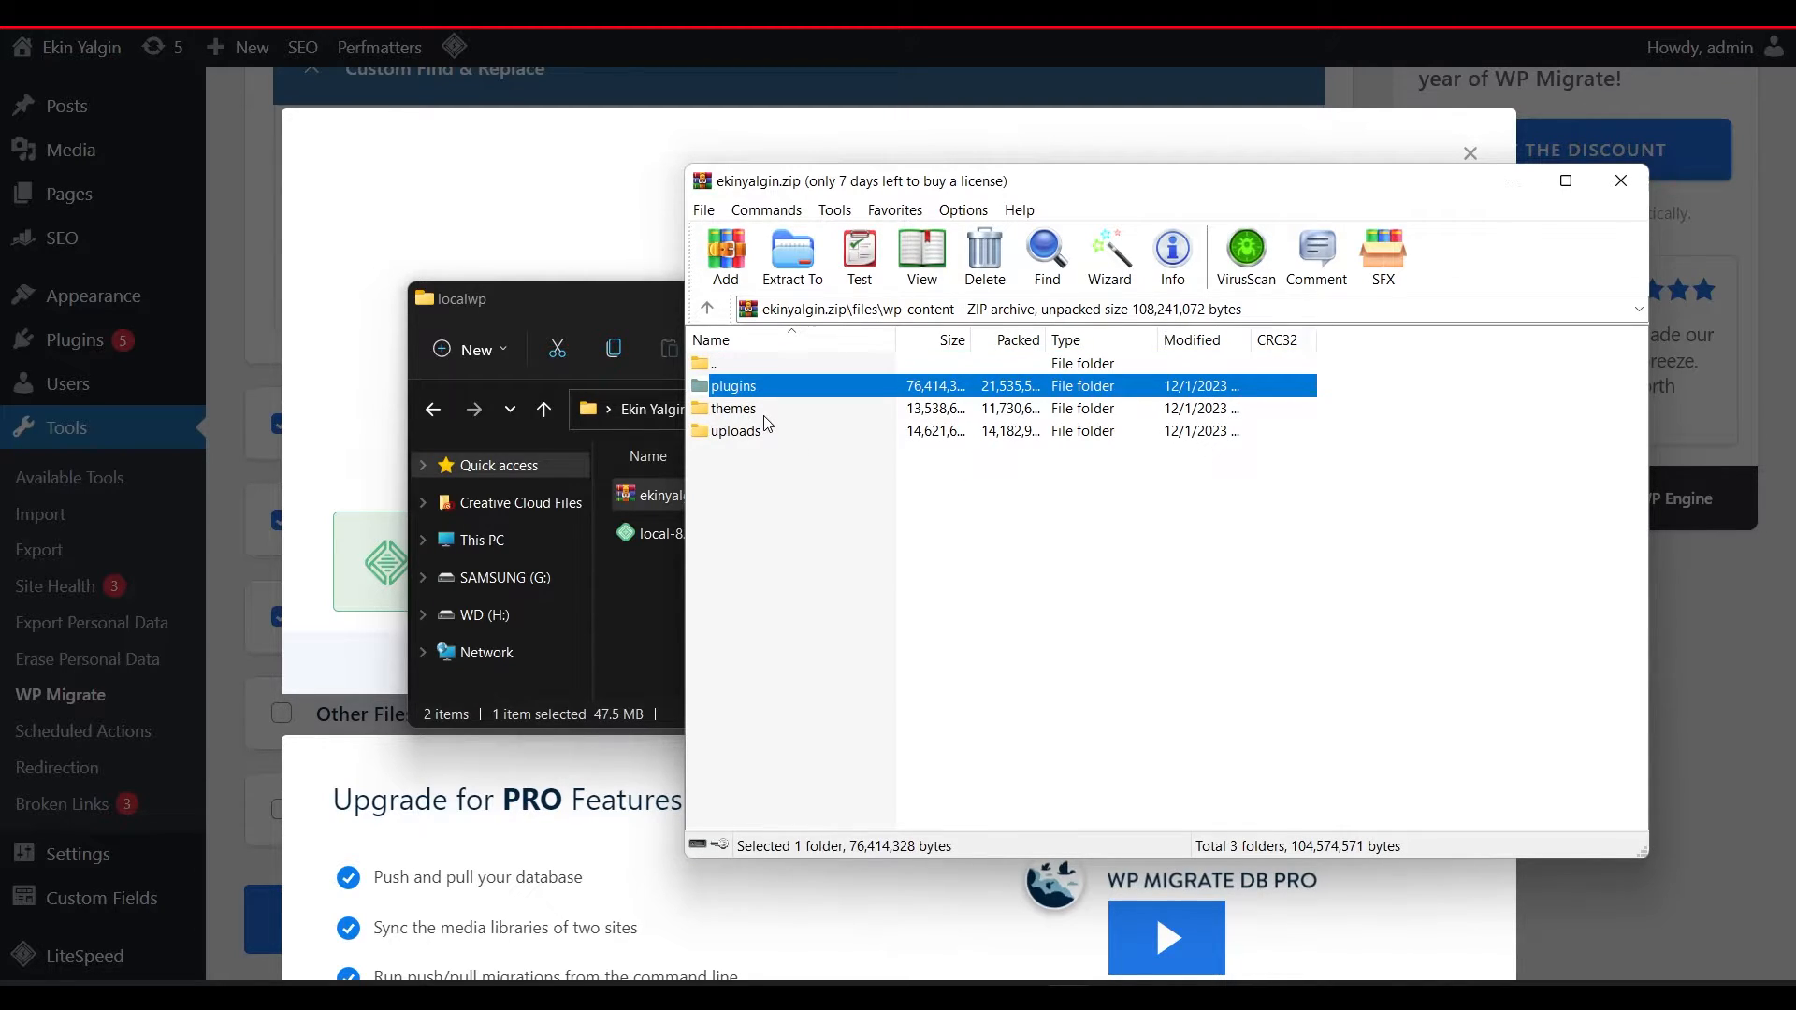
click(735, 430)
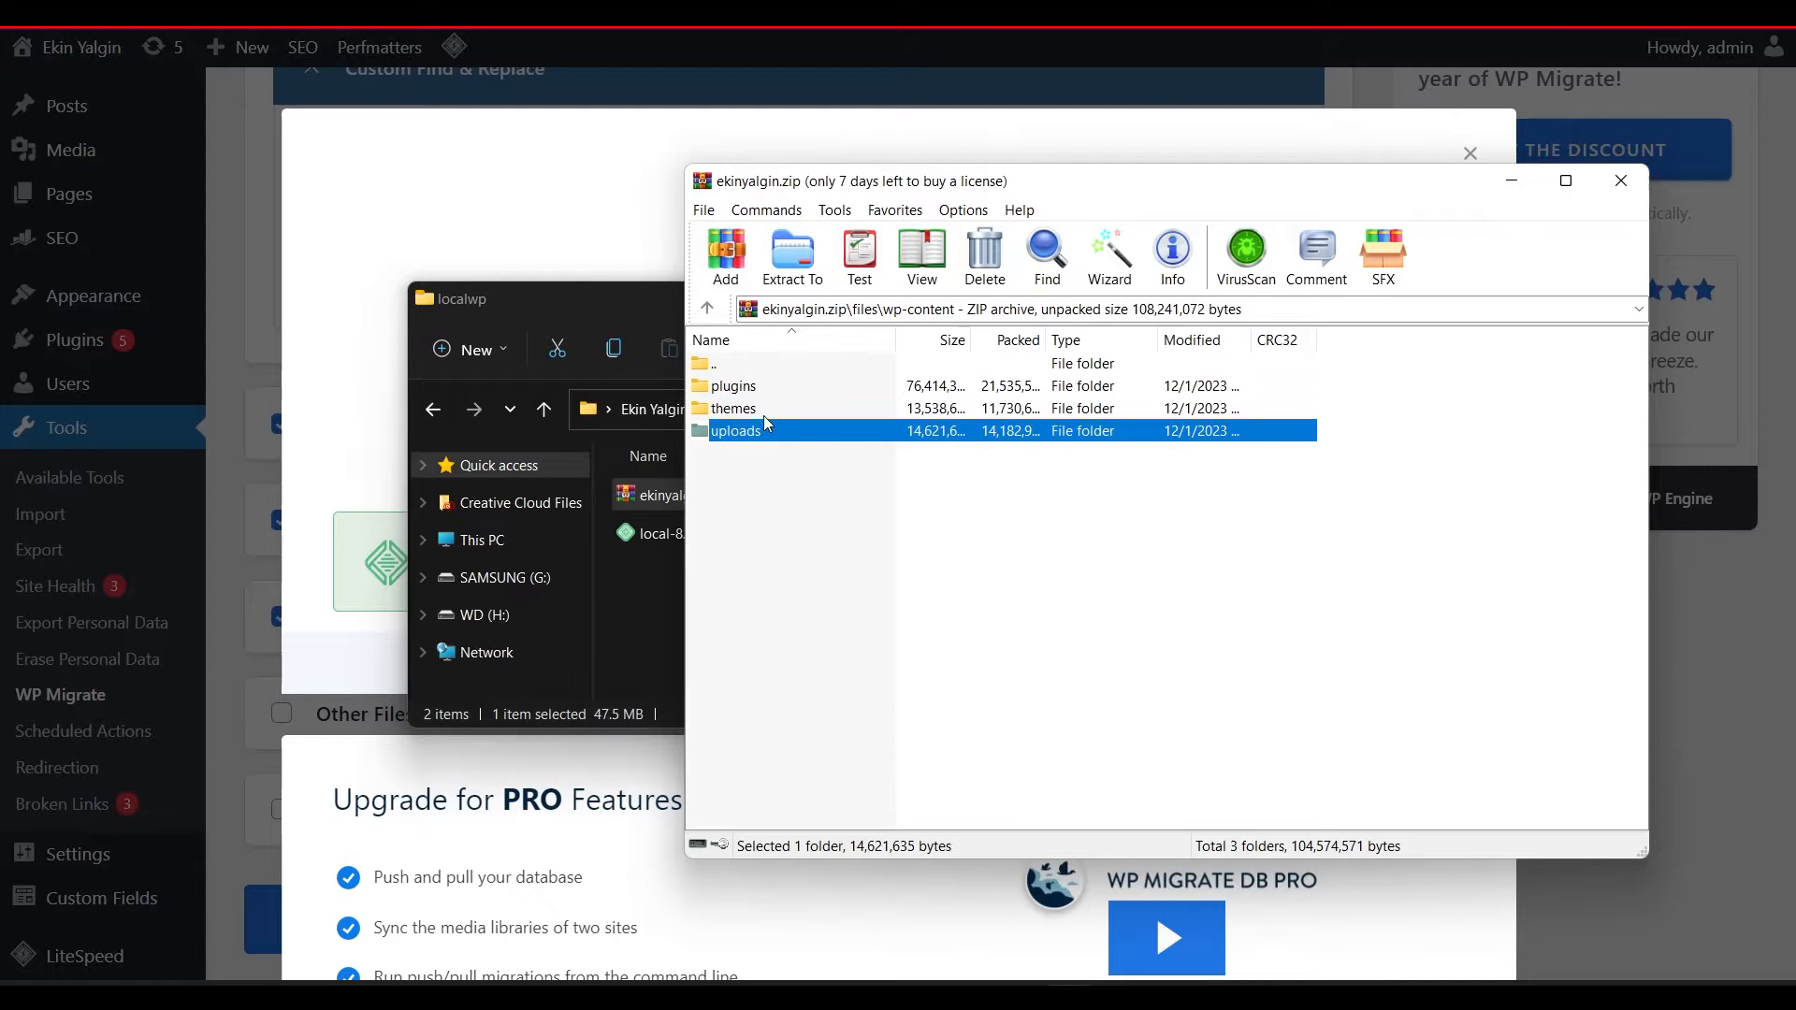
double_click(736, 431)
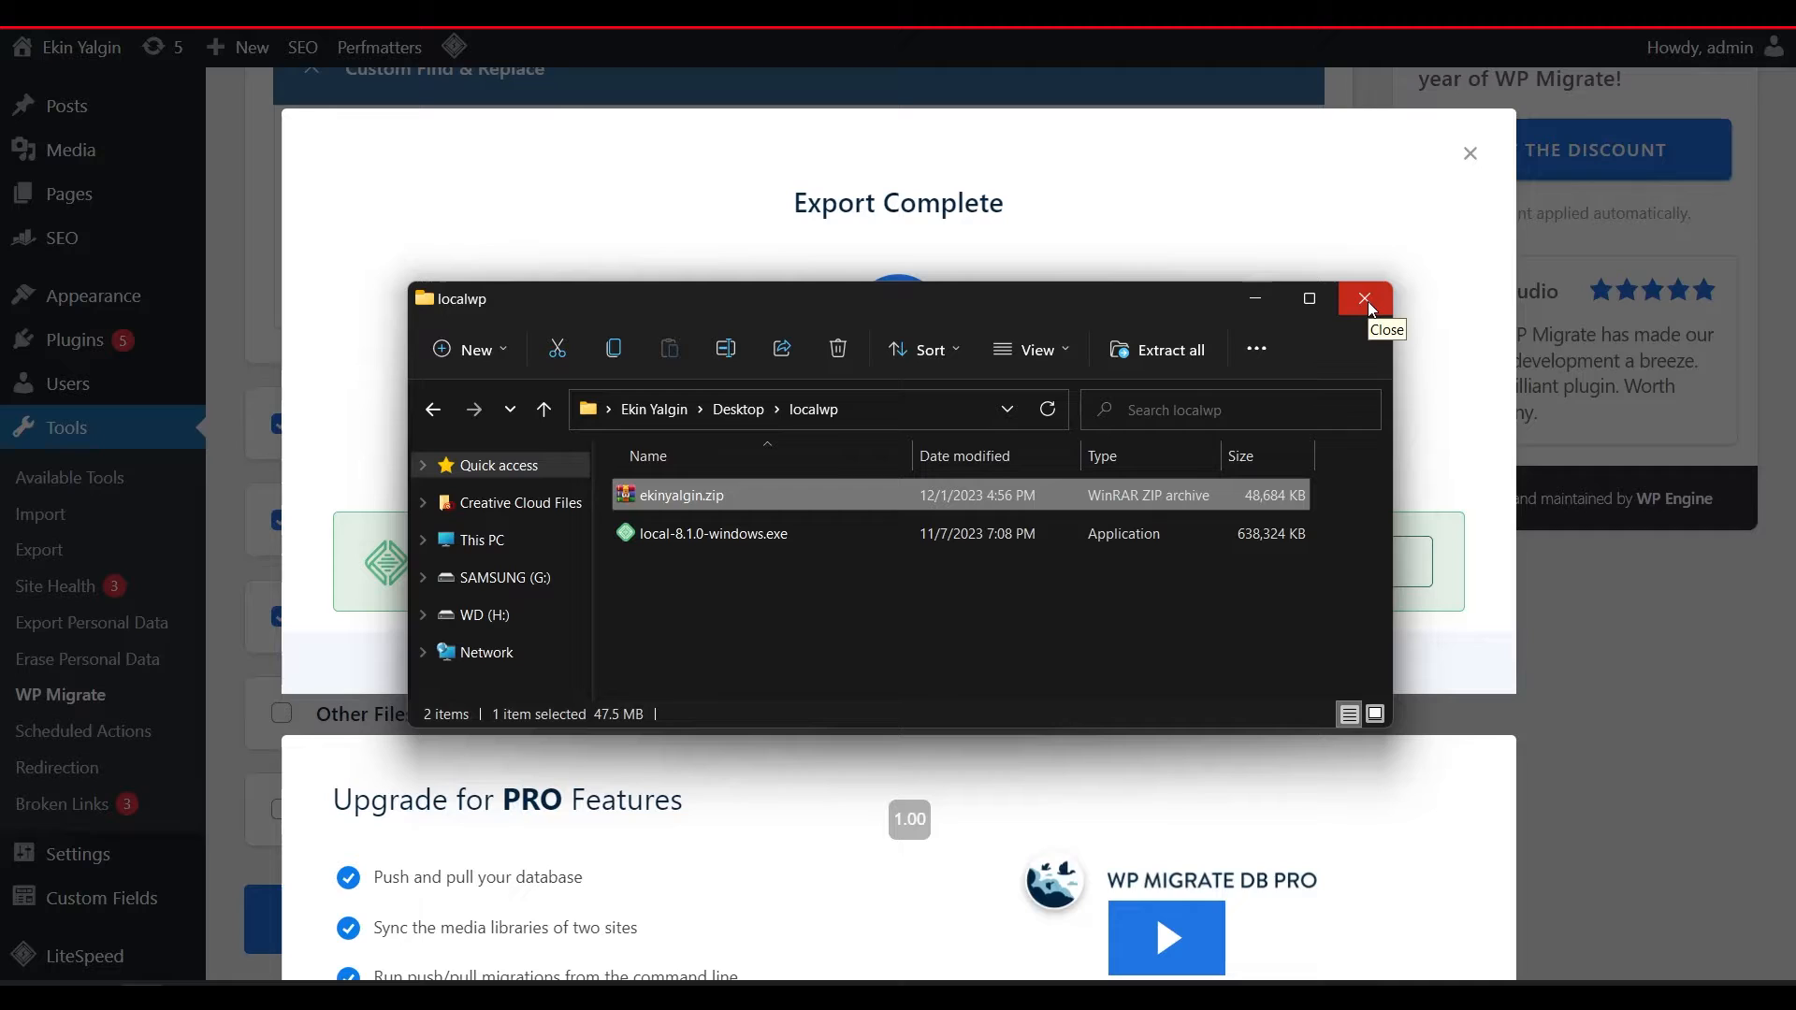
click(1366, 299)
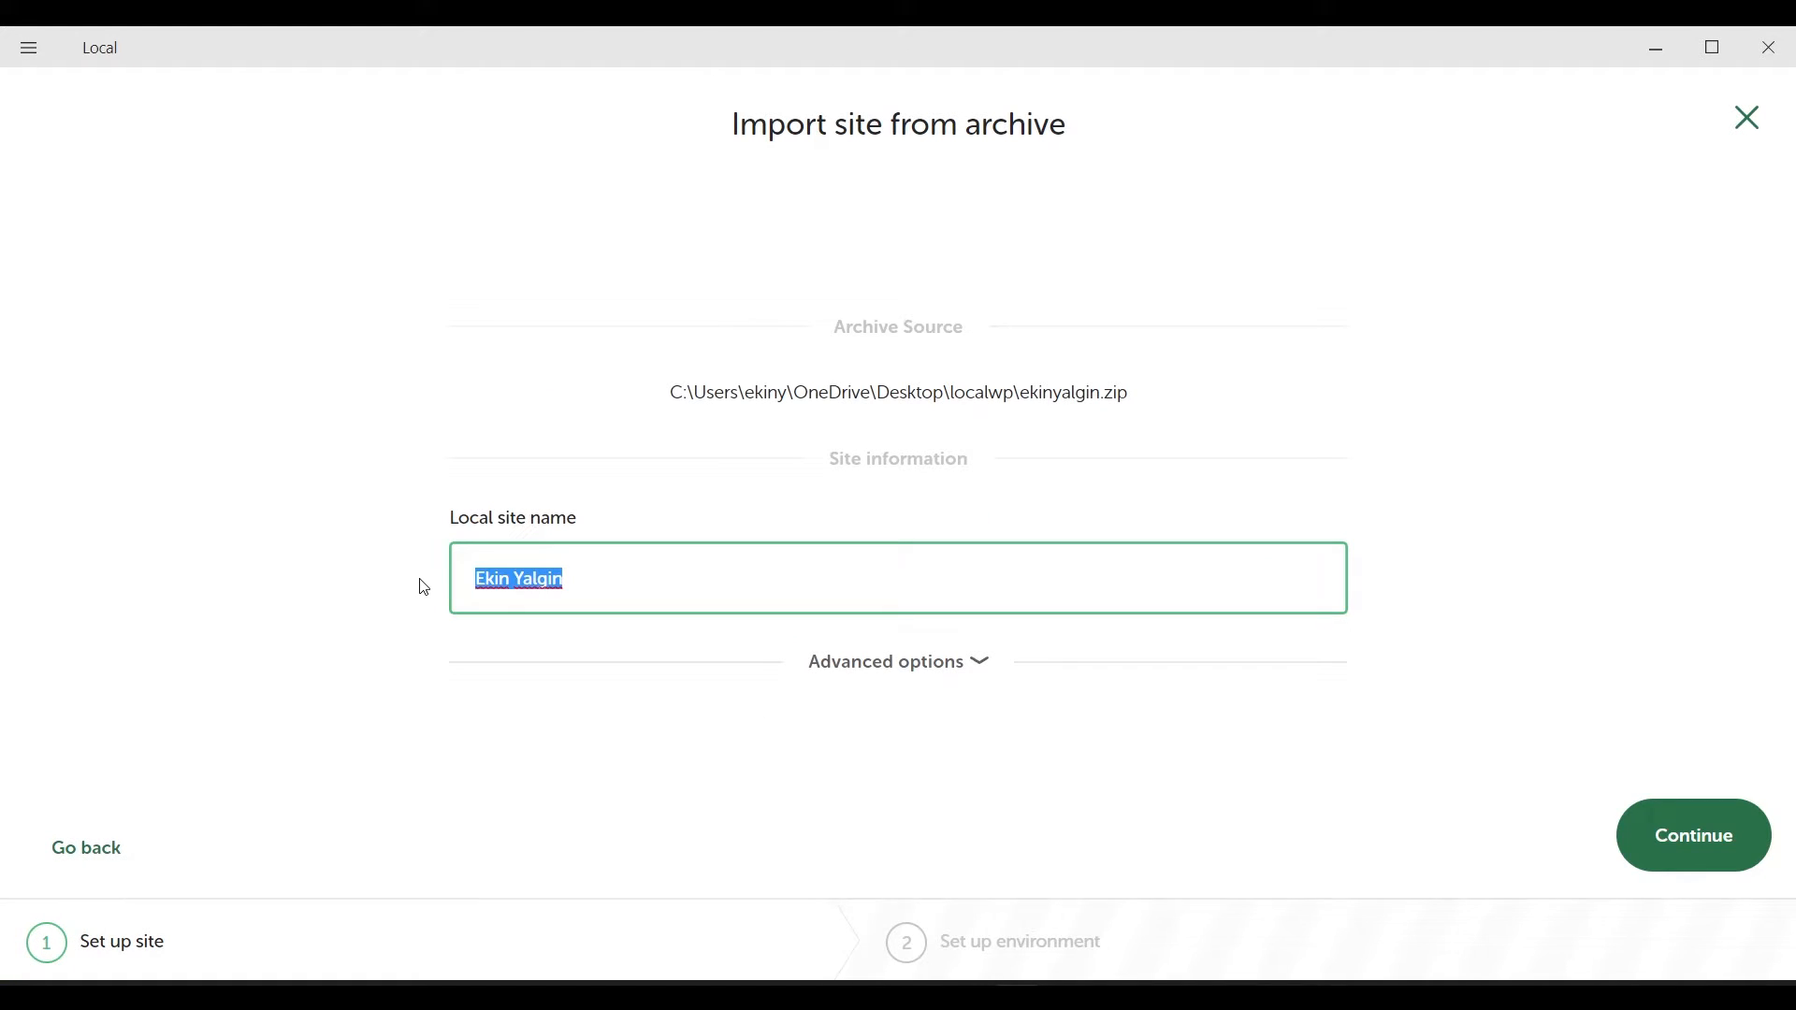
Step: Name the site ekinyalgin, confirm domain ekinyalgin.local and path D:\sites\ekinyalgin, and continue
text(ekinyalgin)
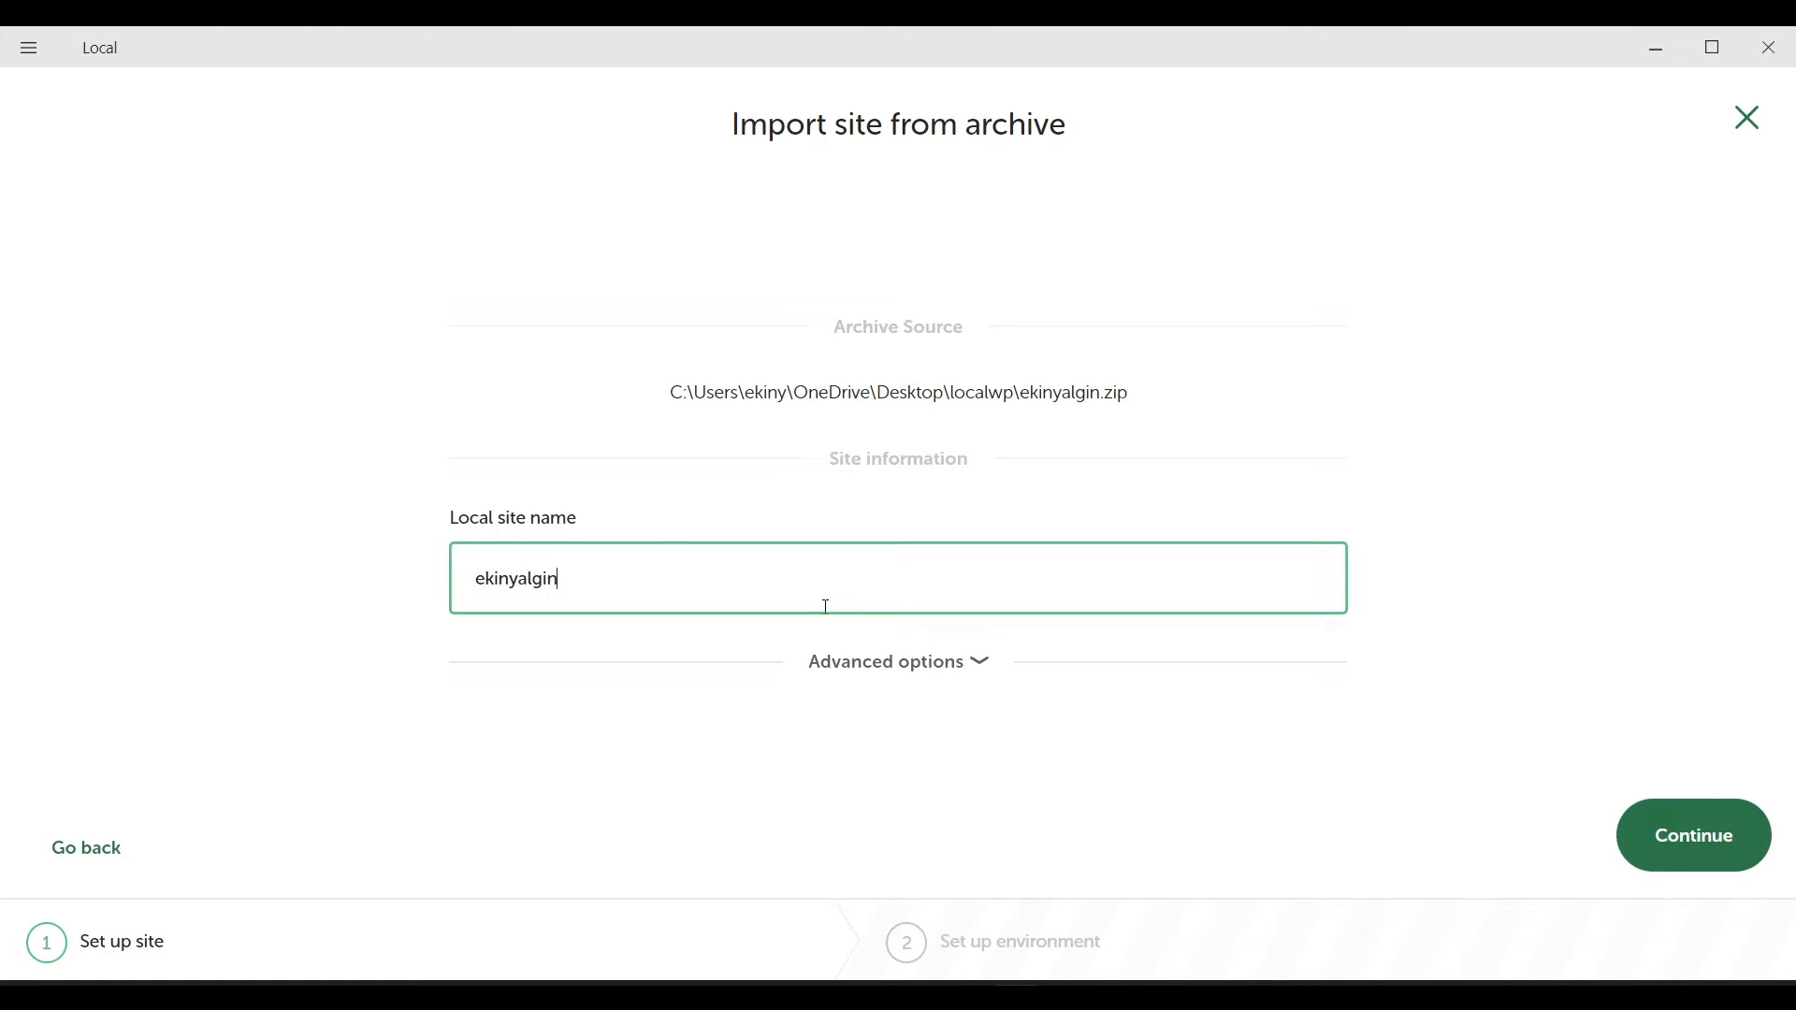
click(897, 662)
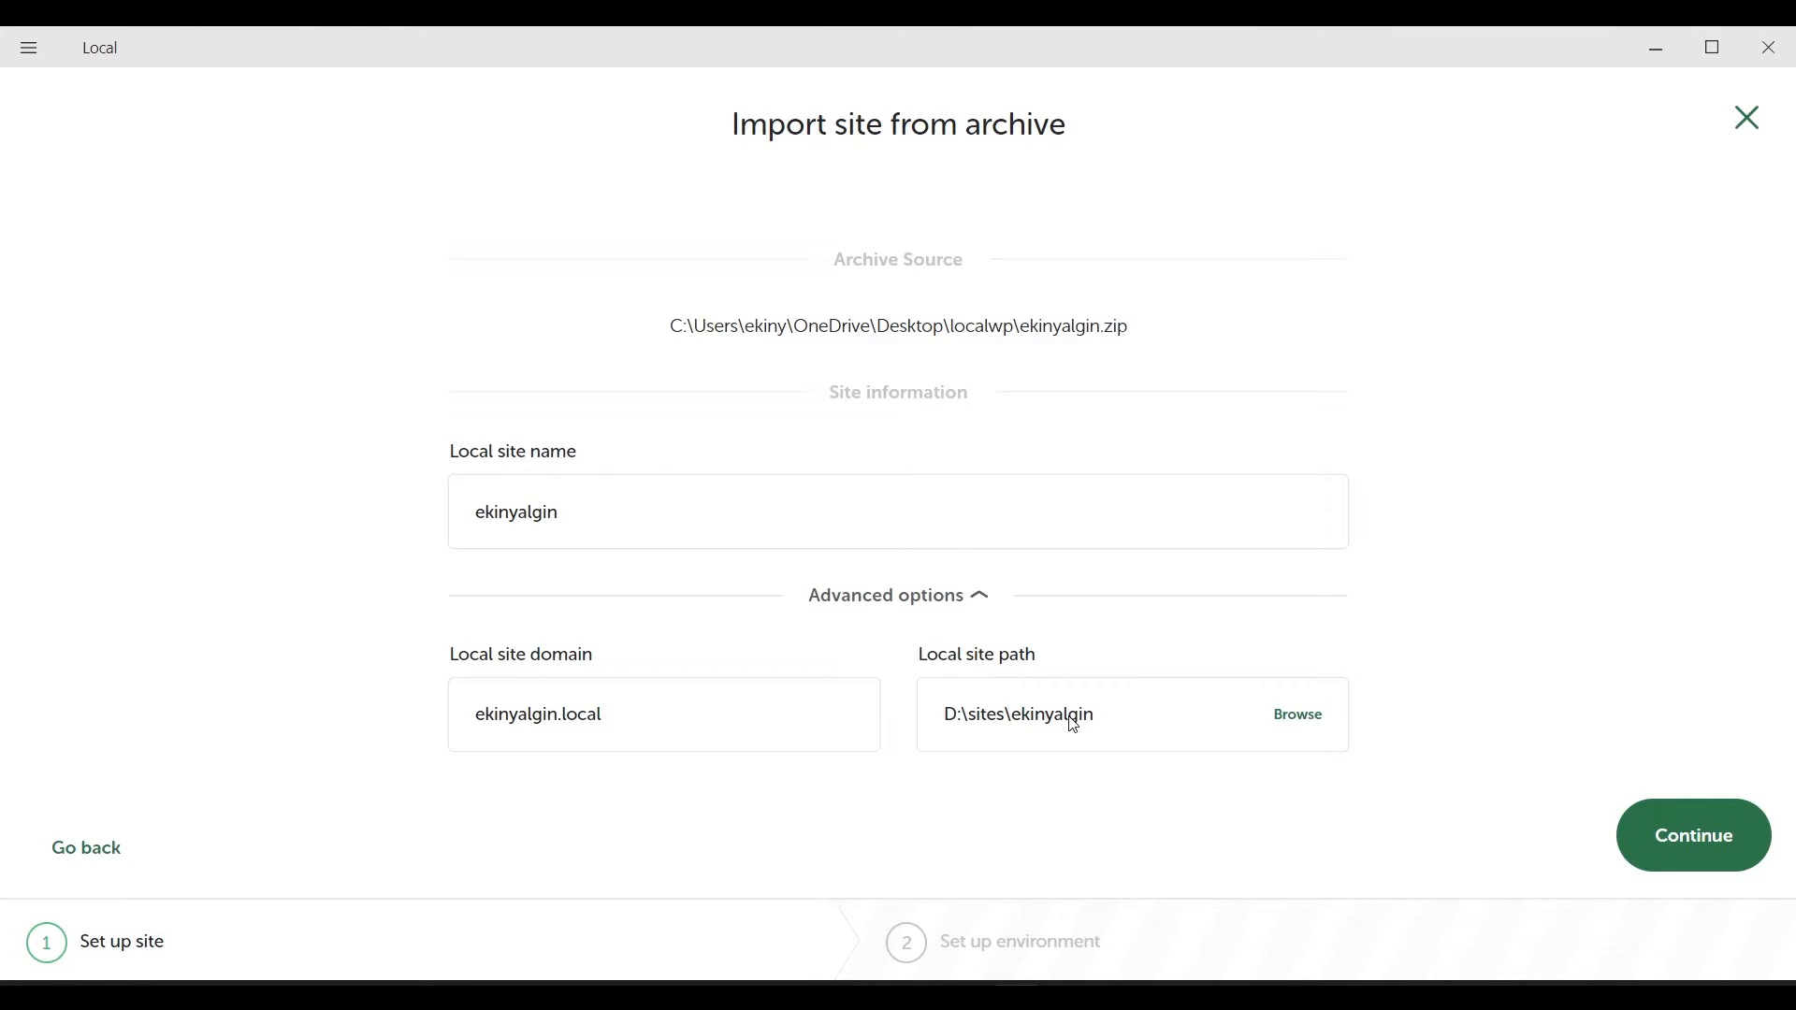
click(897, 511)
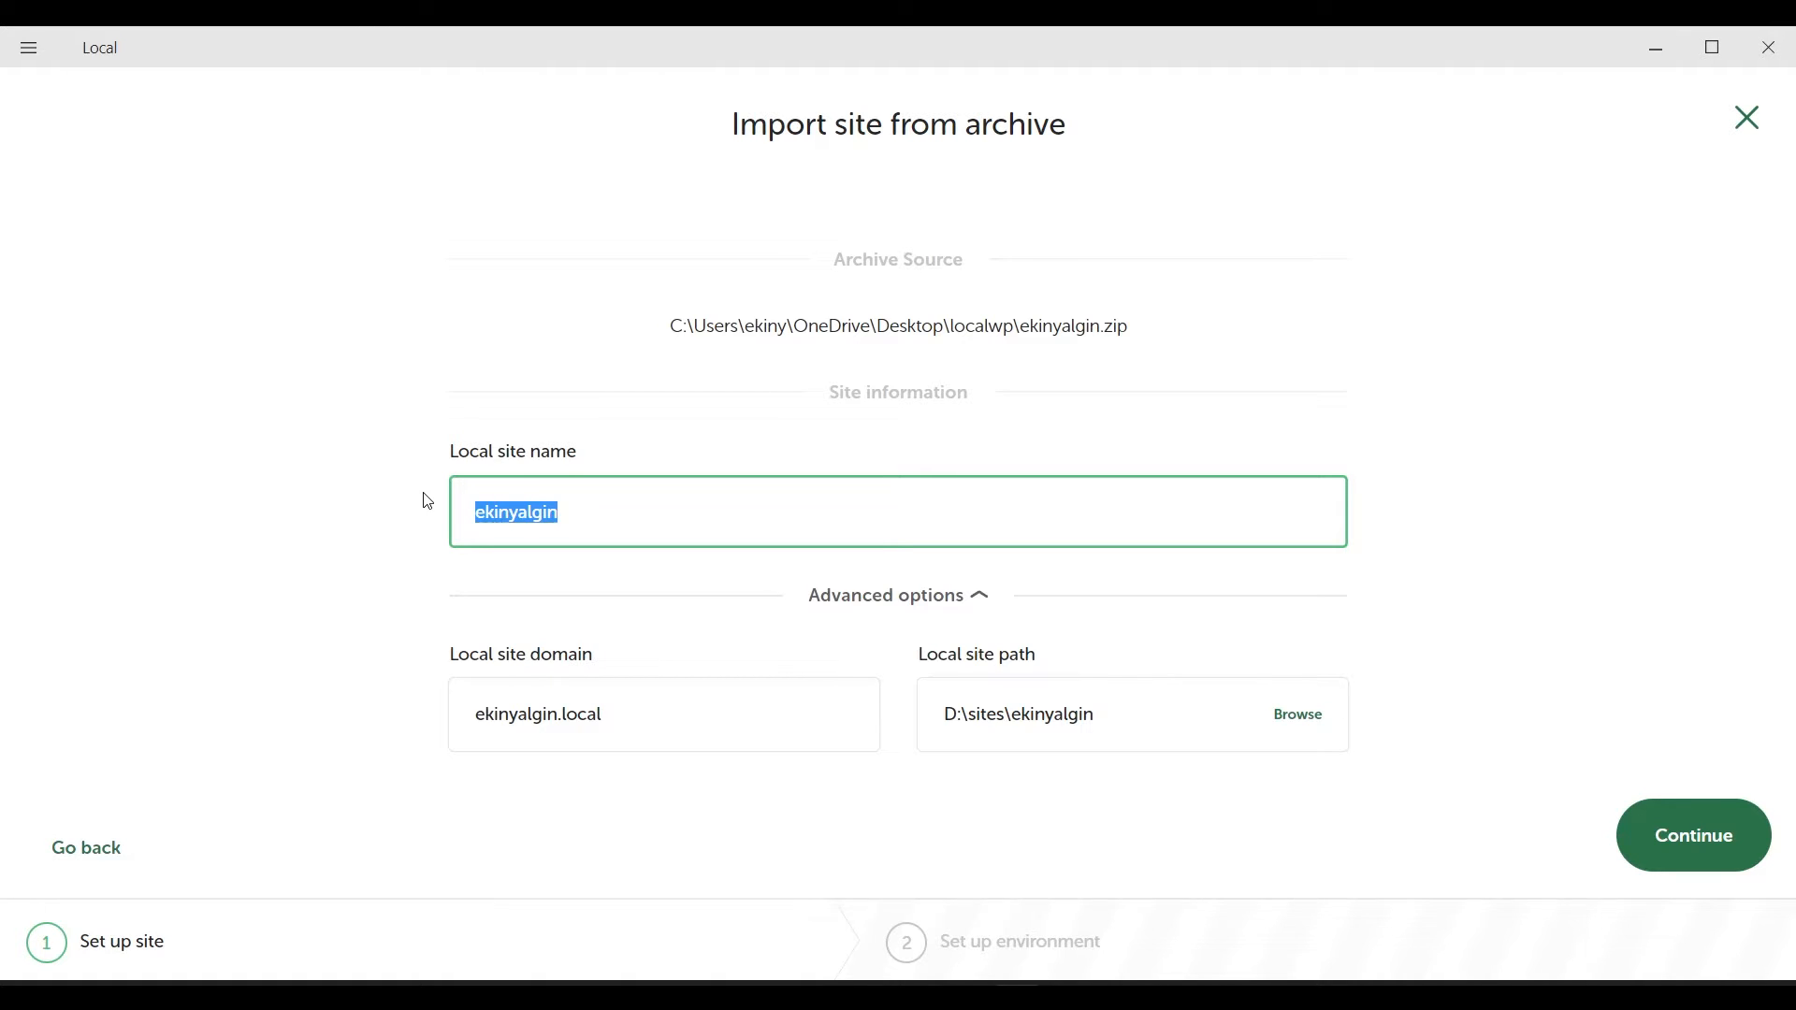
text(Ekin)
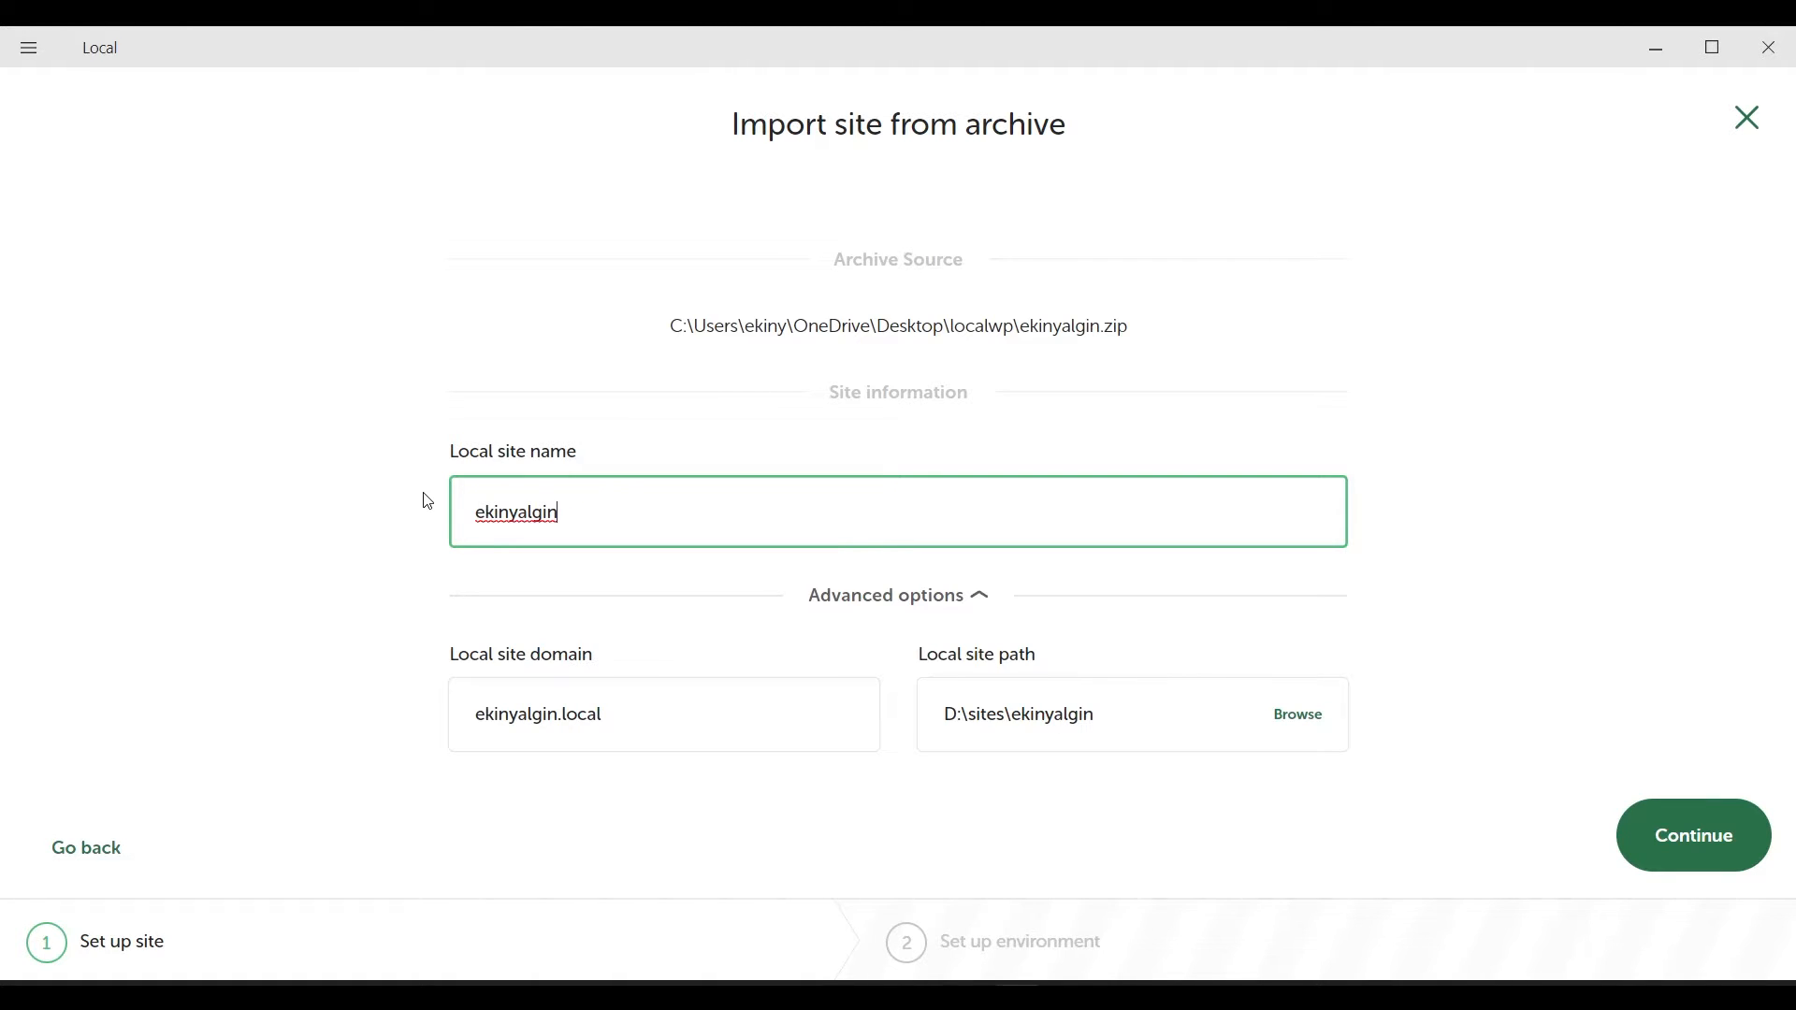
click(917, 556)
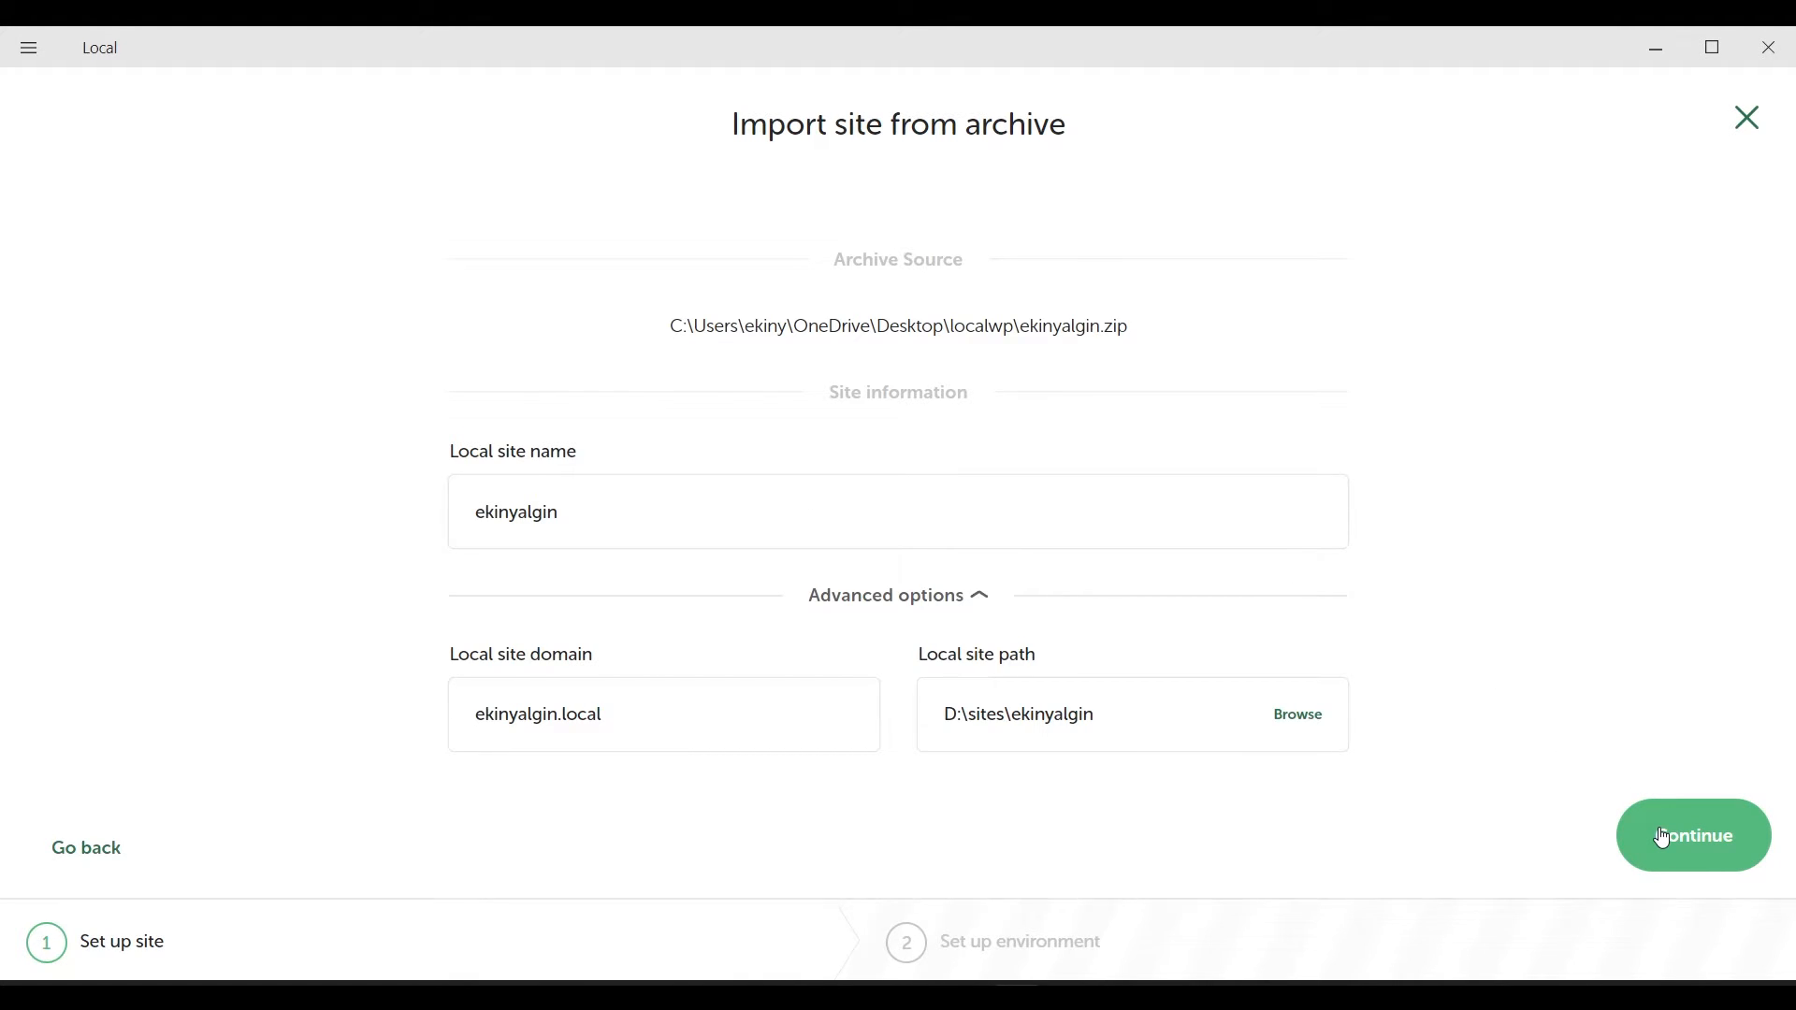
click(1692, 835)
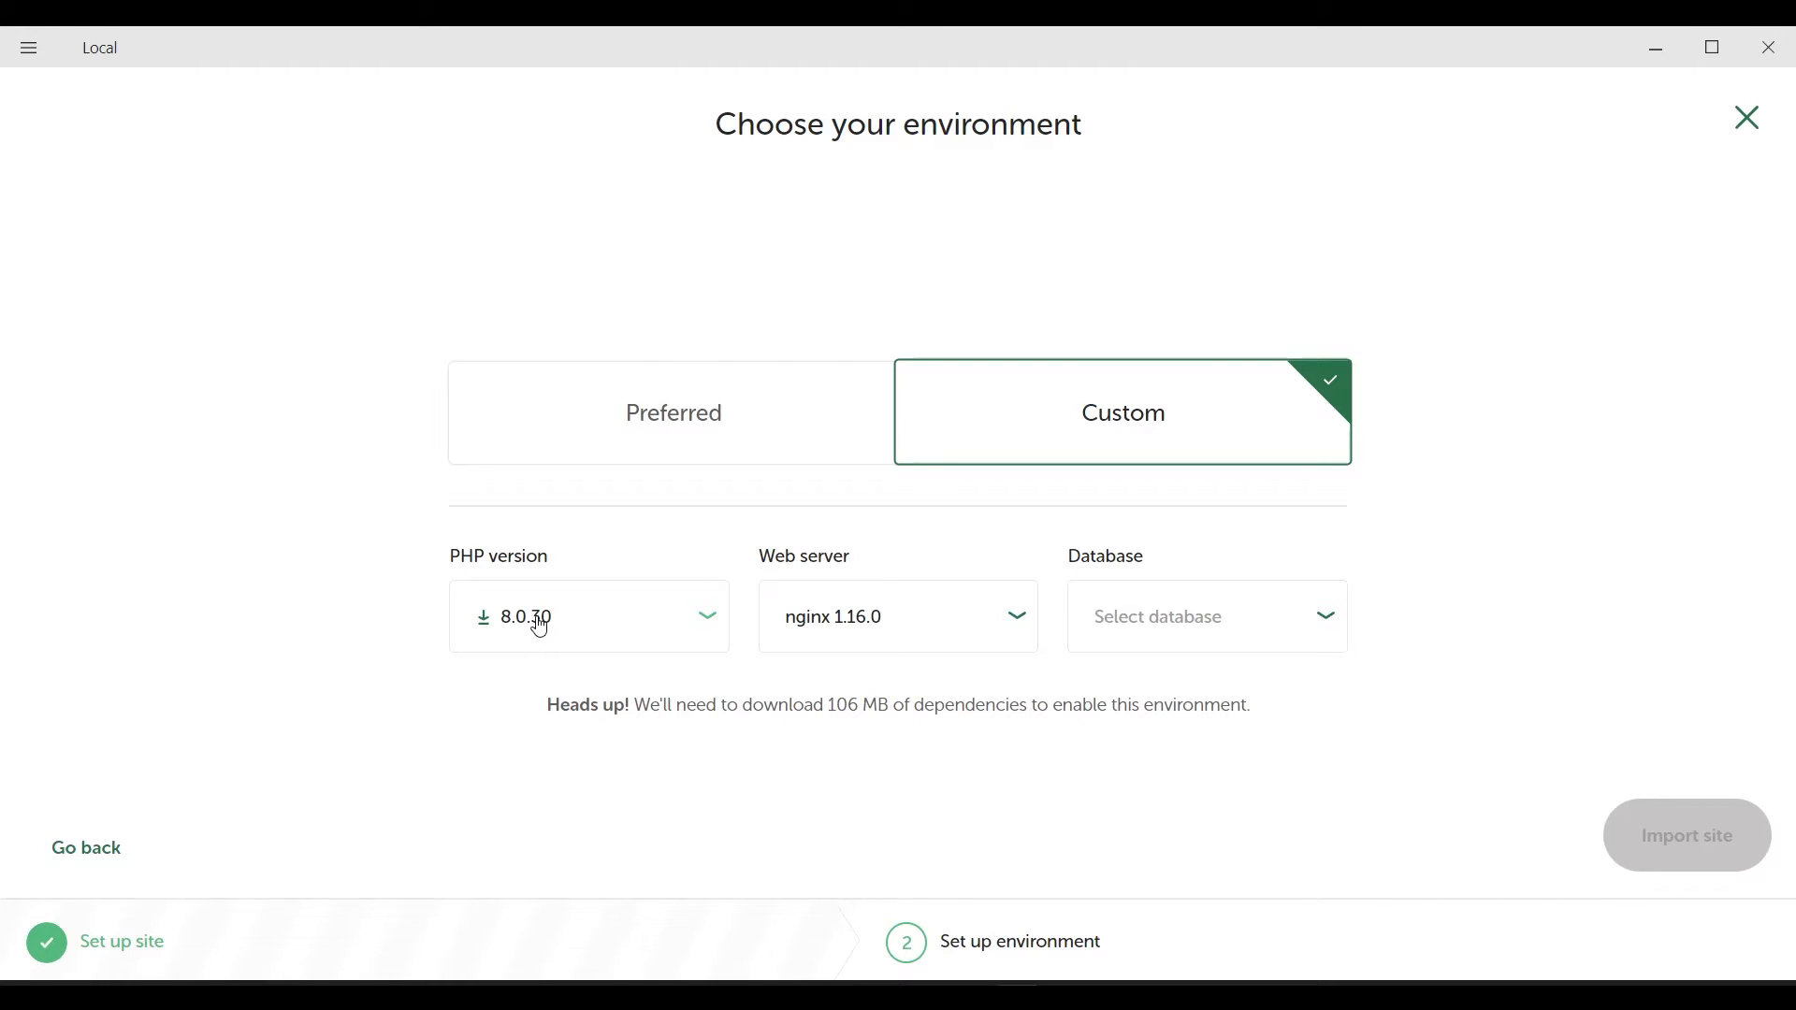
Step: Review the custom PHP and web server choices, keep Preferred (PHP 8.1.23, nginx, MySQL 8.0.16) and import the site
click(588, 616)
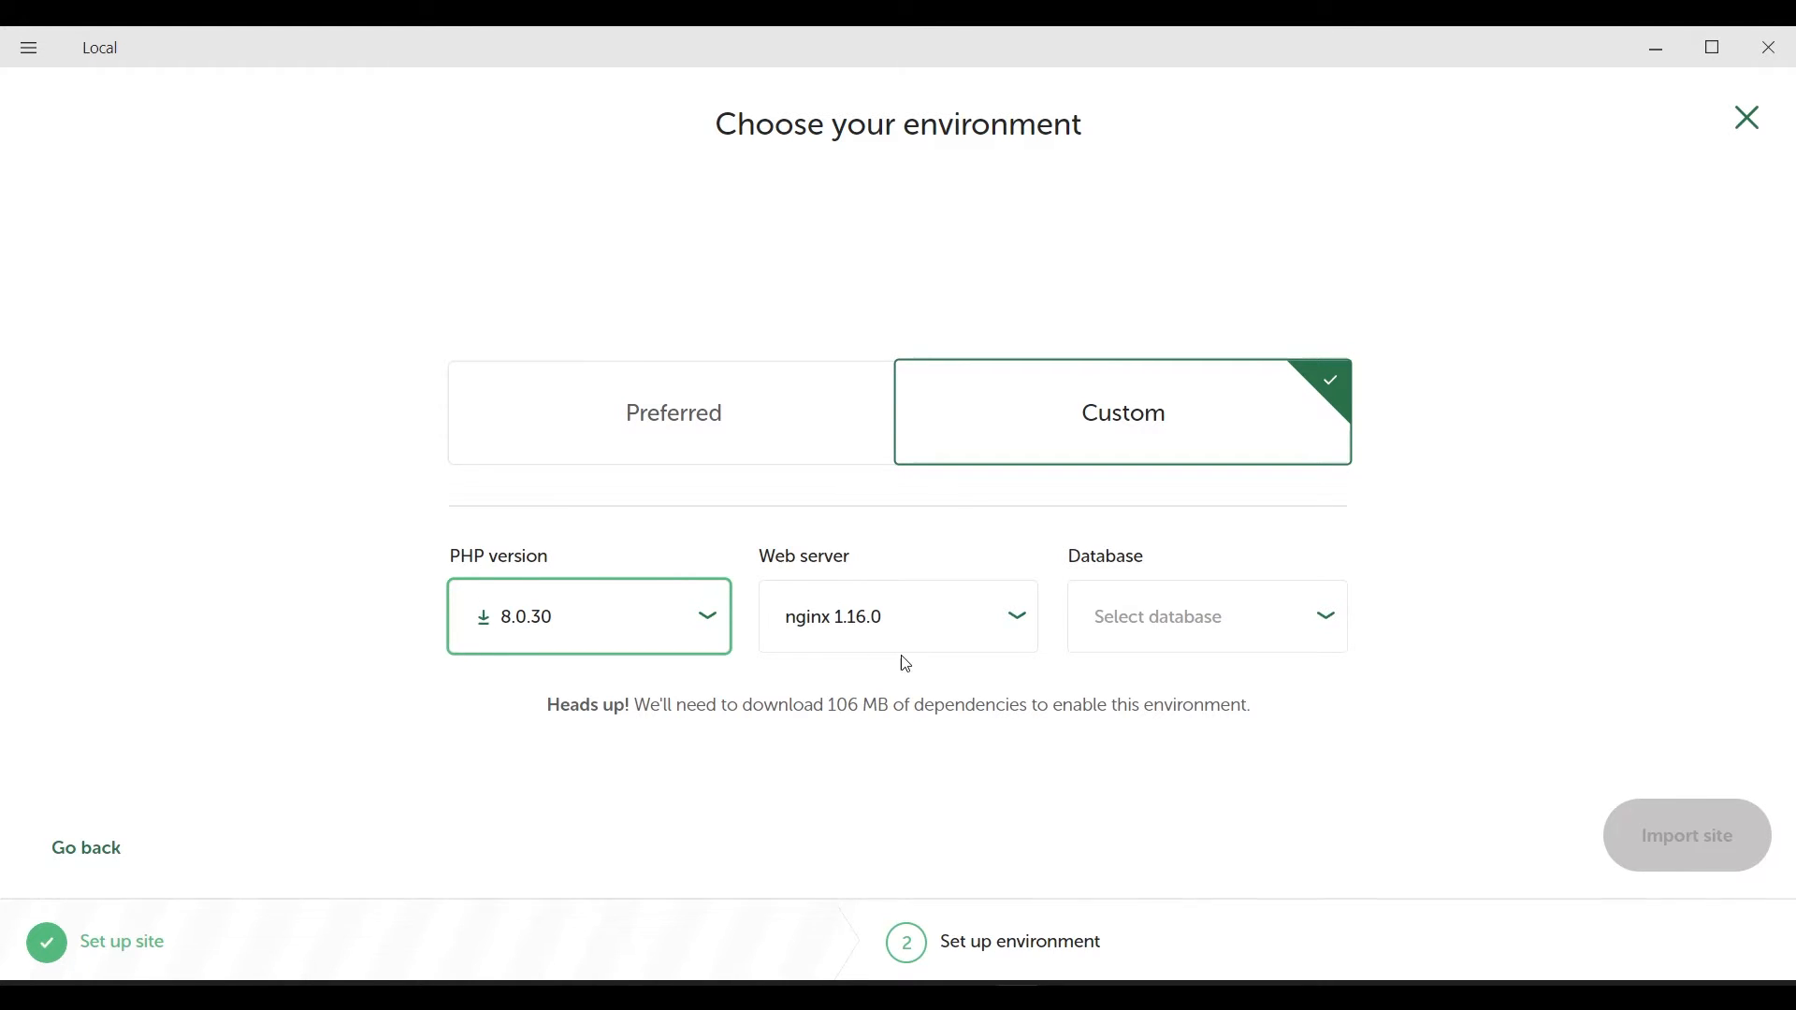
click(897, 616)
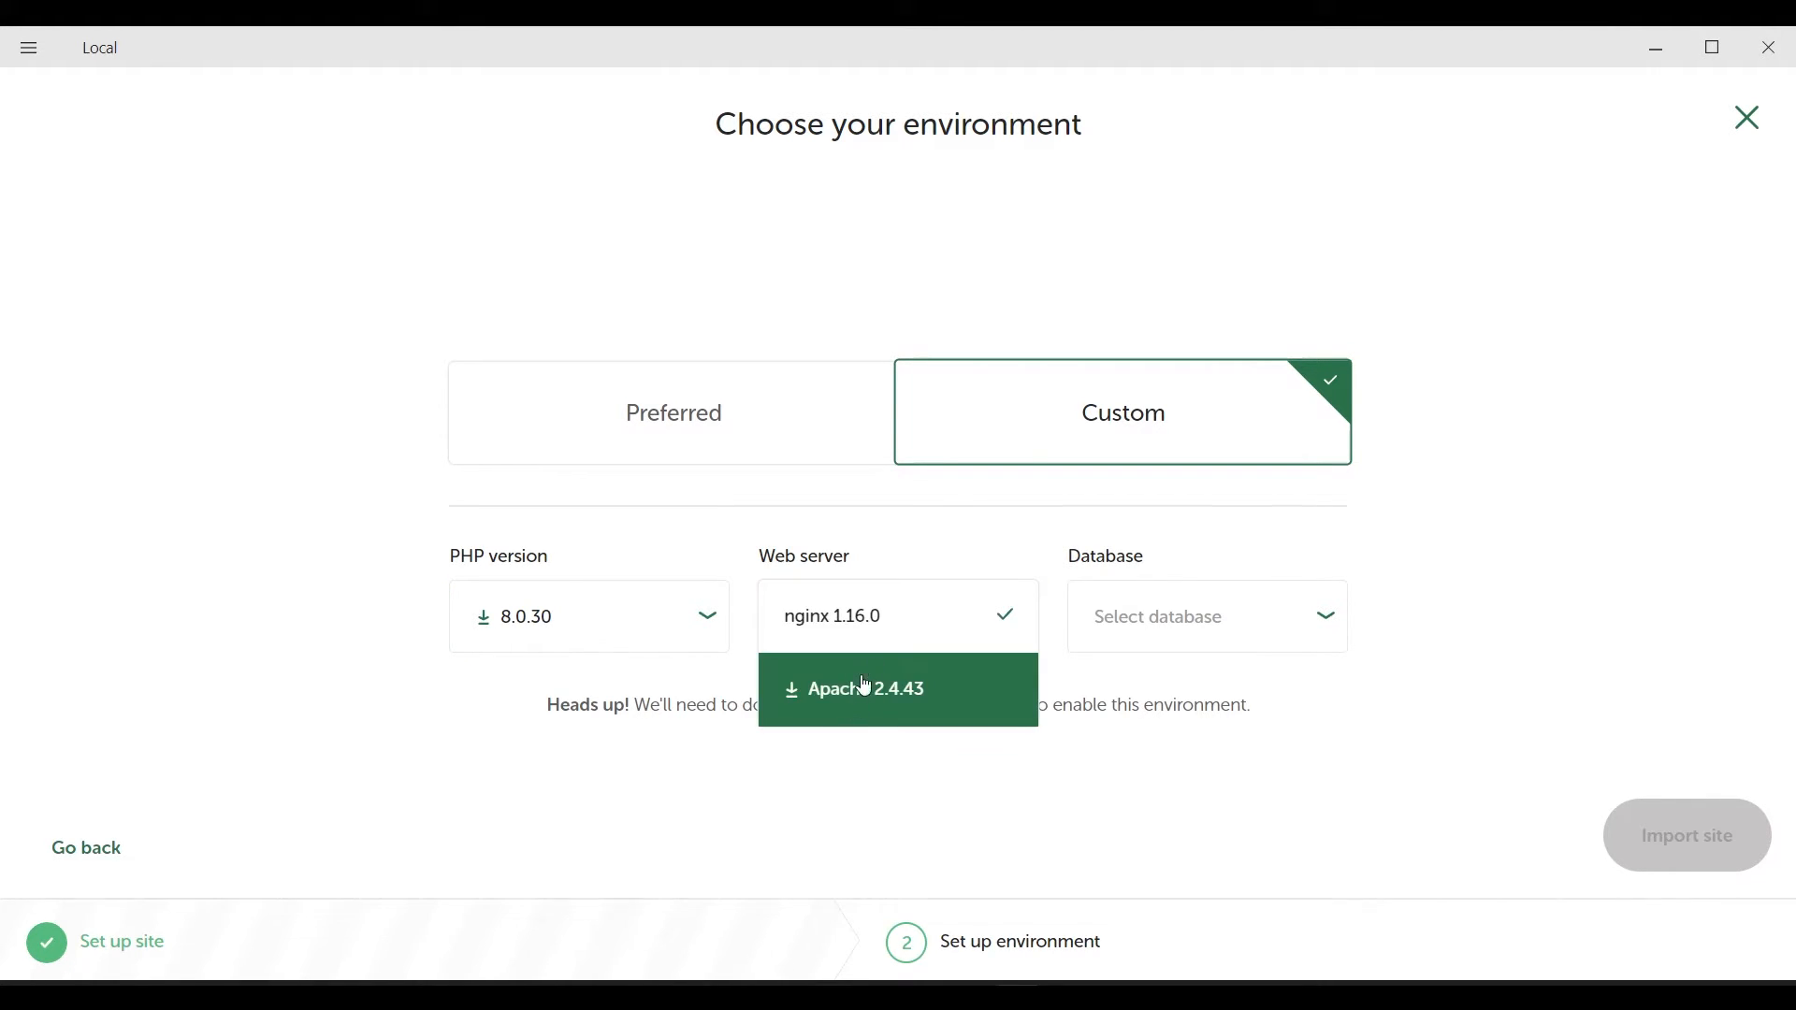
click(1204, 616)
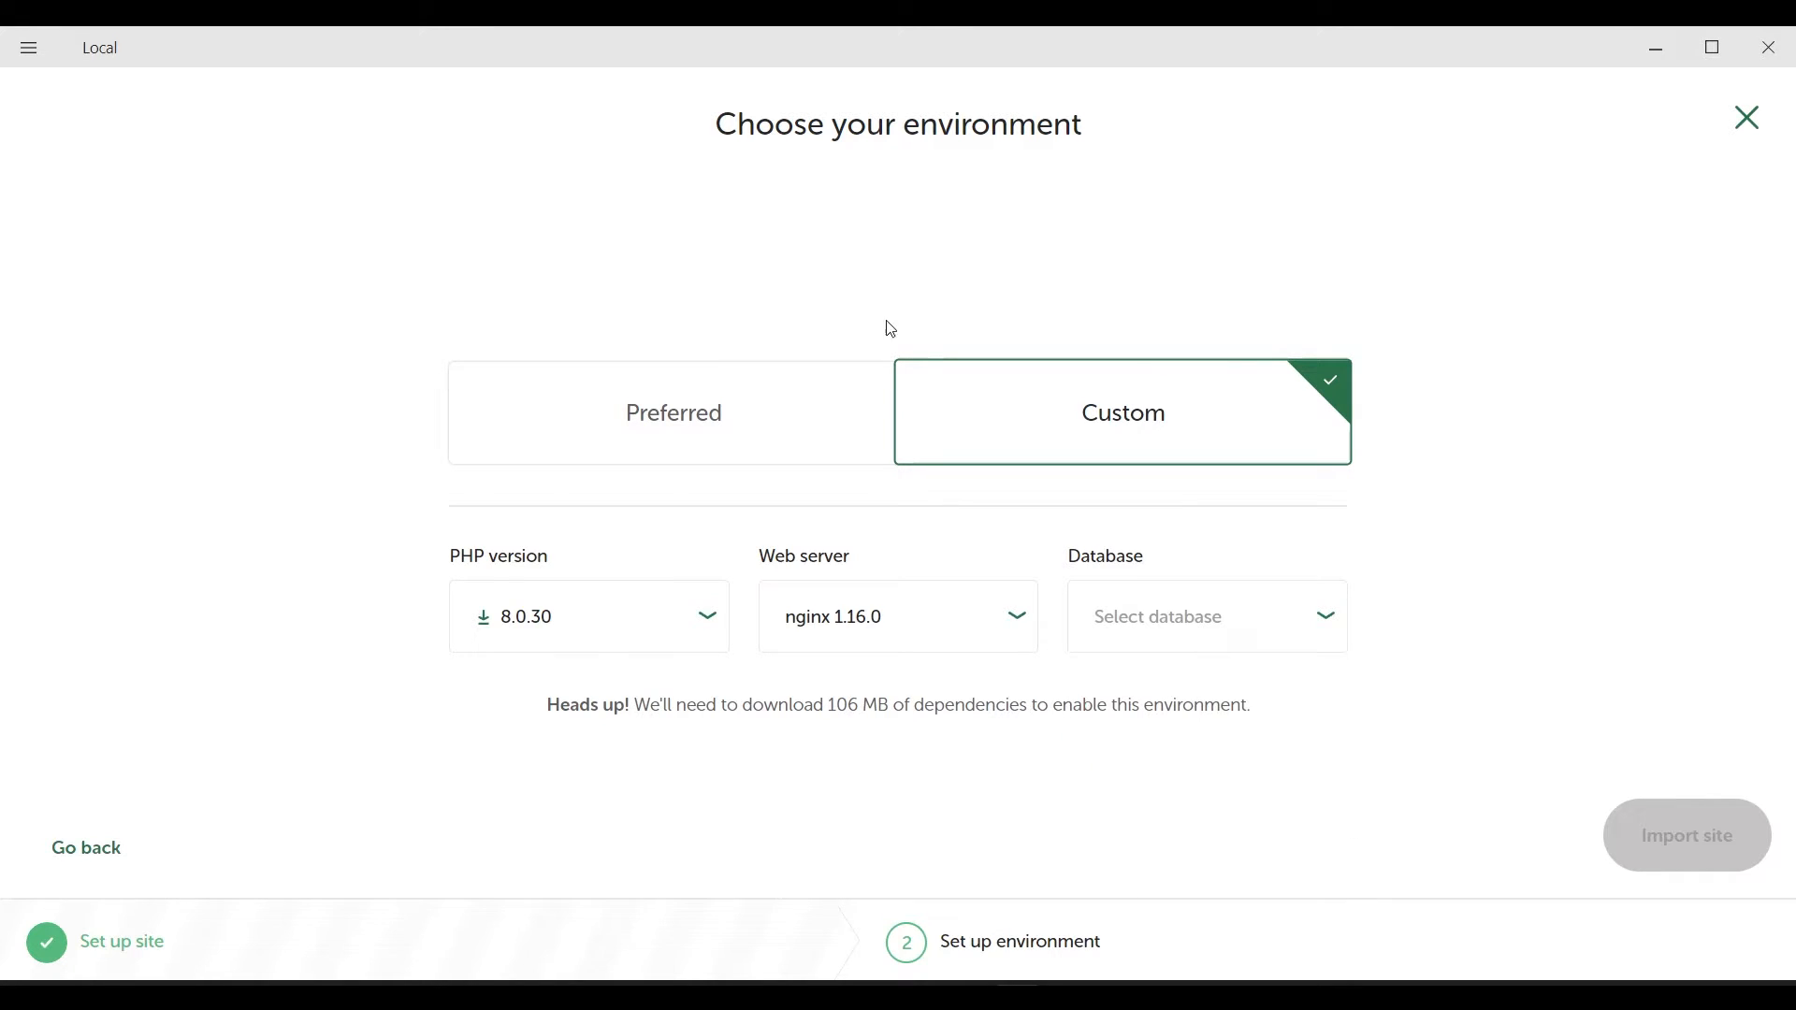
click(673, 413)
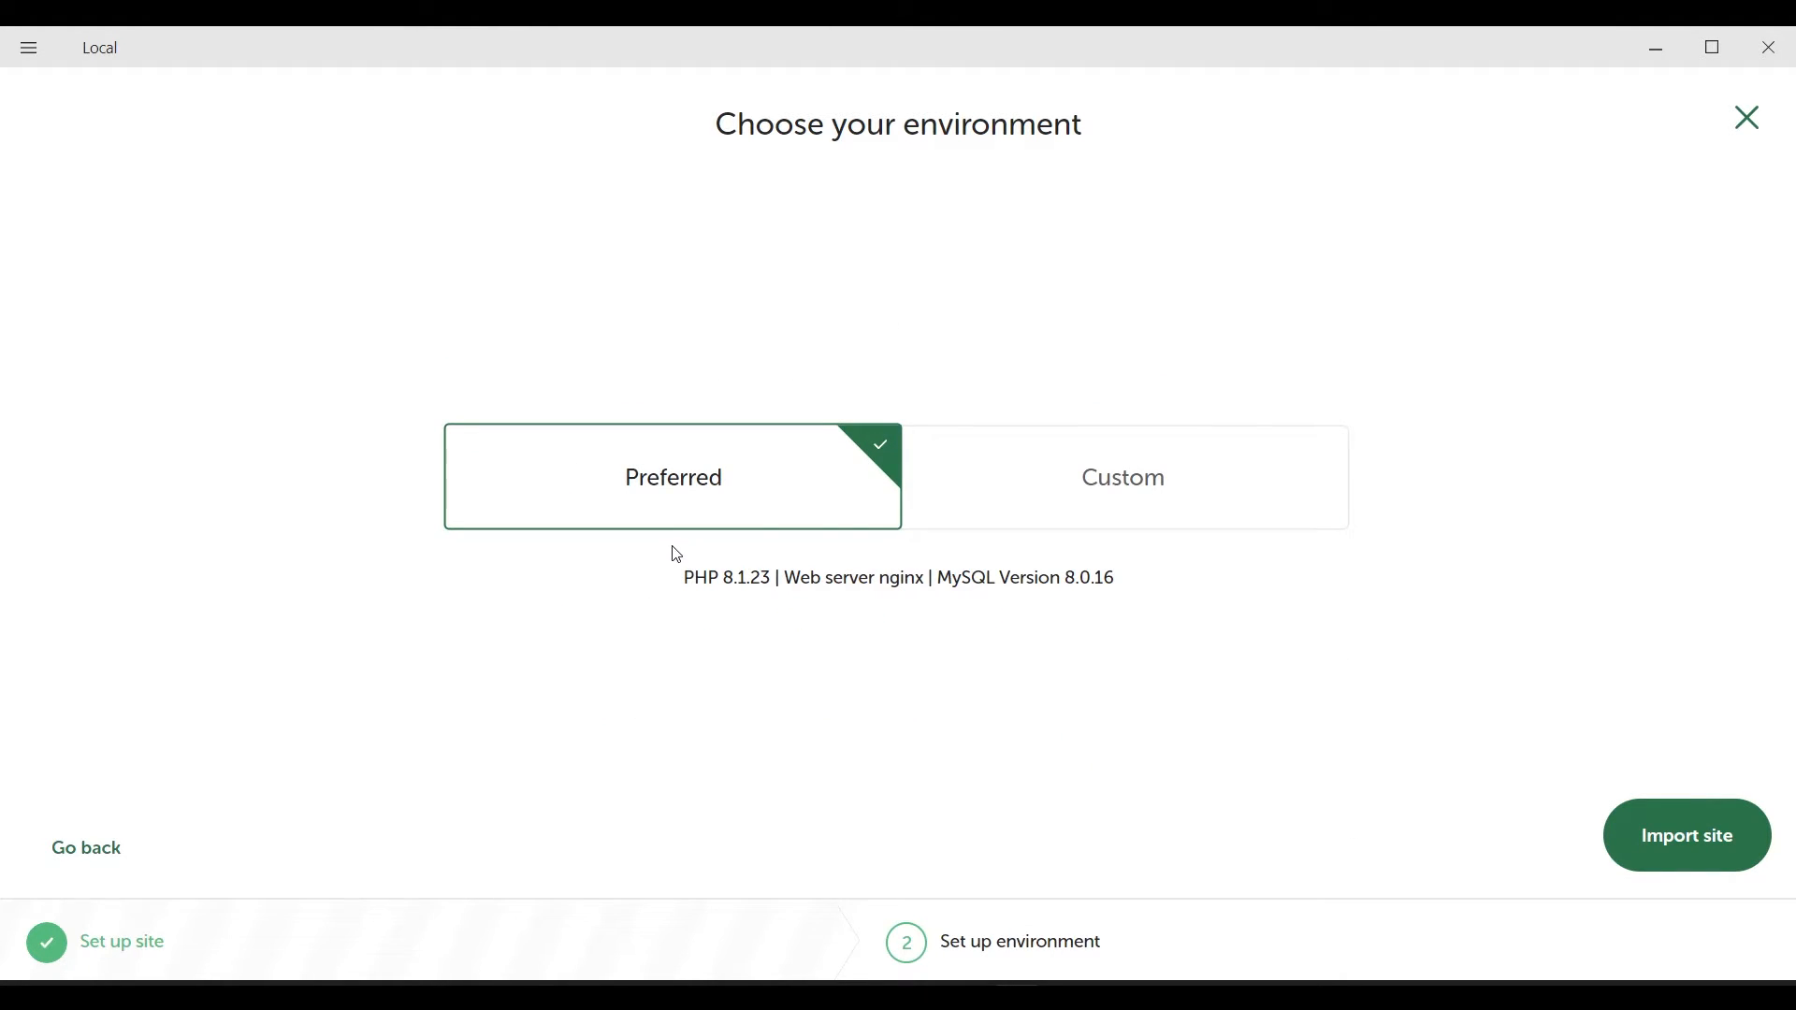
mouse_move(1685, 836)
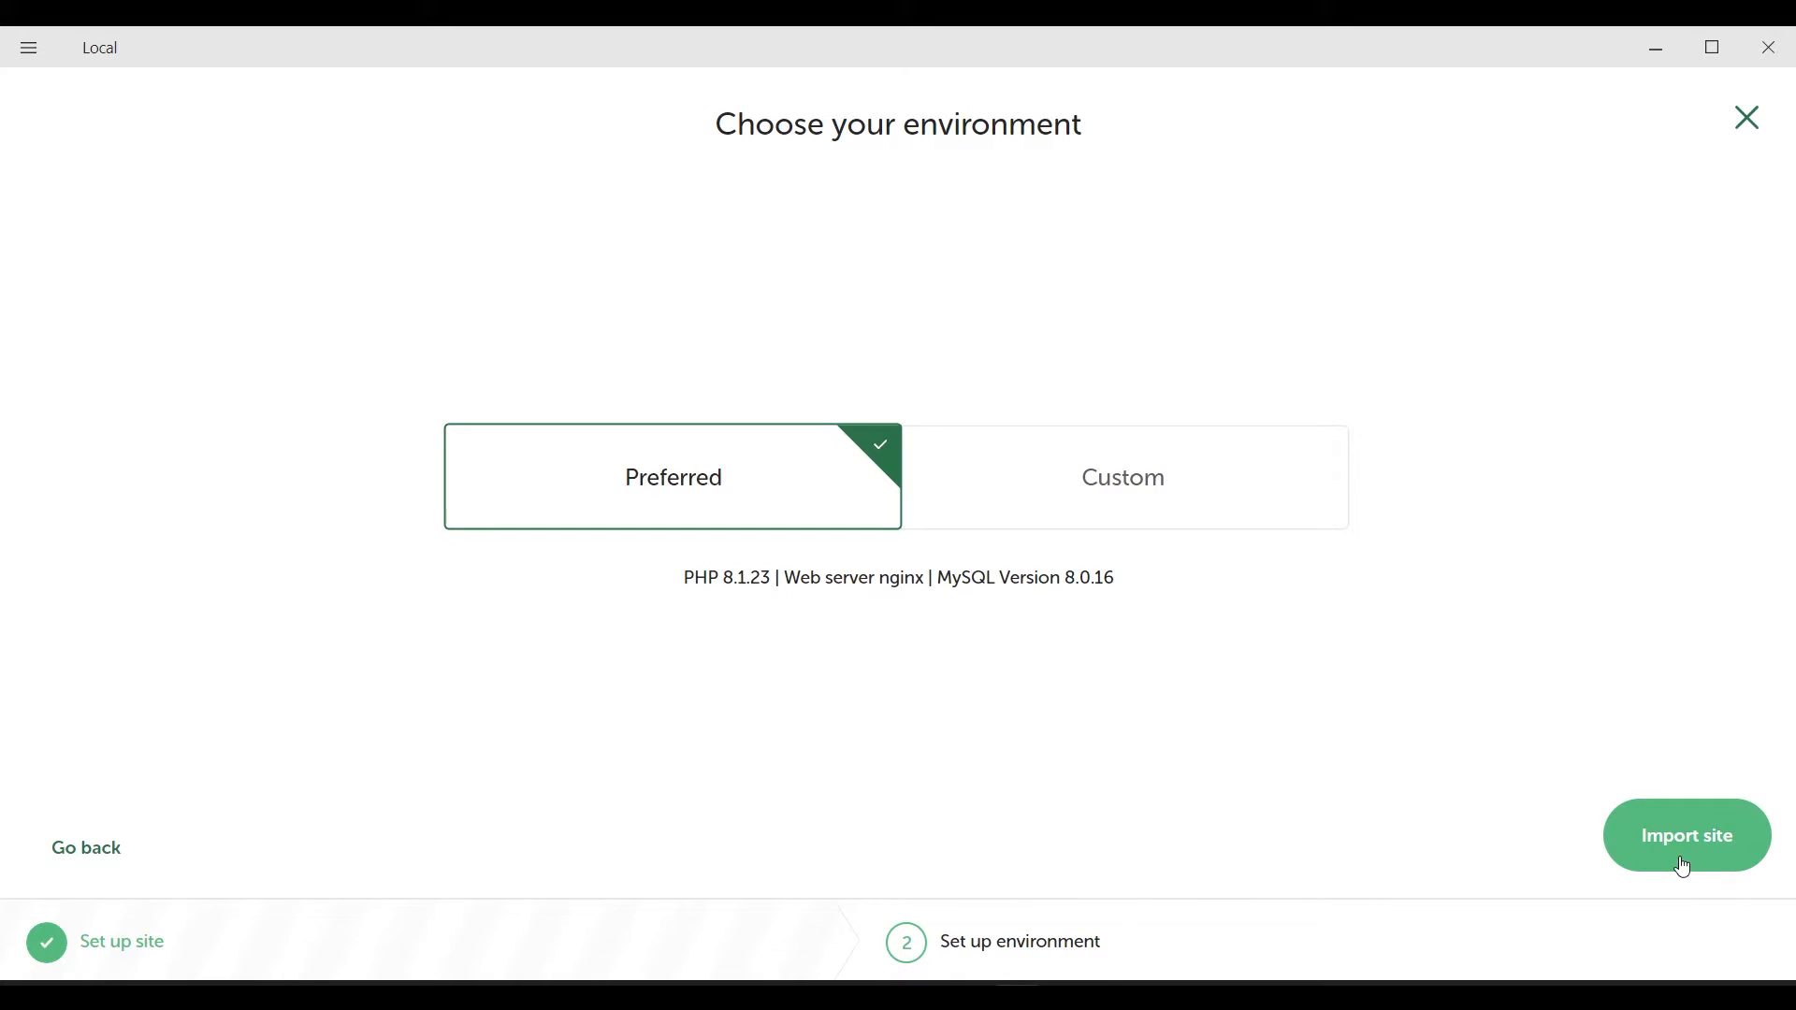
click(1685, 835)
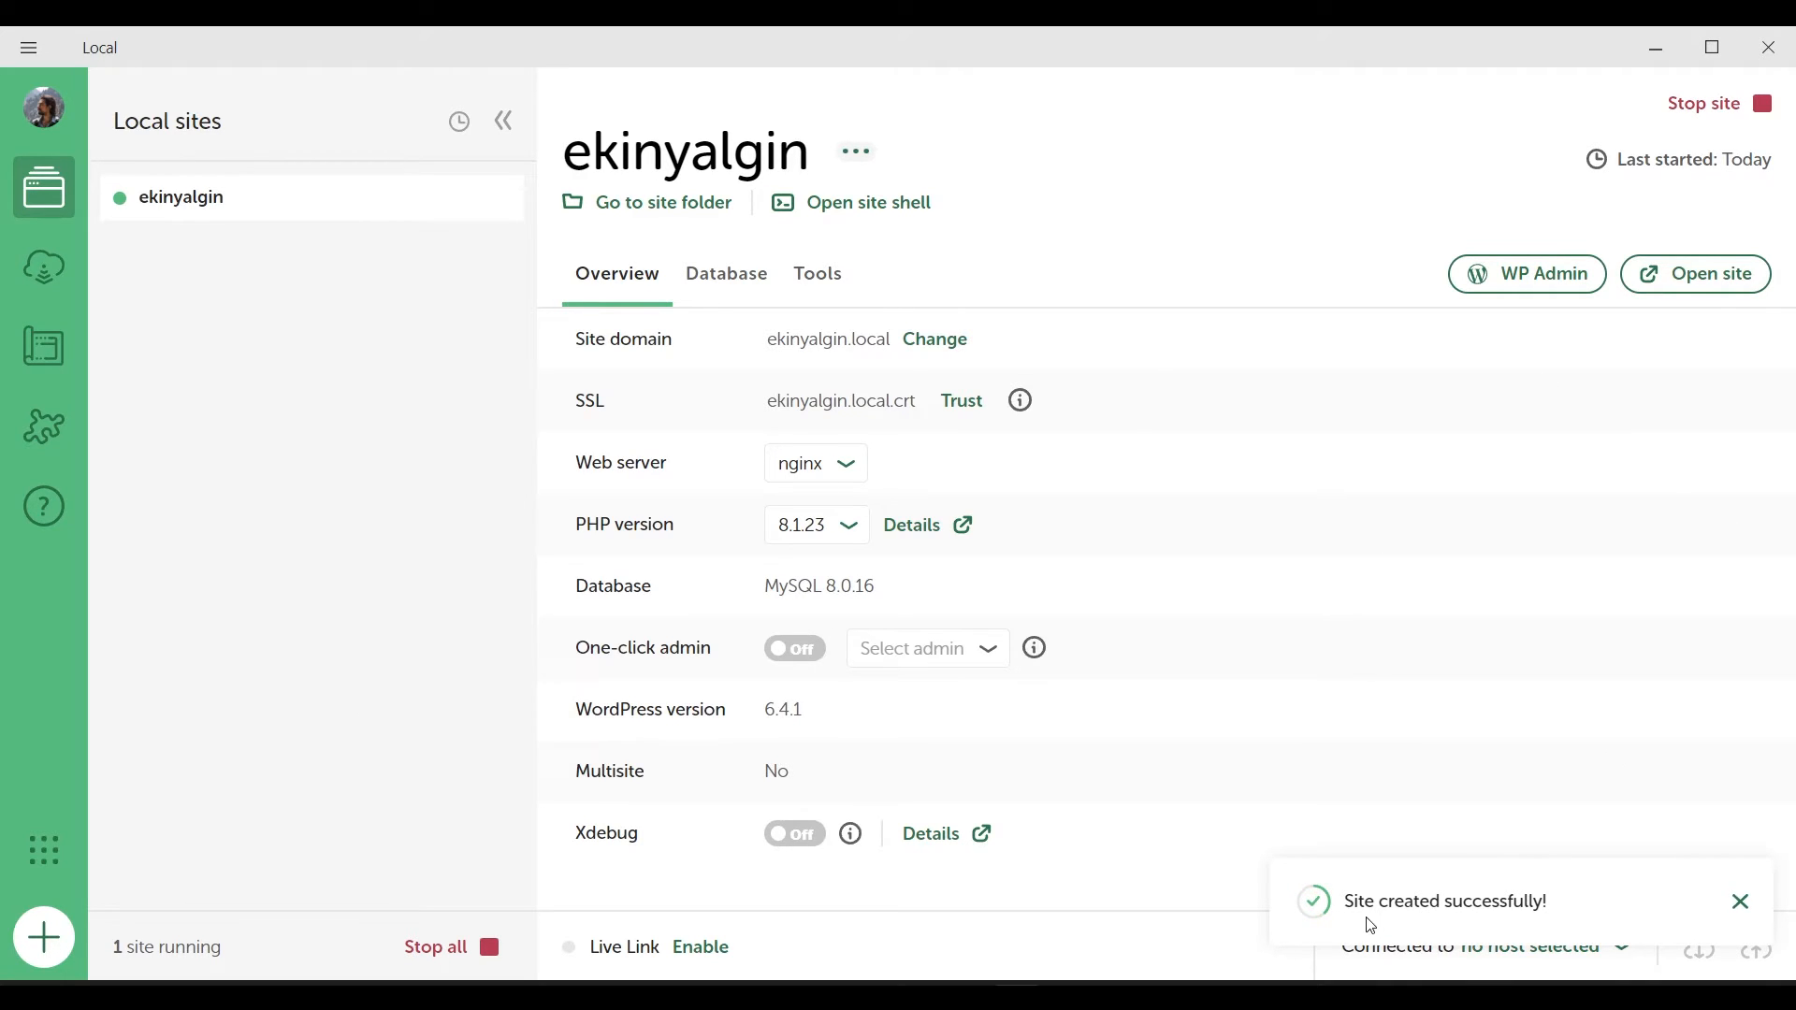
mouse_move(1393, 919)
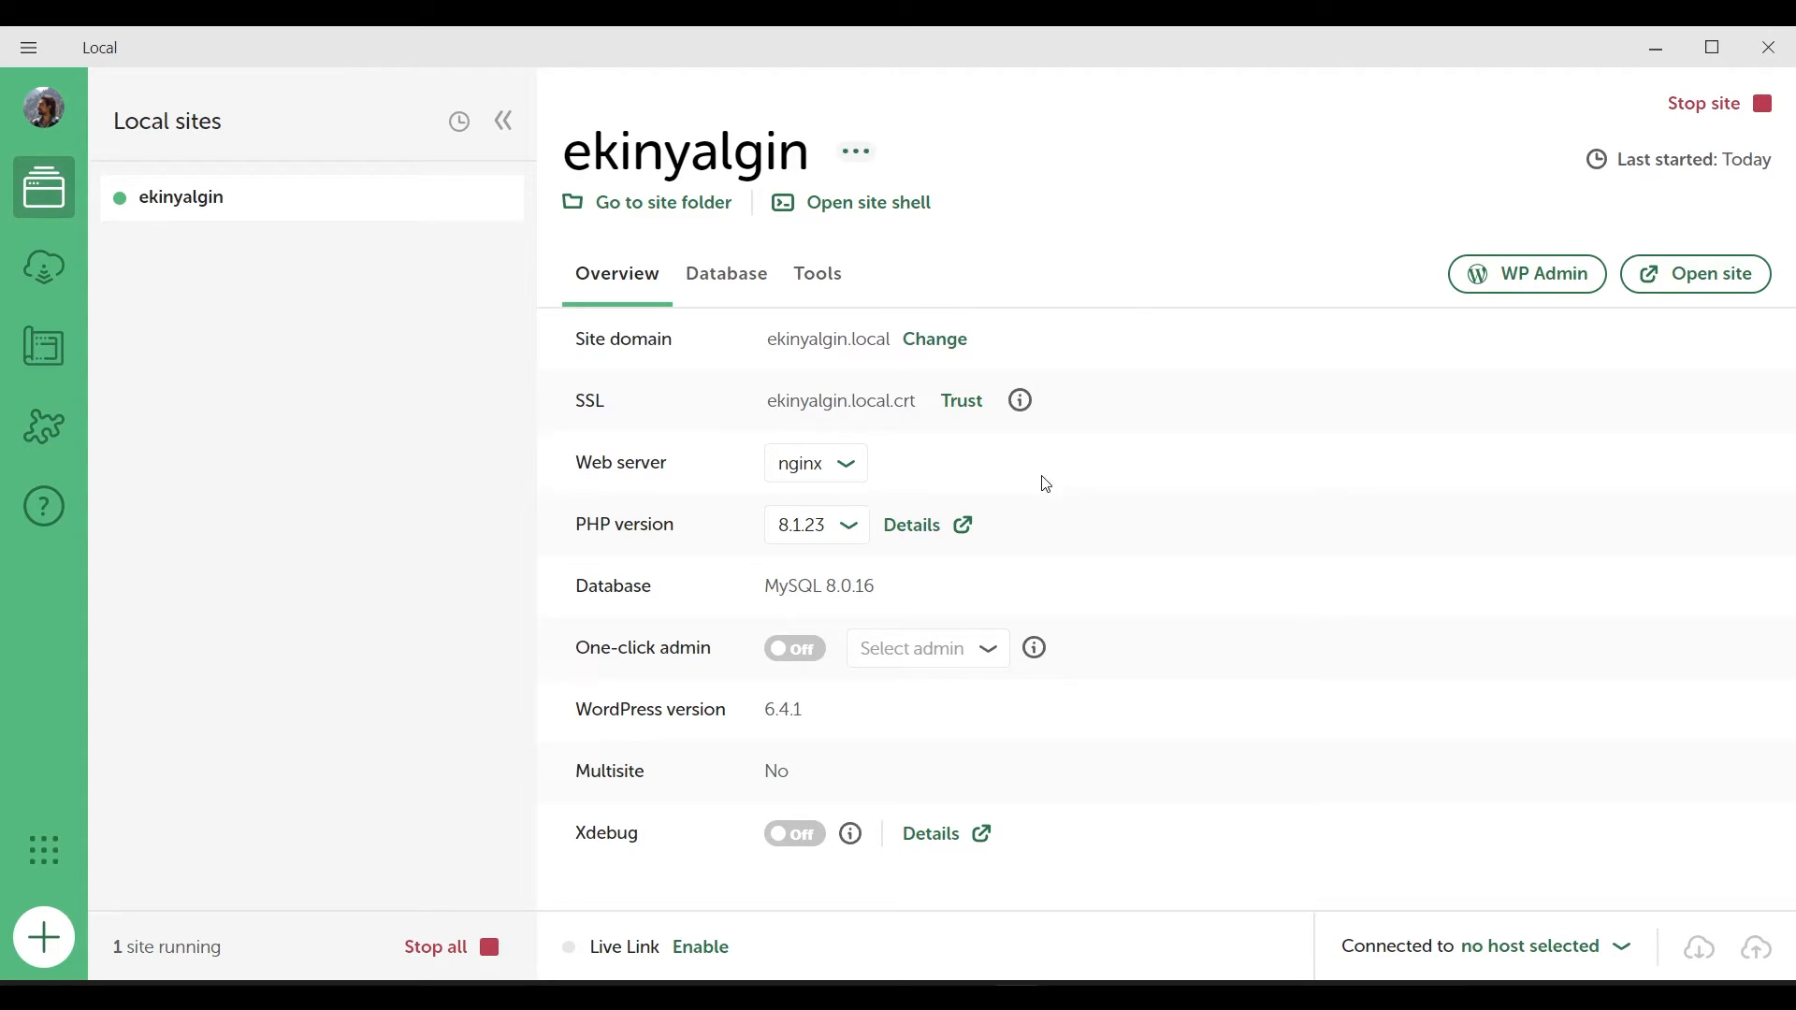
mouse_move(385, 819)
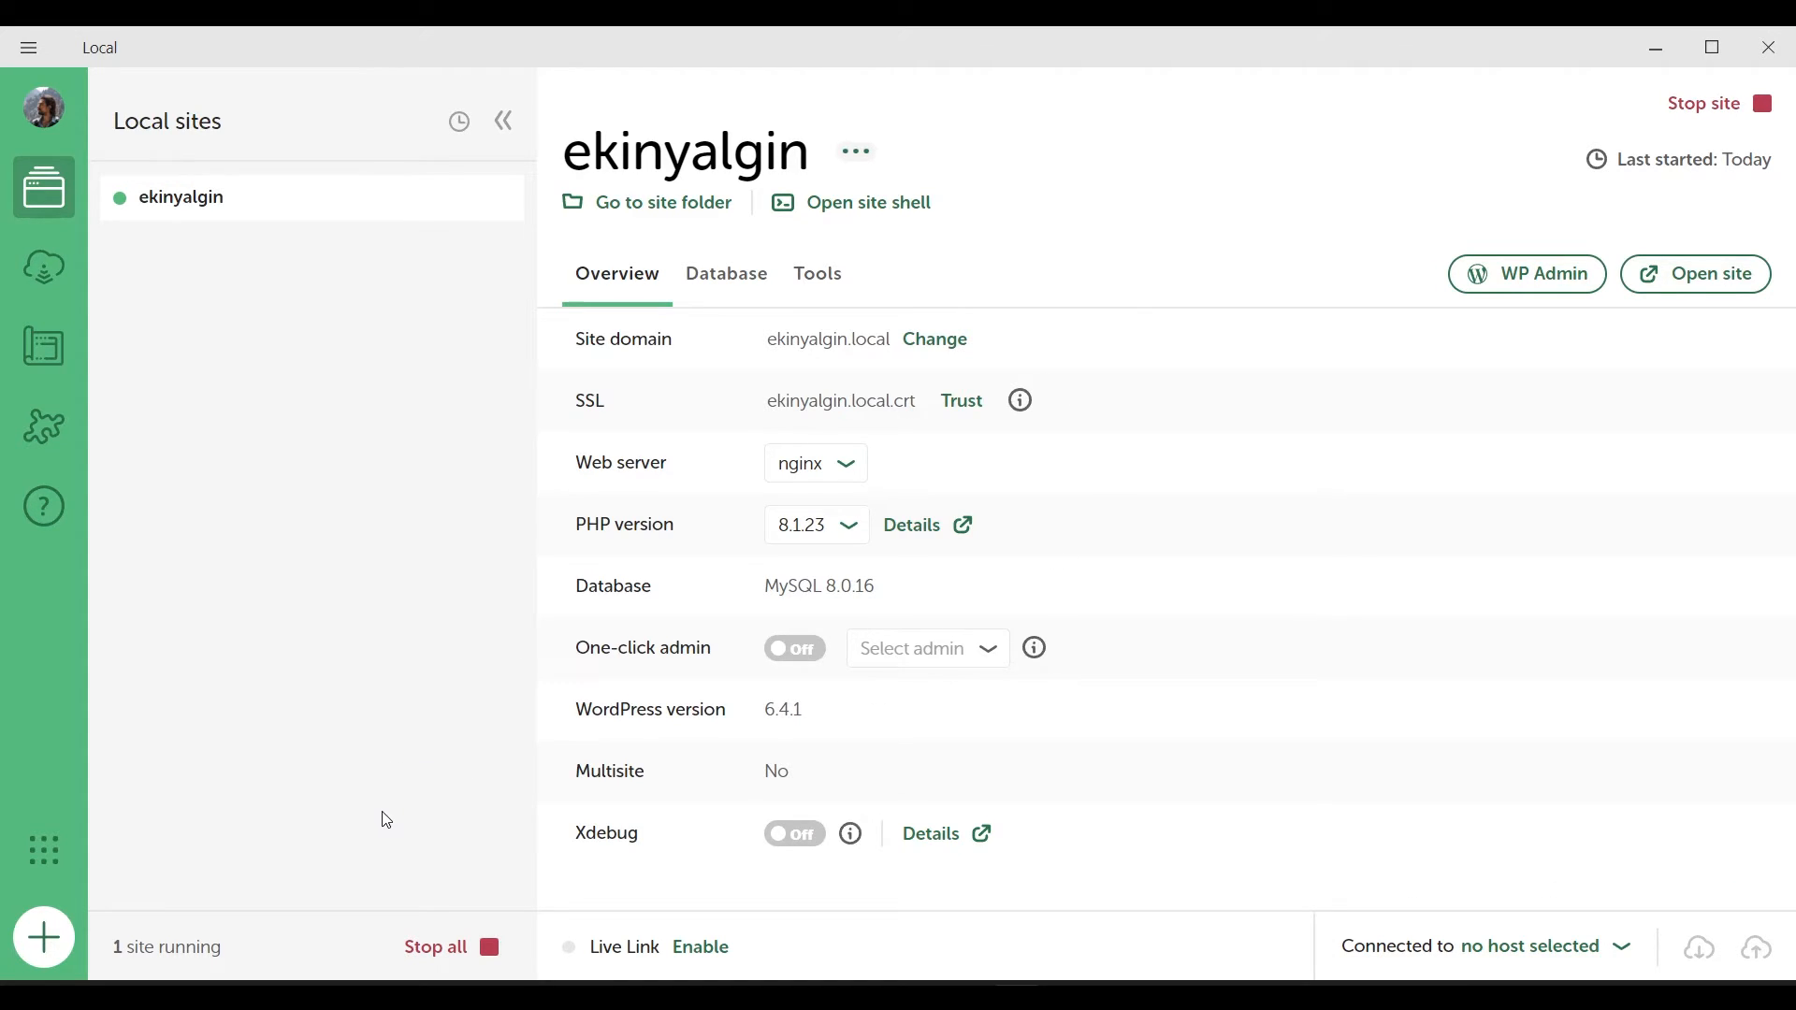
double_click(807, 339)
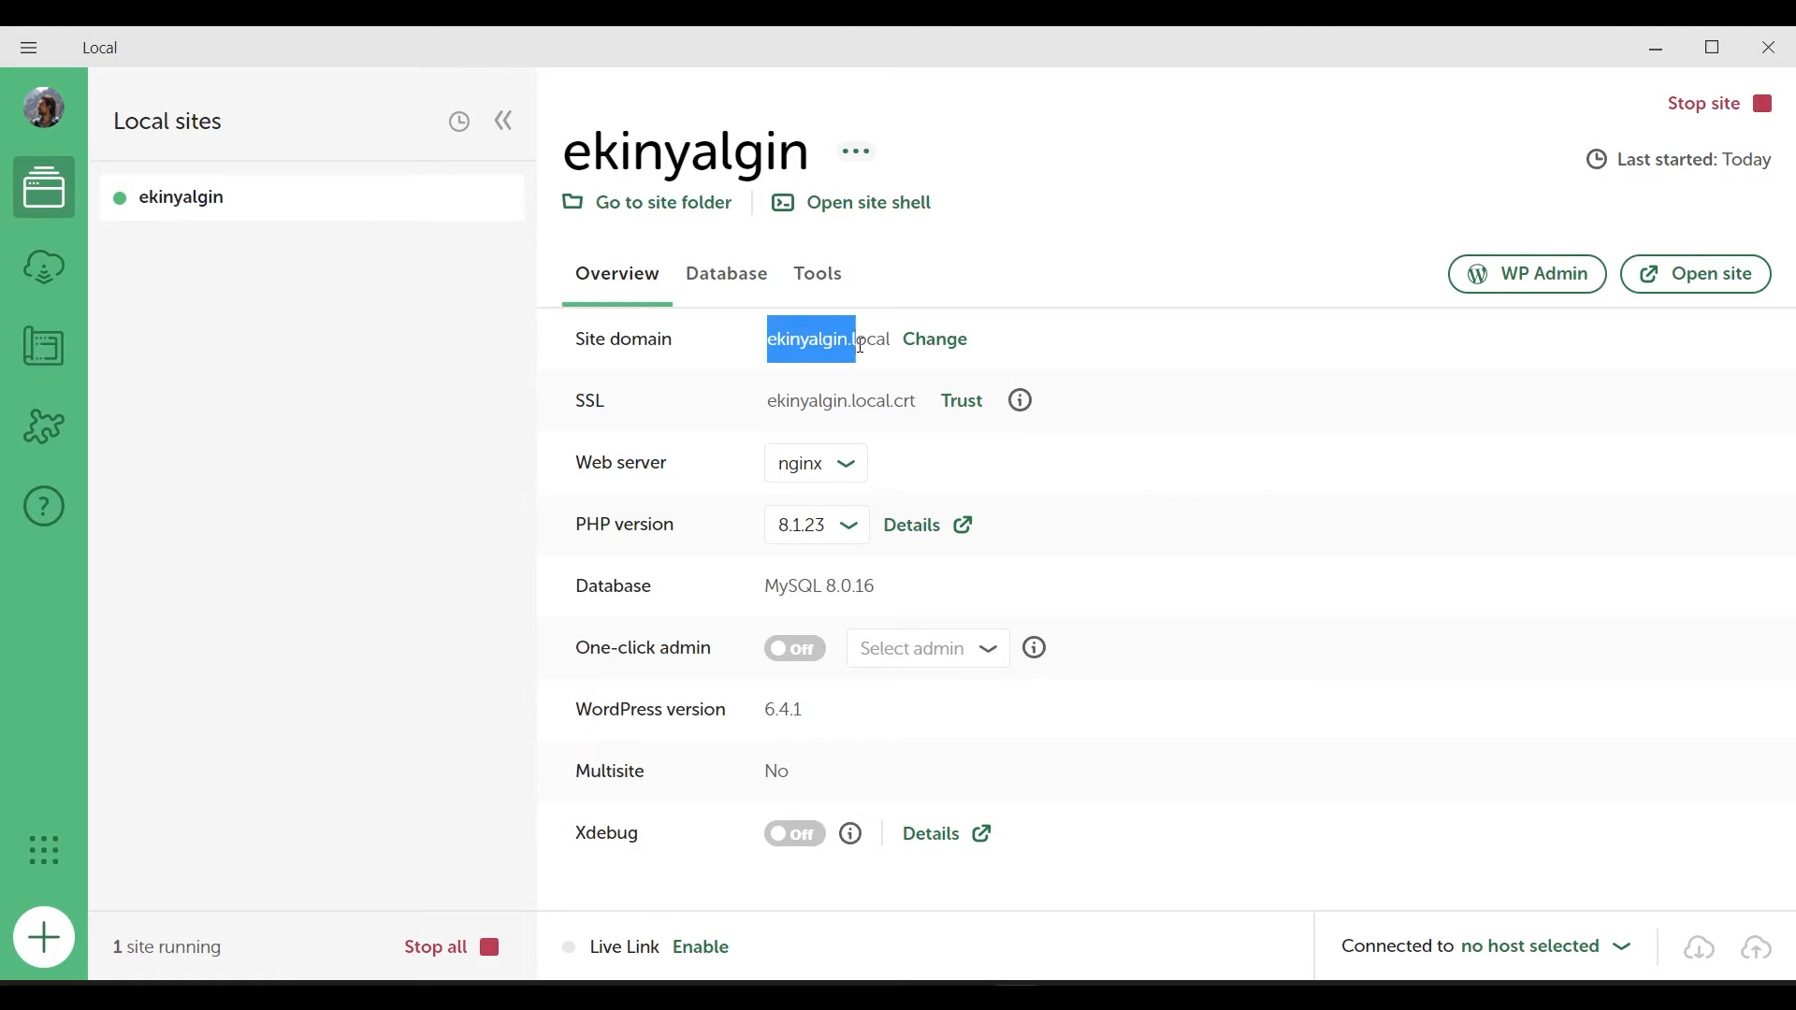
click(888, 339)
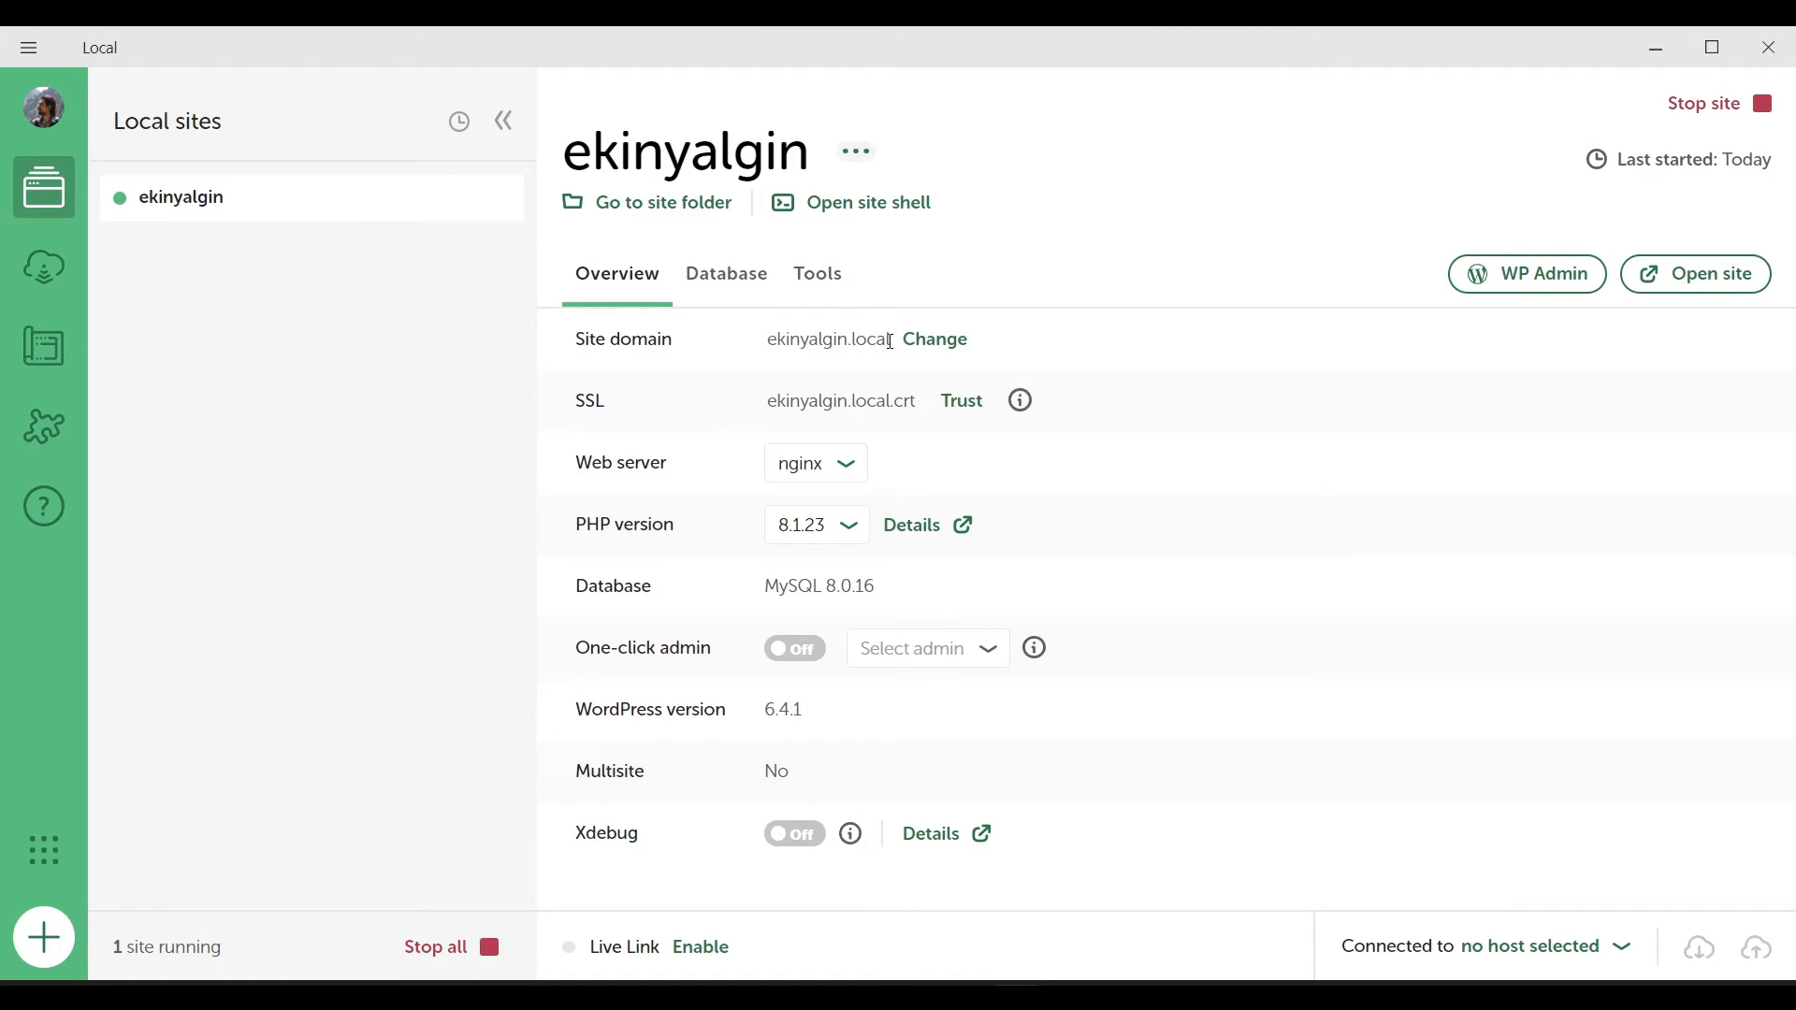
click(726, 274)
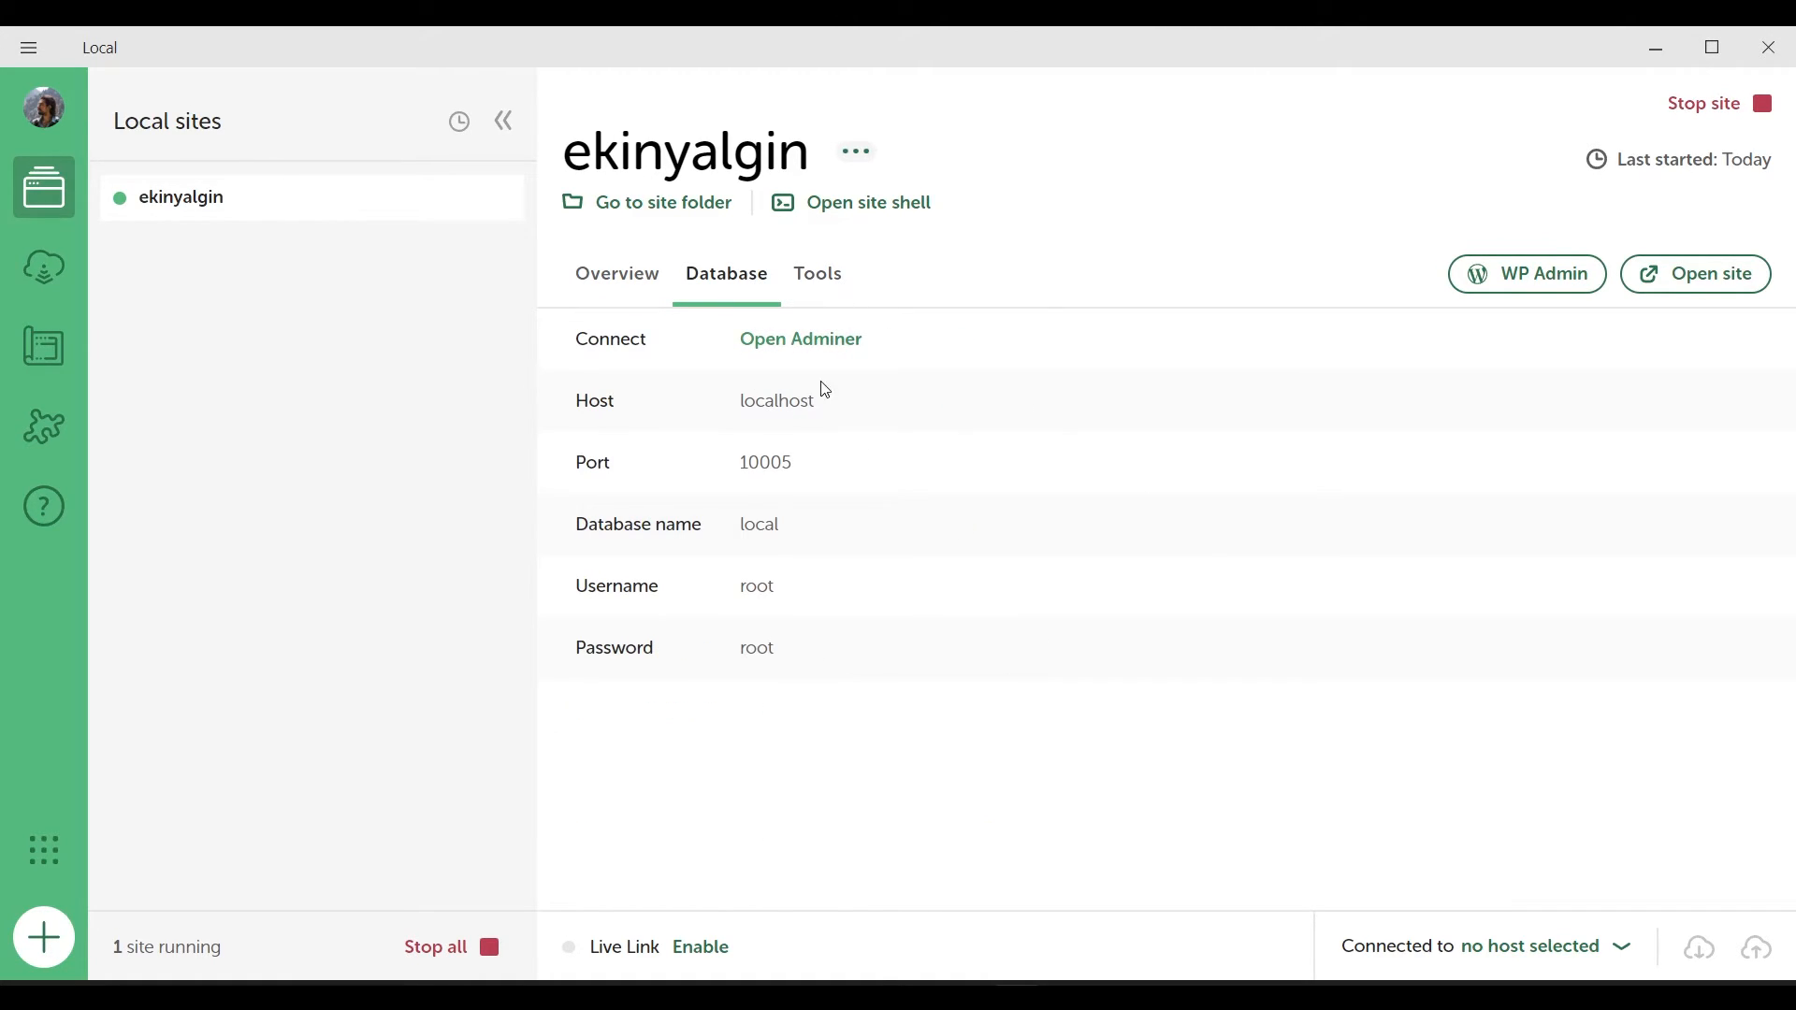
mouse_move(840, 377)
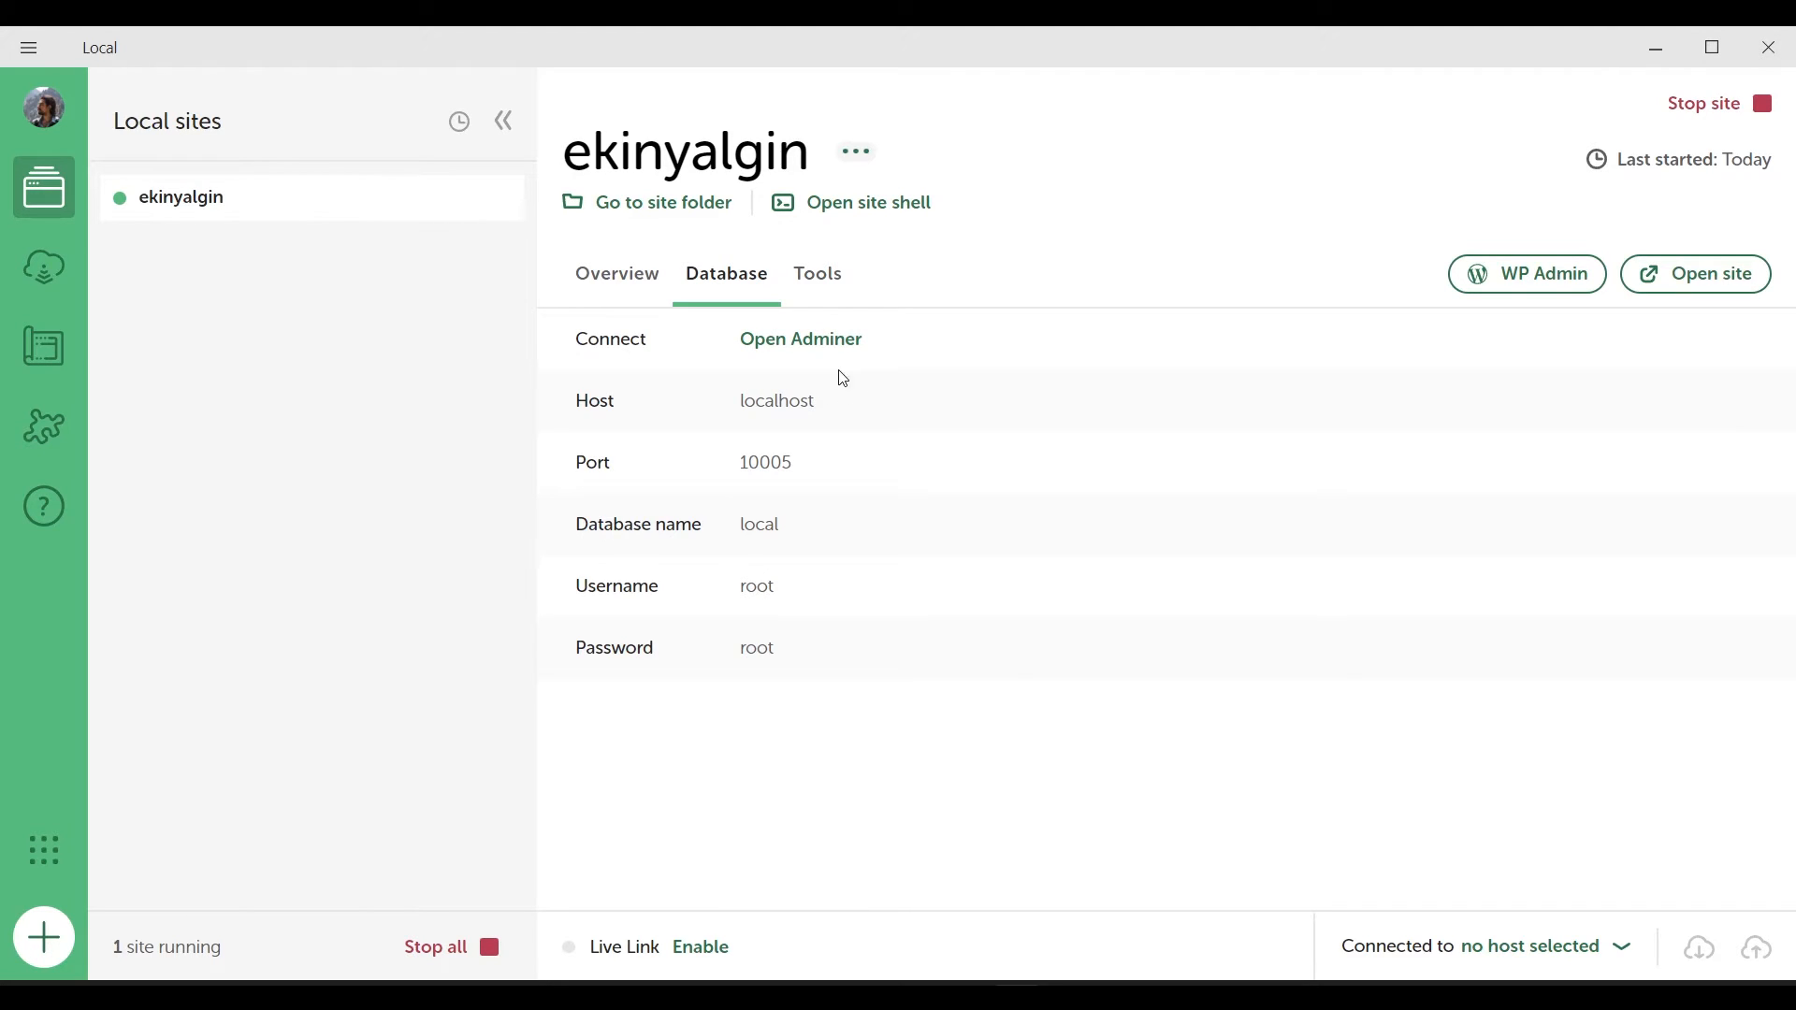
click(616, 274)
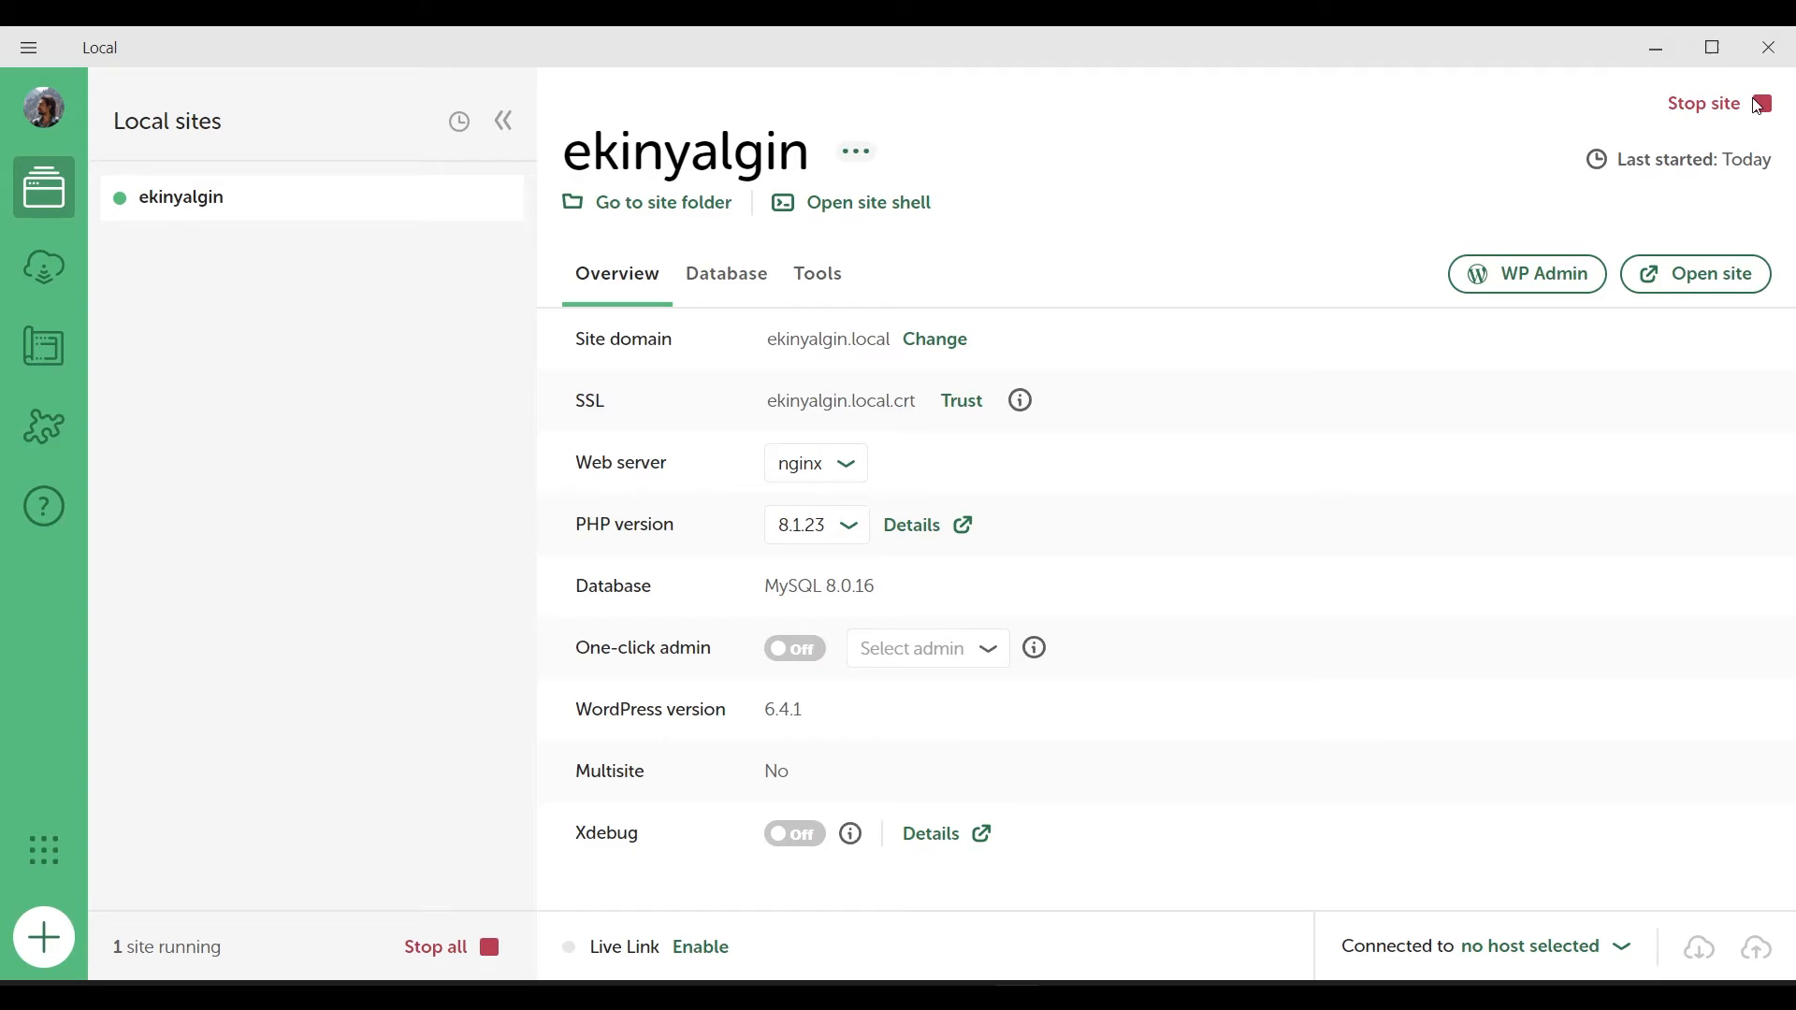
mouse_move(1288, 241)
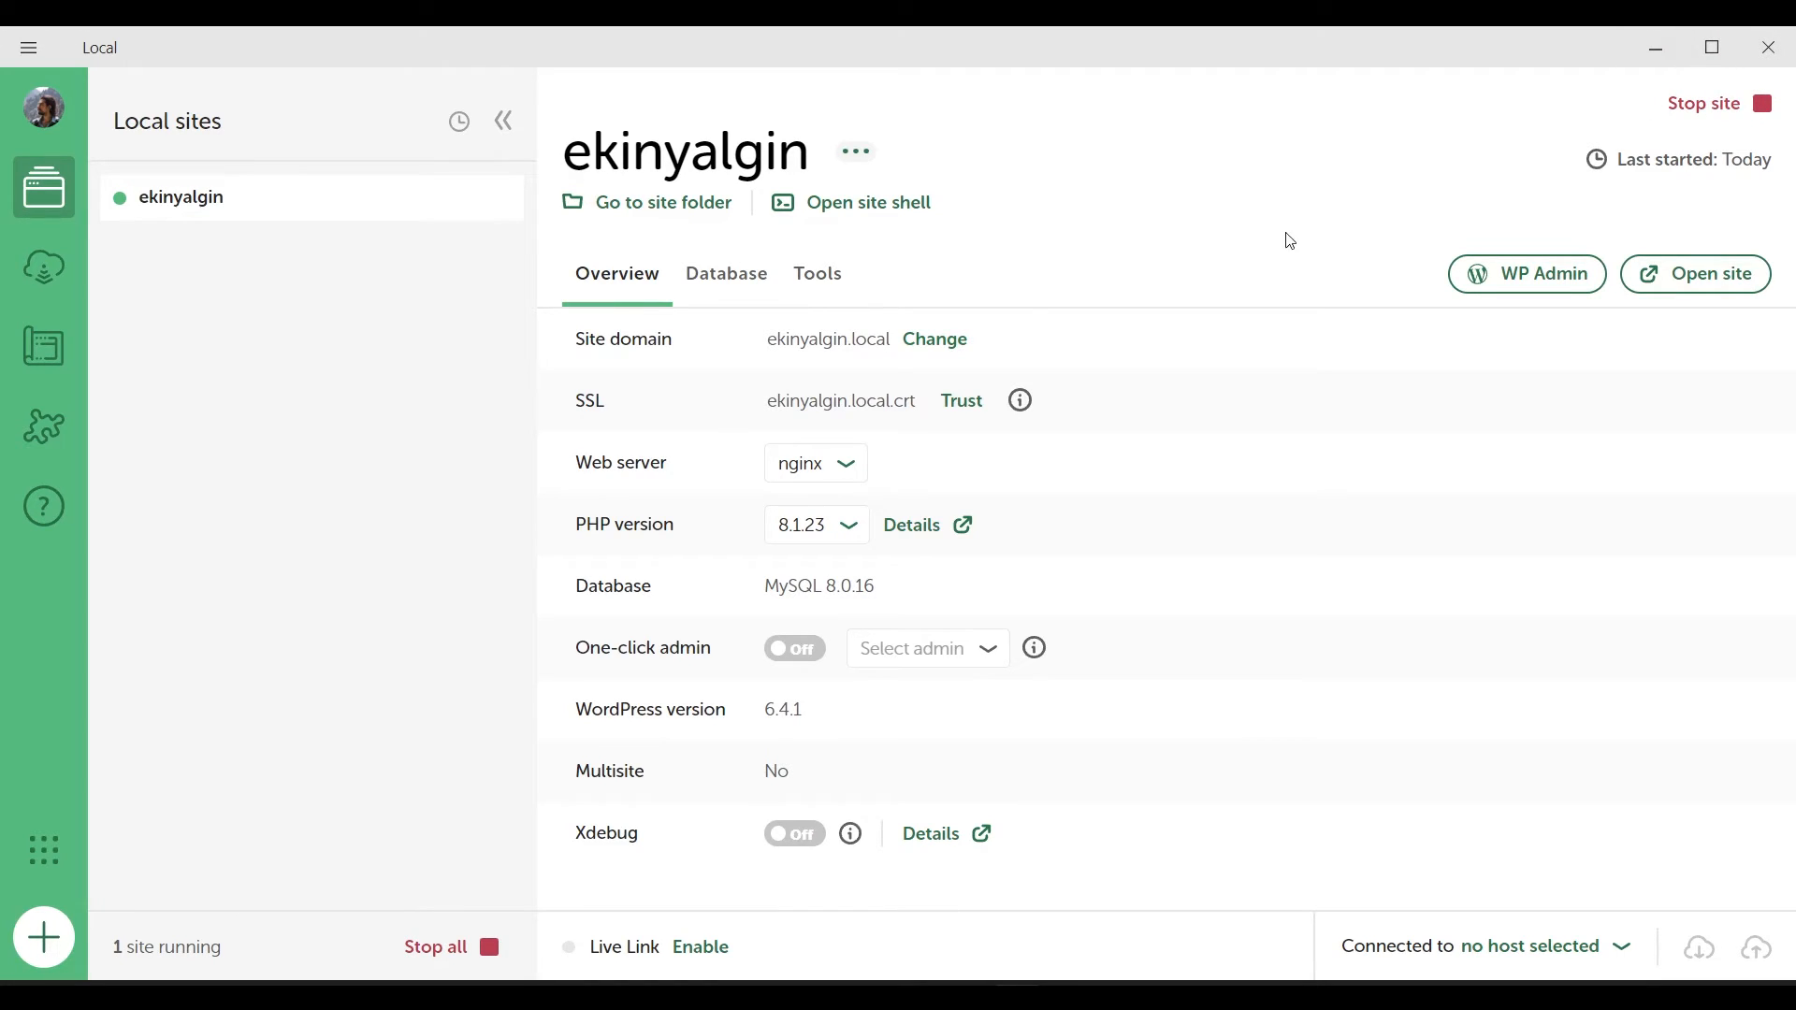
mouse_move(778, 326)
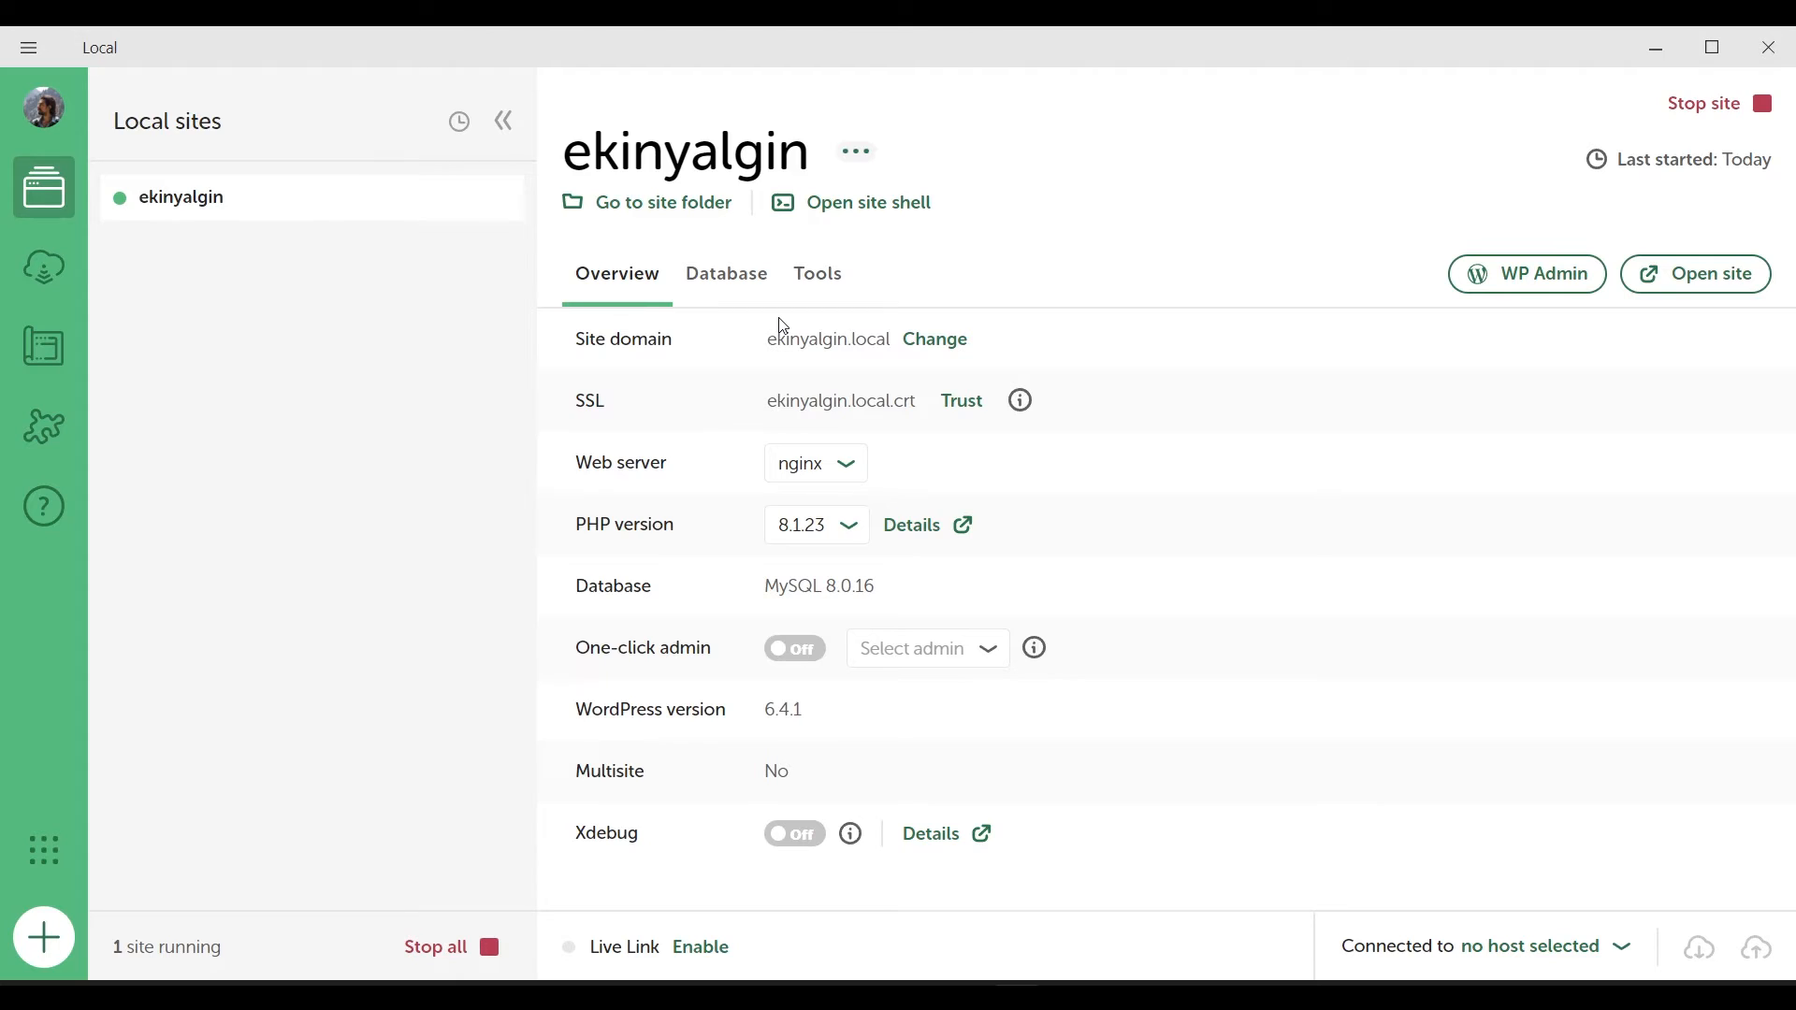
mouse_move(1777, 348)
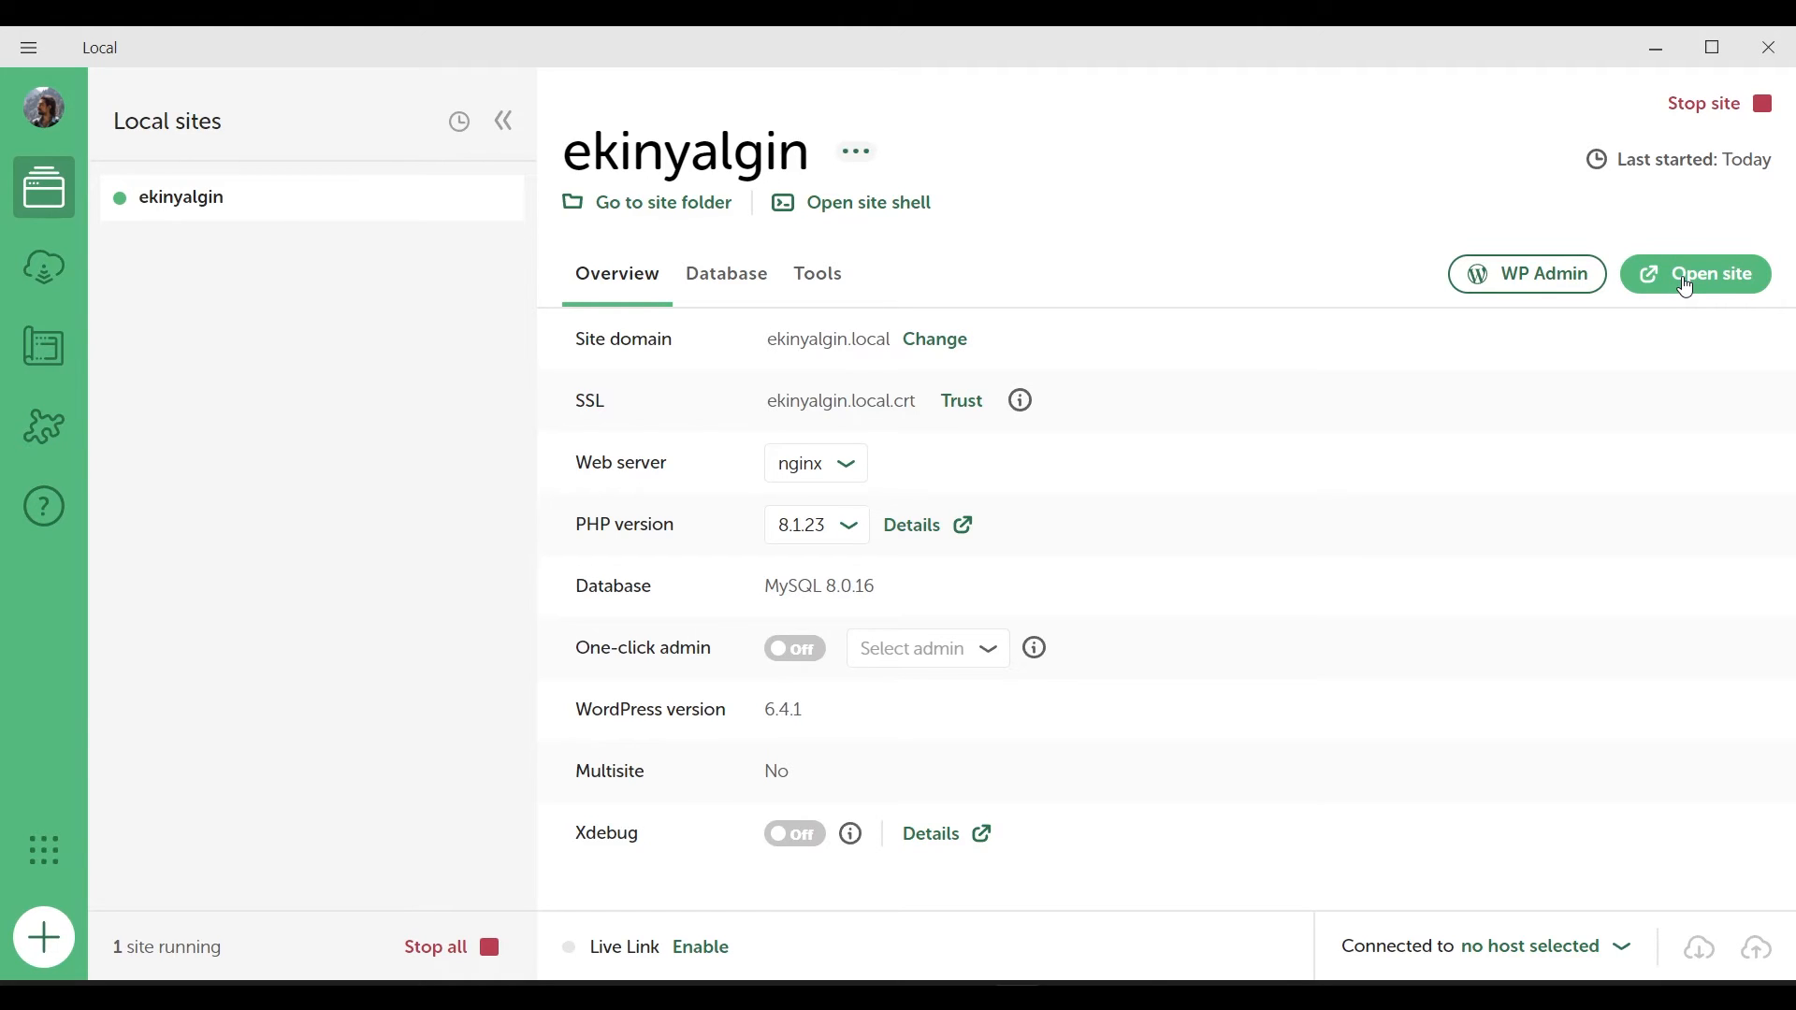
click(1706, 274)
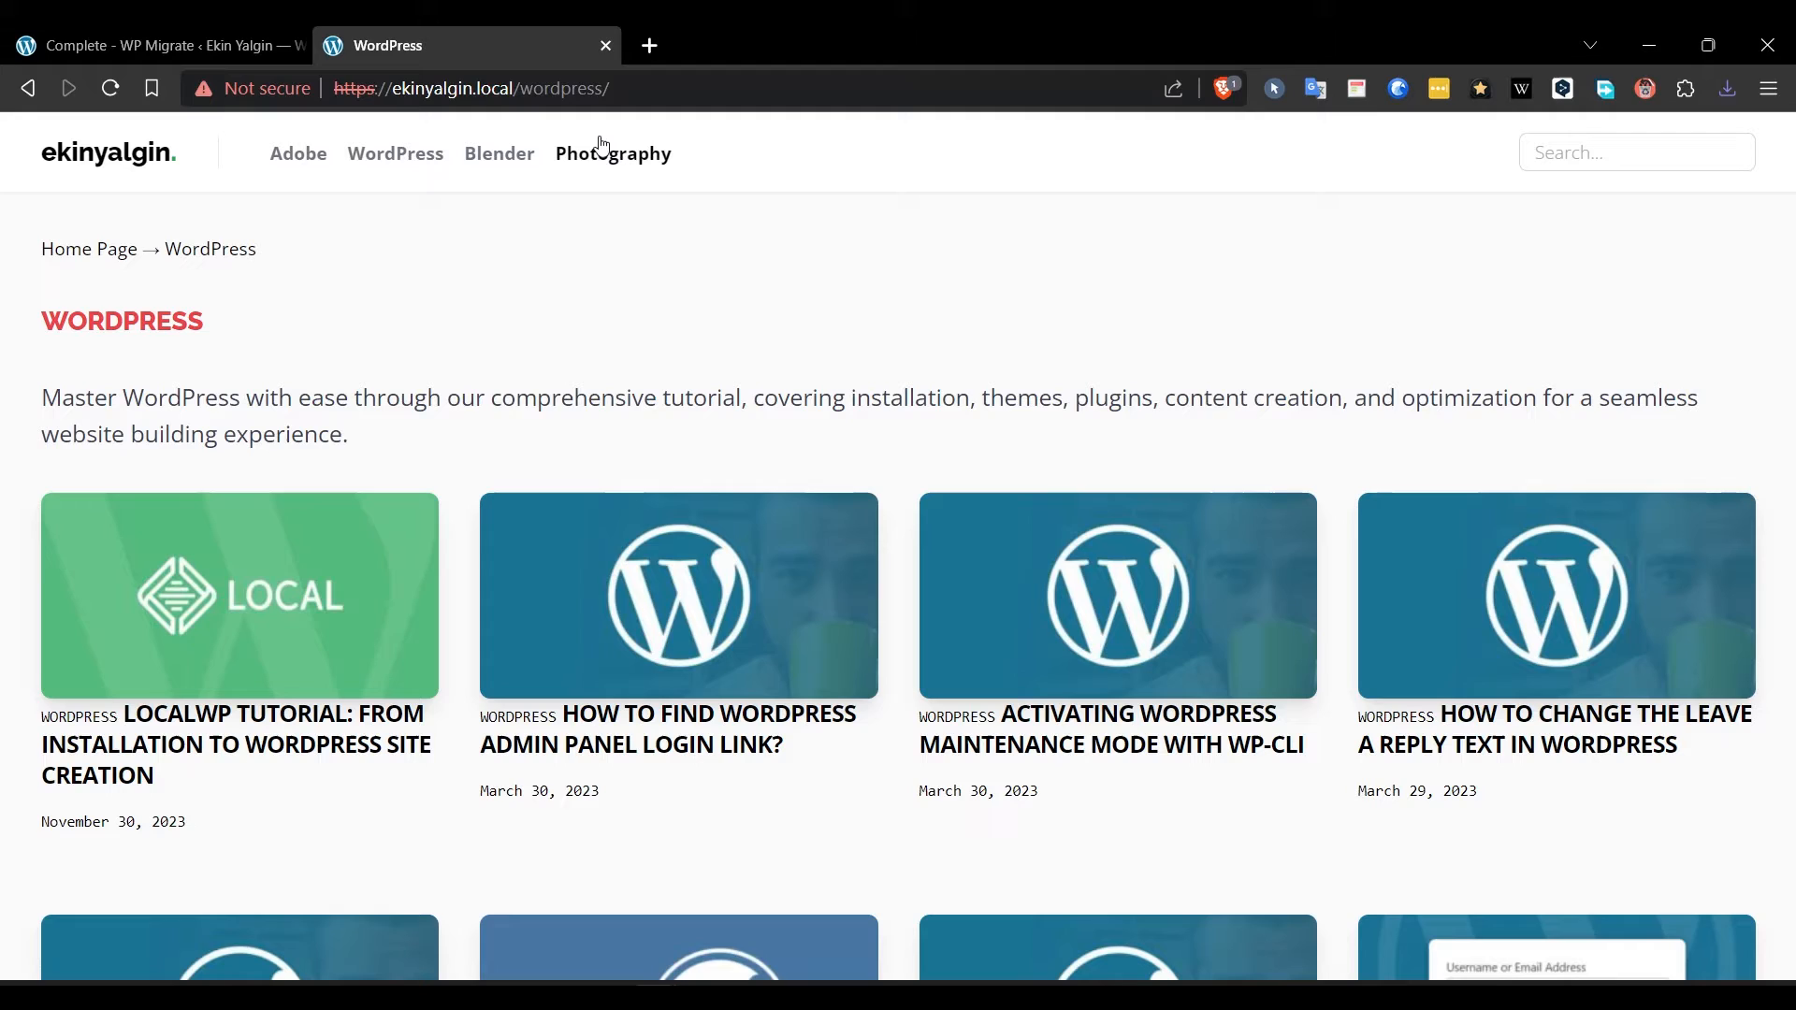
Step: Check the ekinyalgin.local address, browse the Blender tutorials category and load the homepage
click(493, 88)
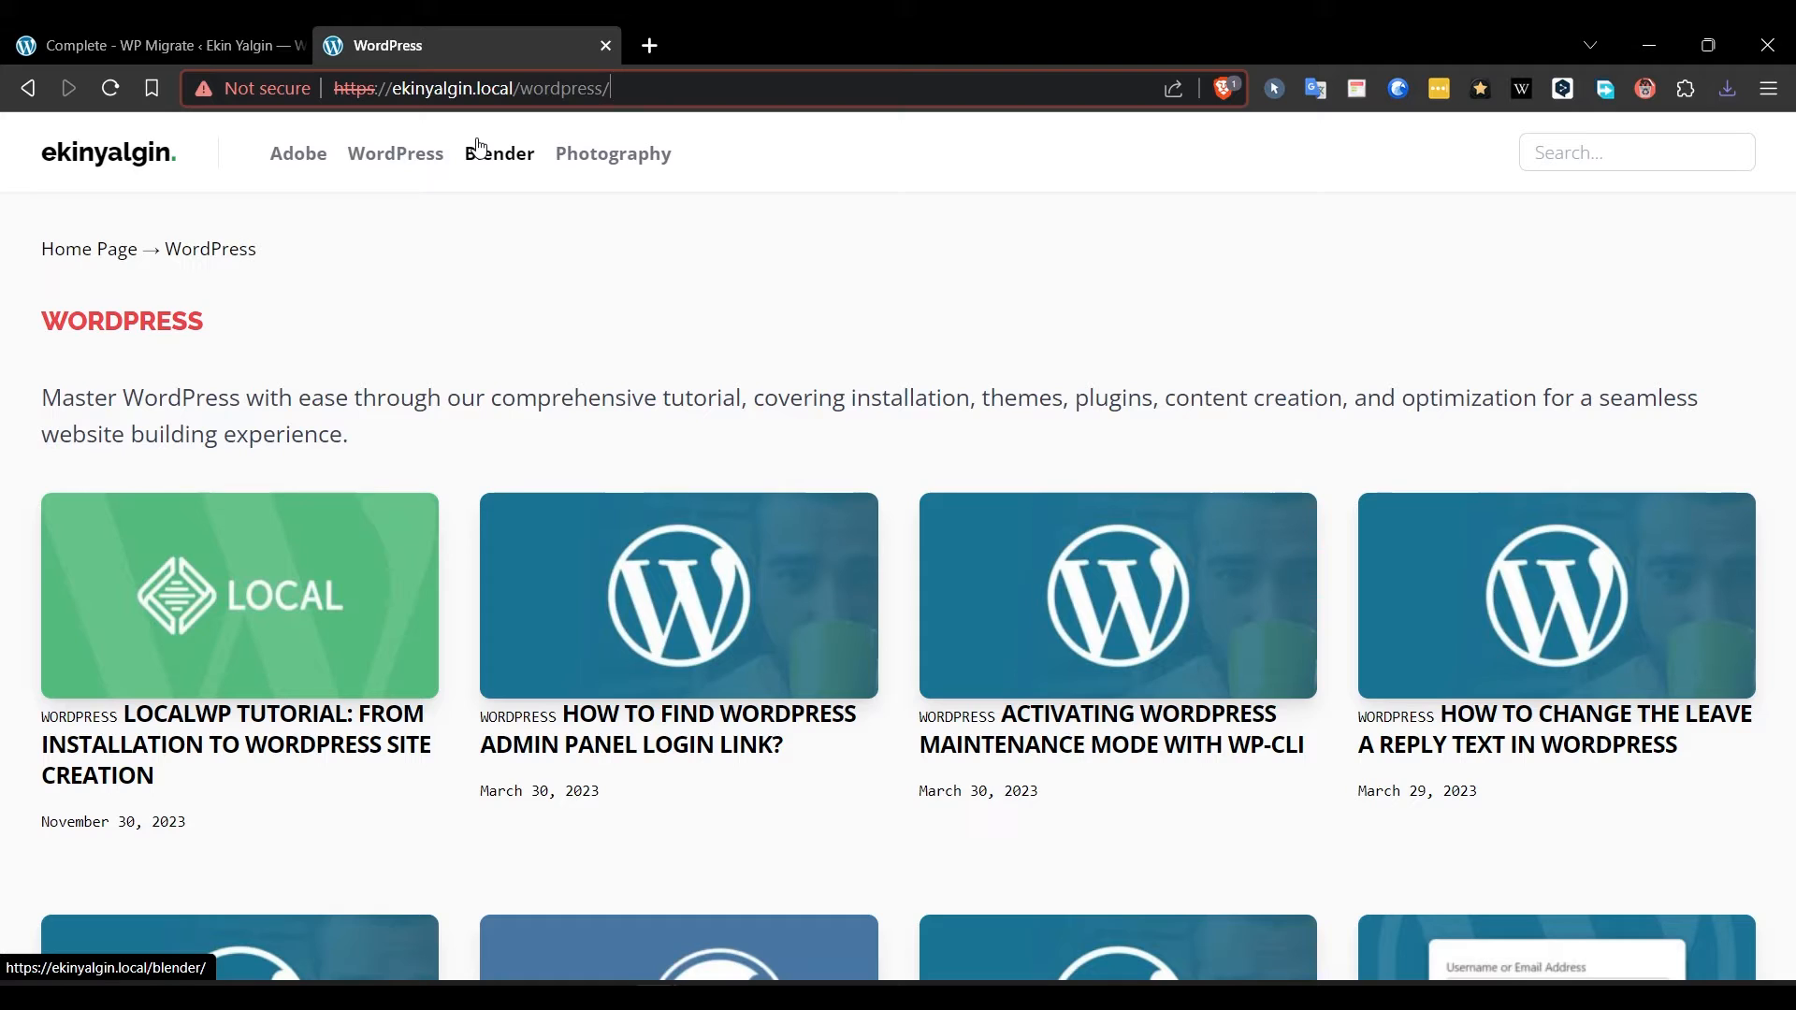
click(499, 153)
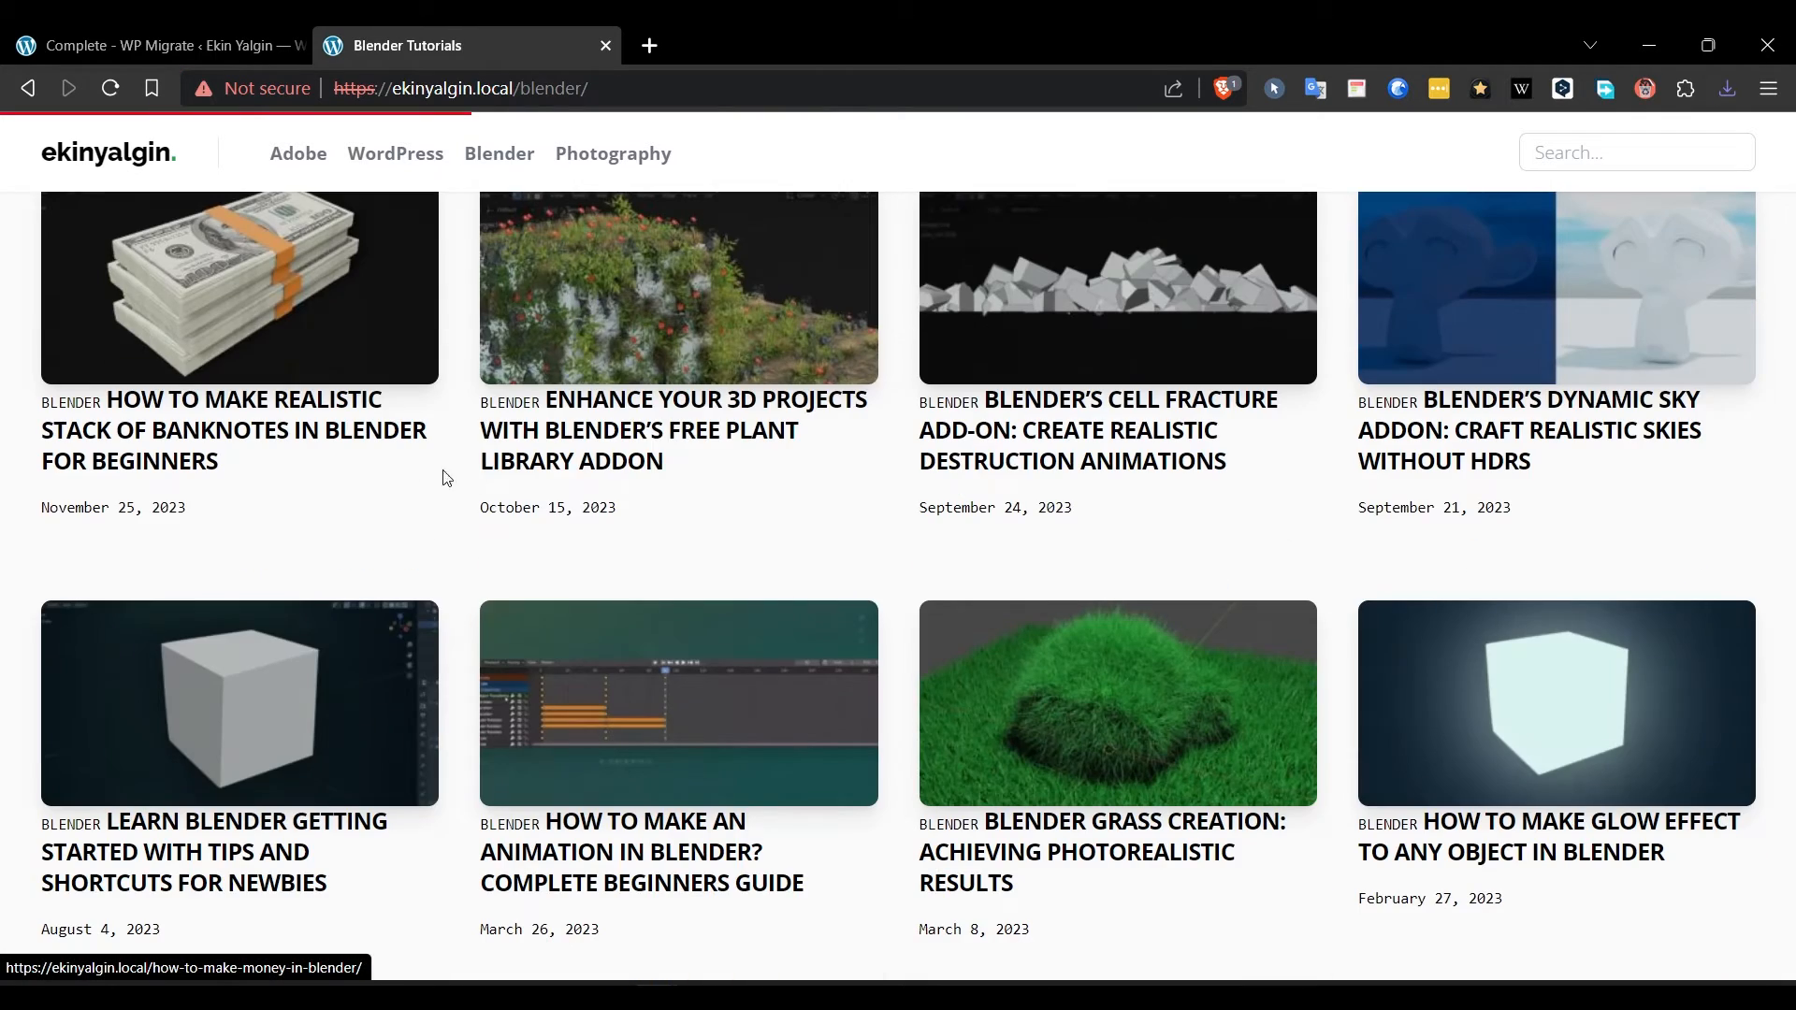
scroll(up, 3)
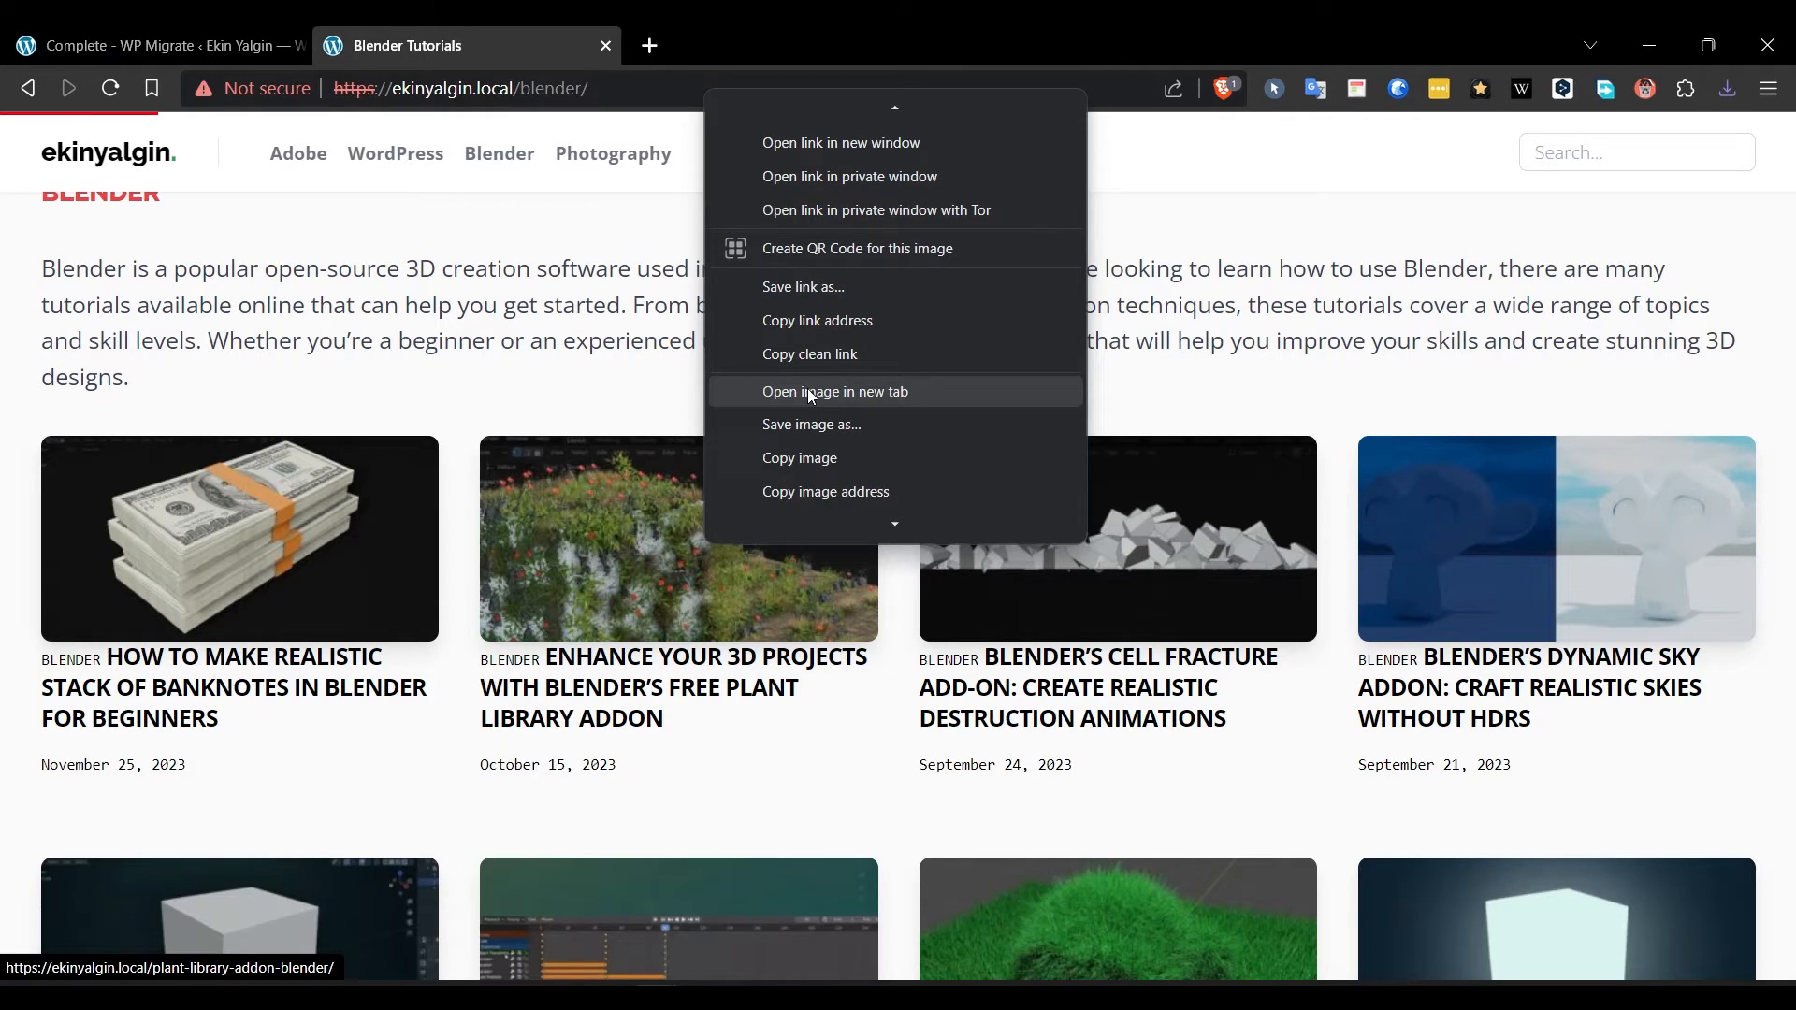
click(837, 391)
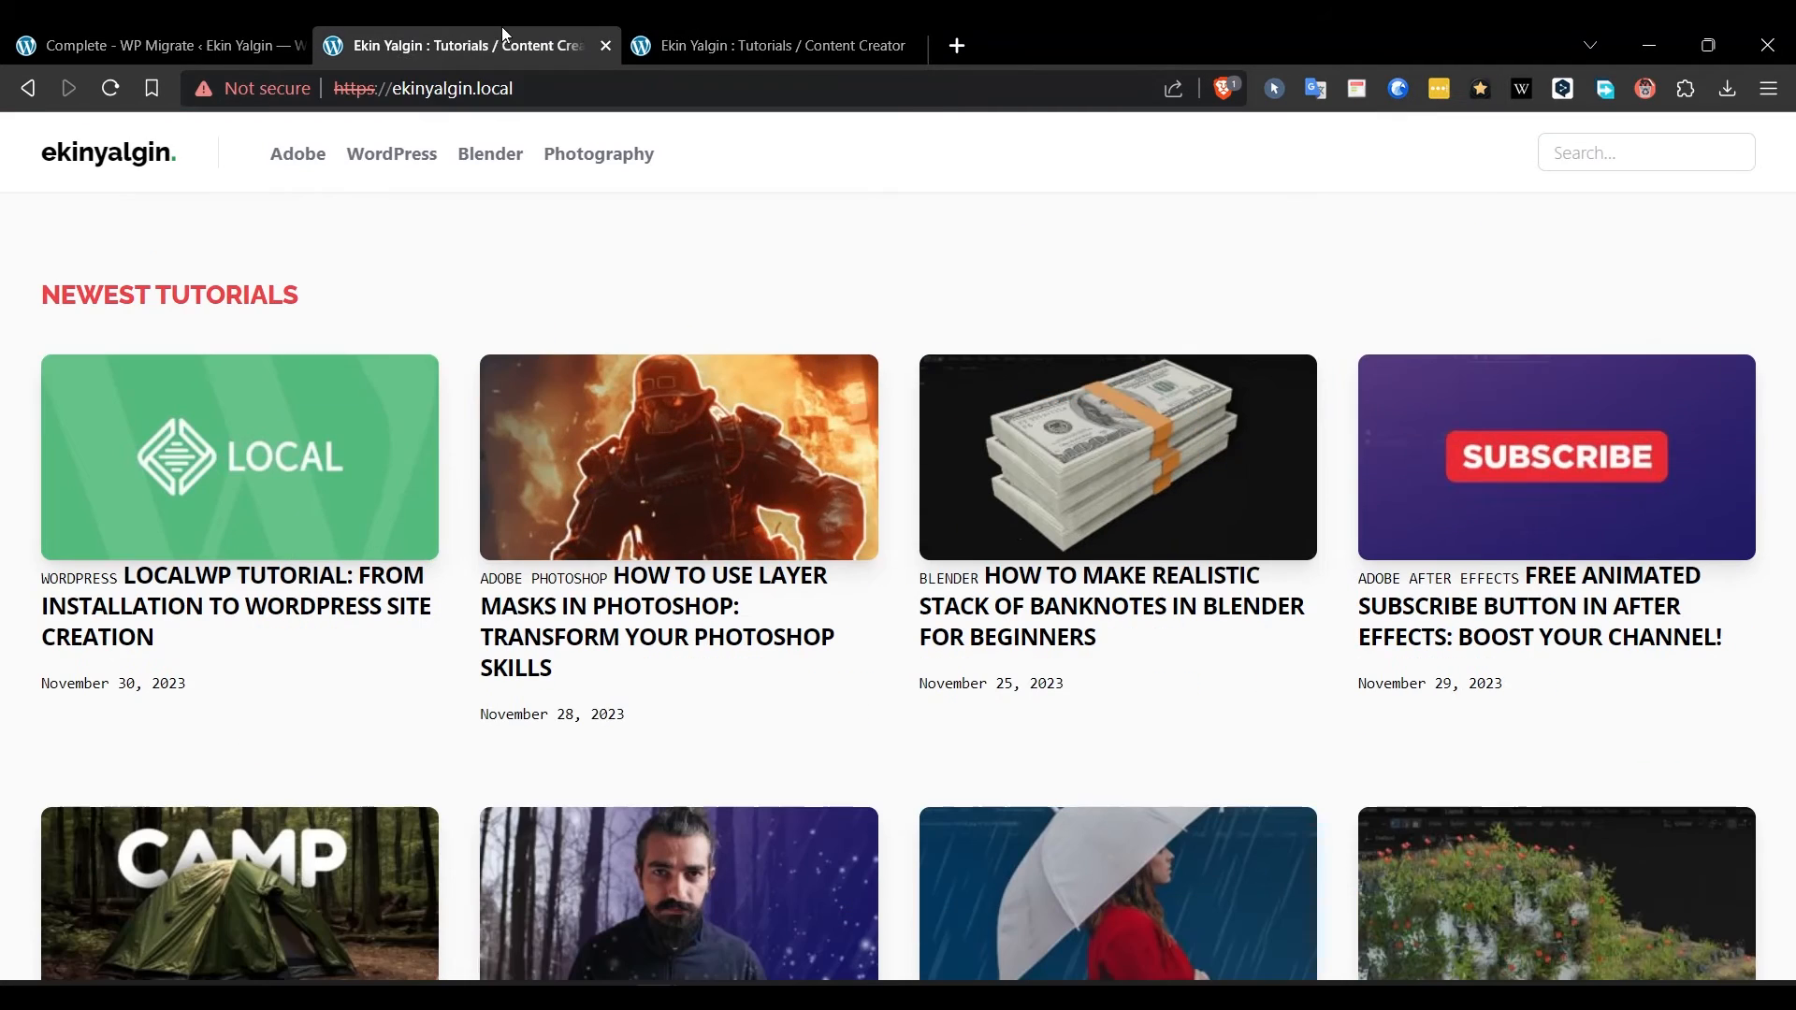
mouse_move(779, 46)
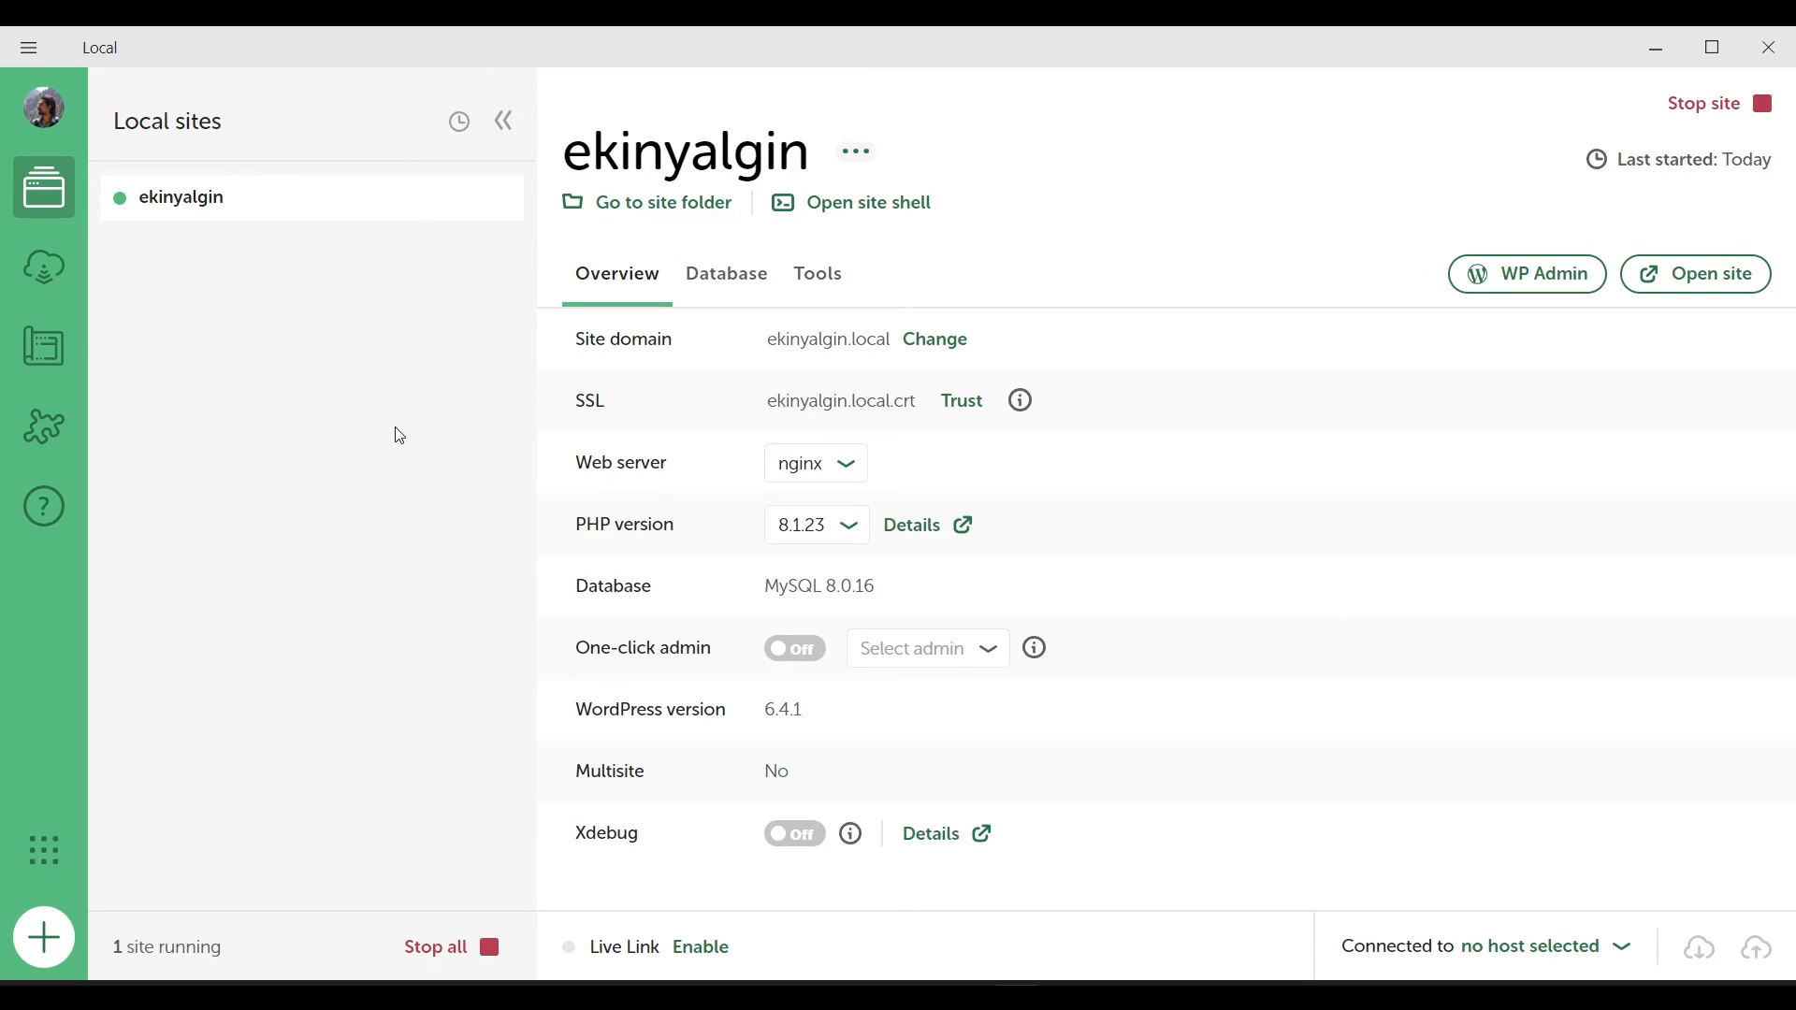
mouse_move(415, 373)
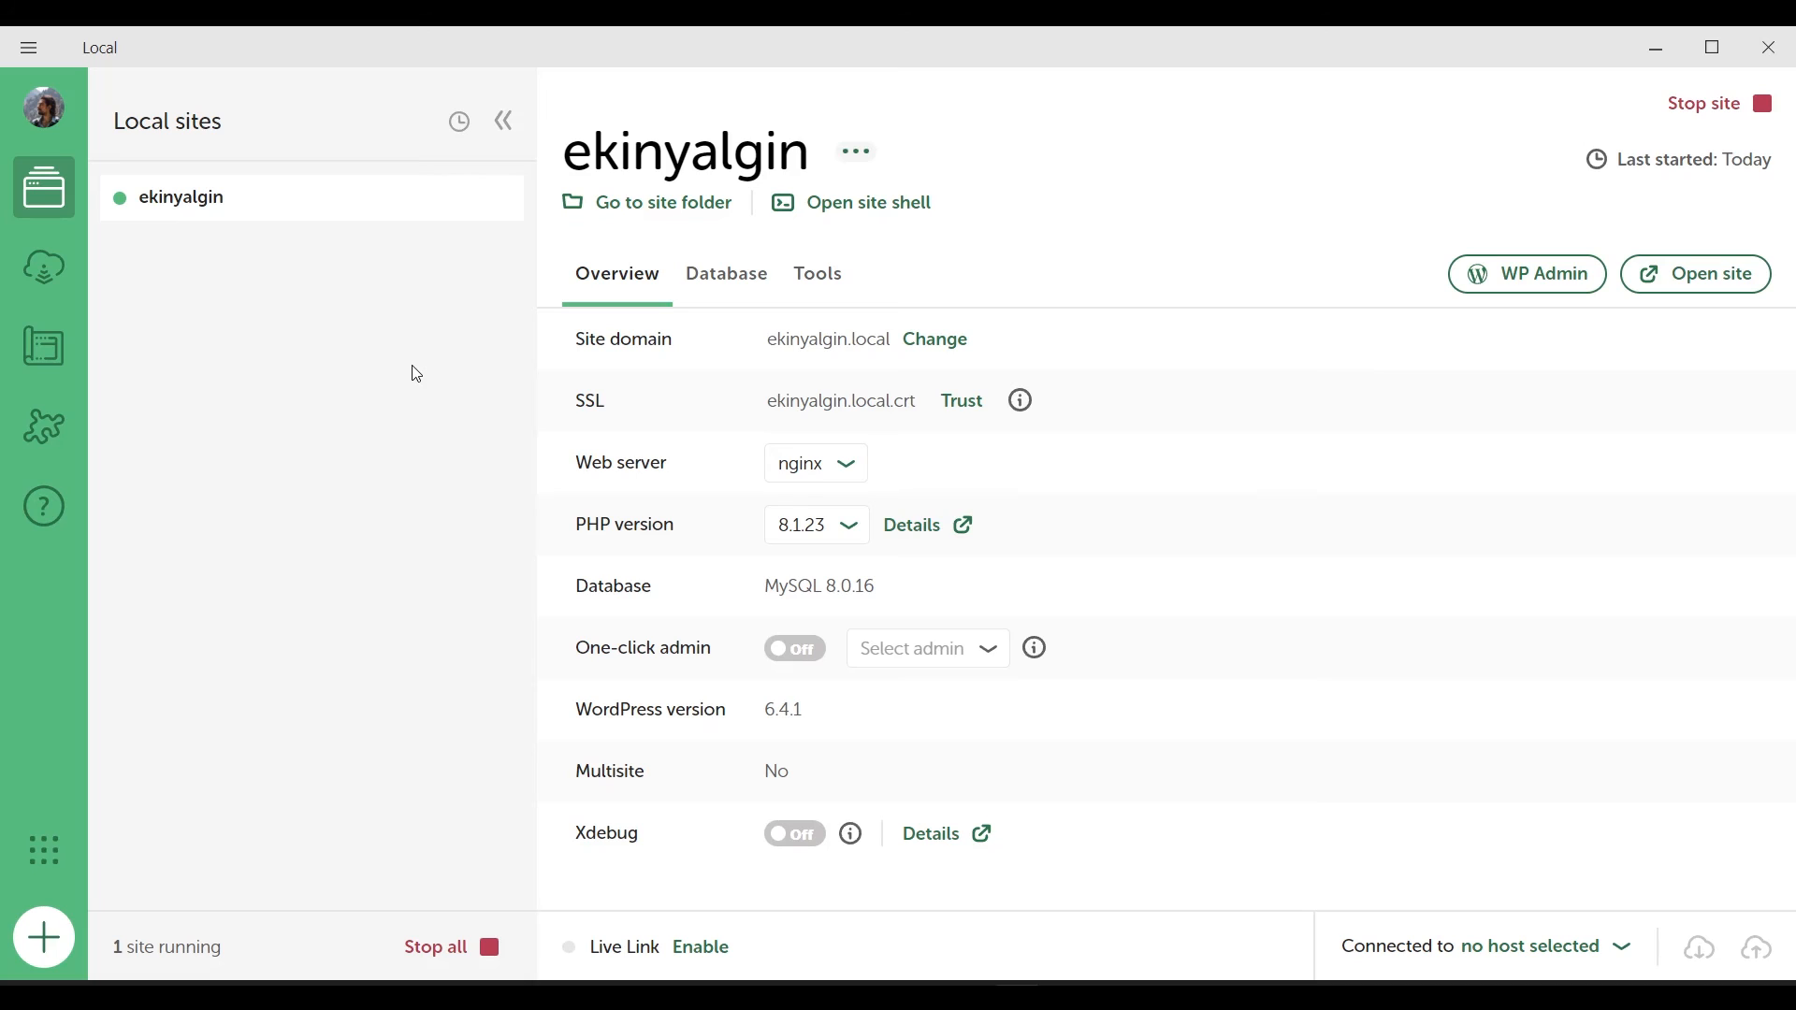
Step: Show the site's database details: localhost, port 10005, database local, user root
click(726, 274)
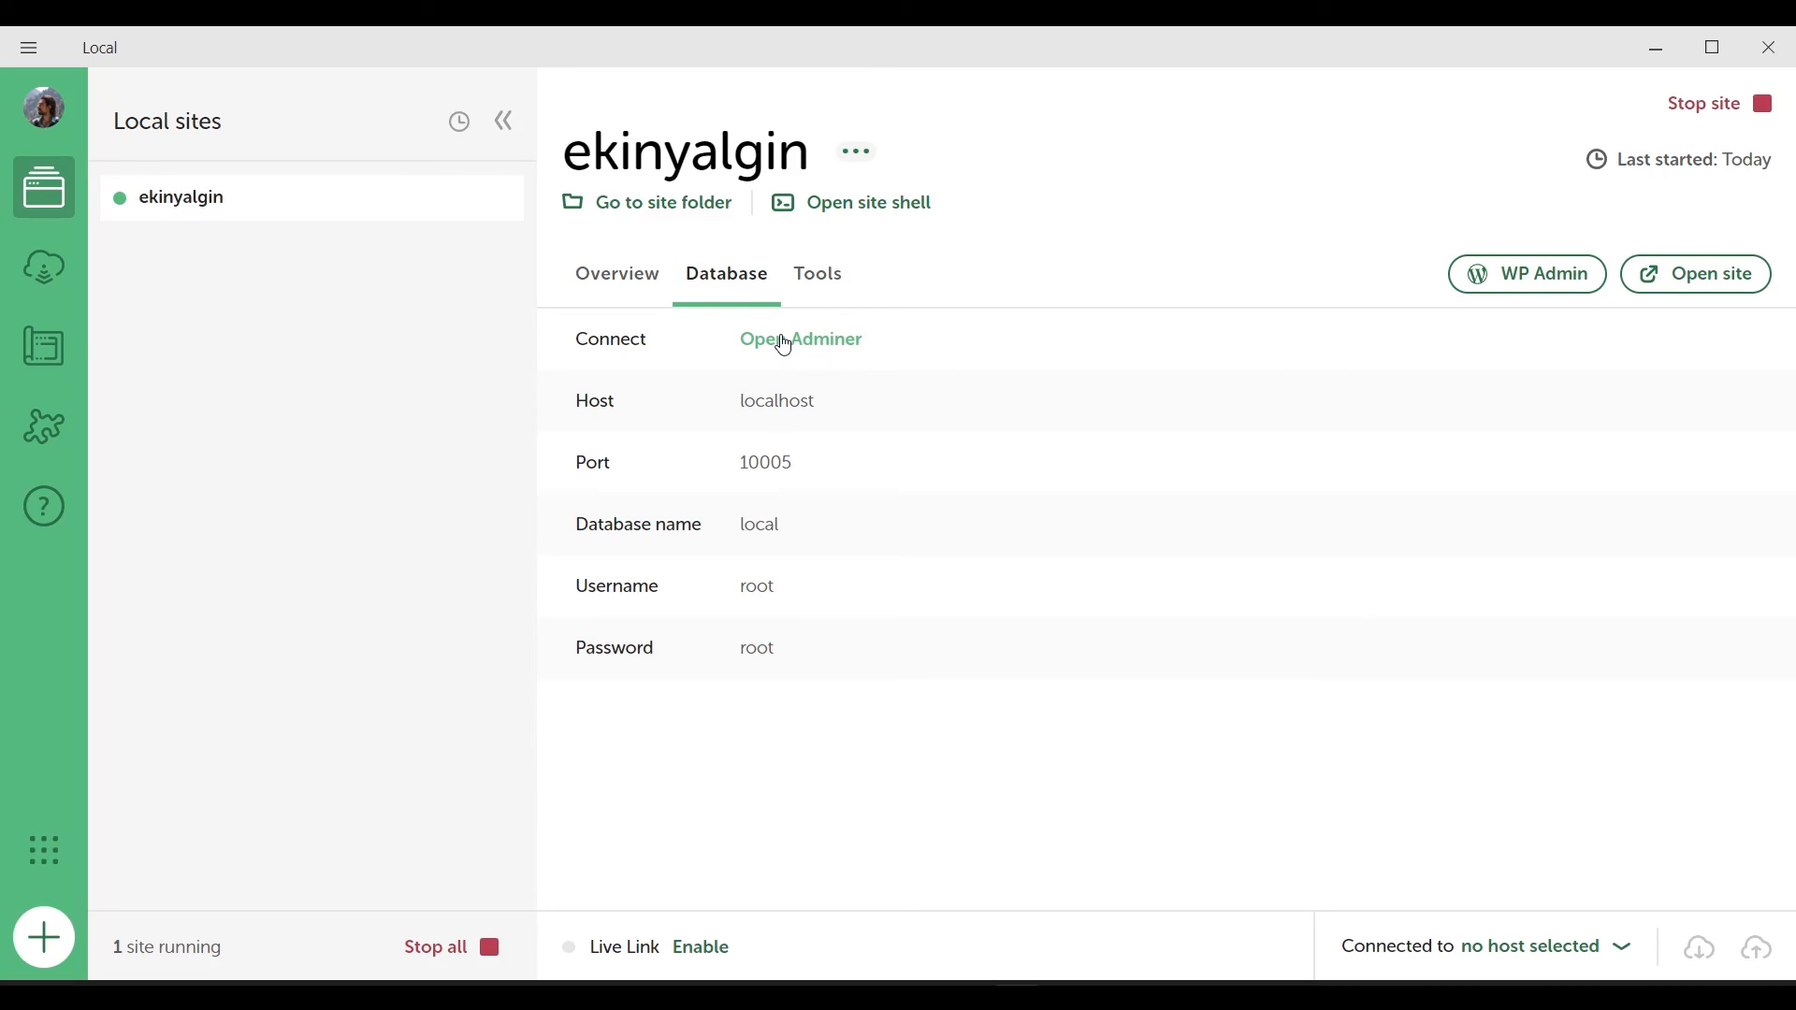
Step: View the 'local' database's 31 WordPress tables in Adminer, then return to Local's database details
click(800, 339)
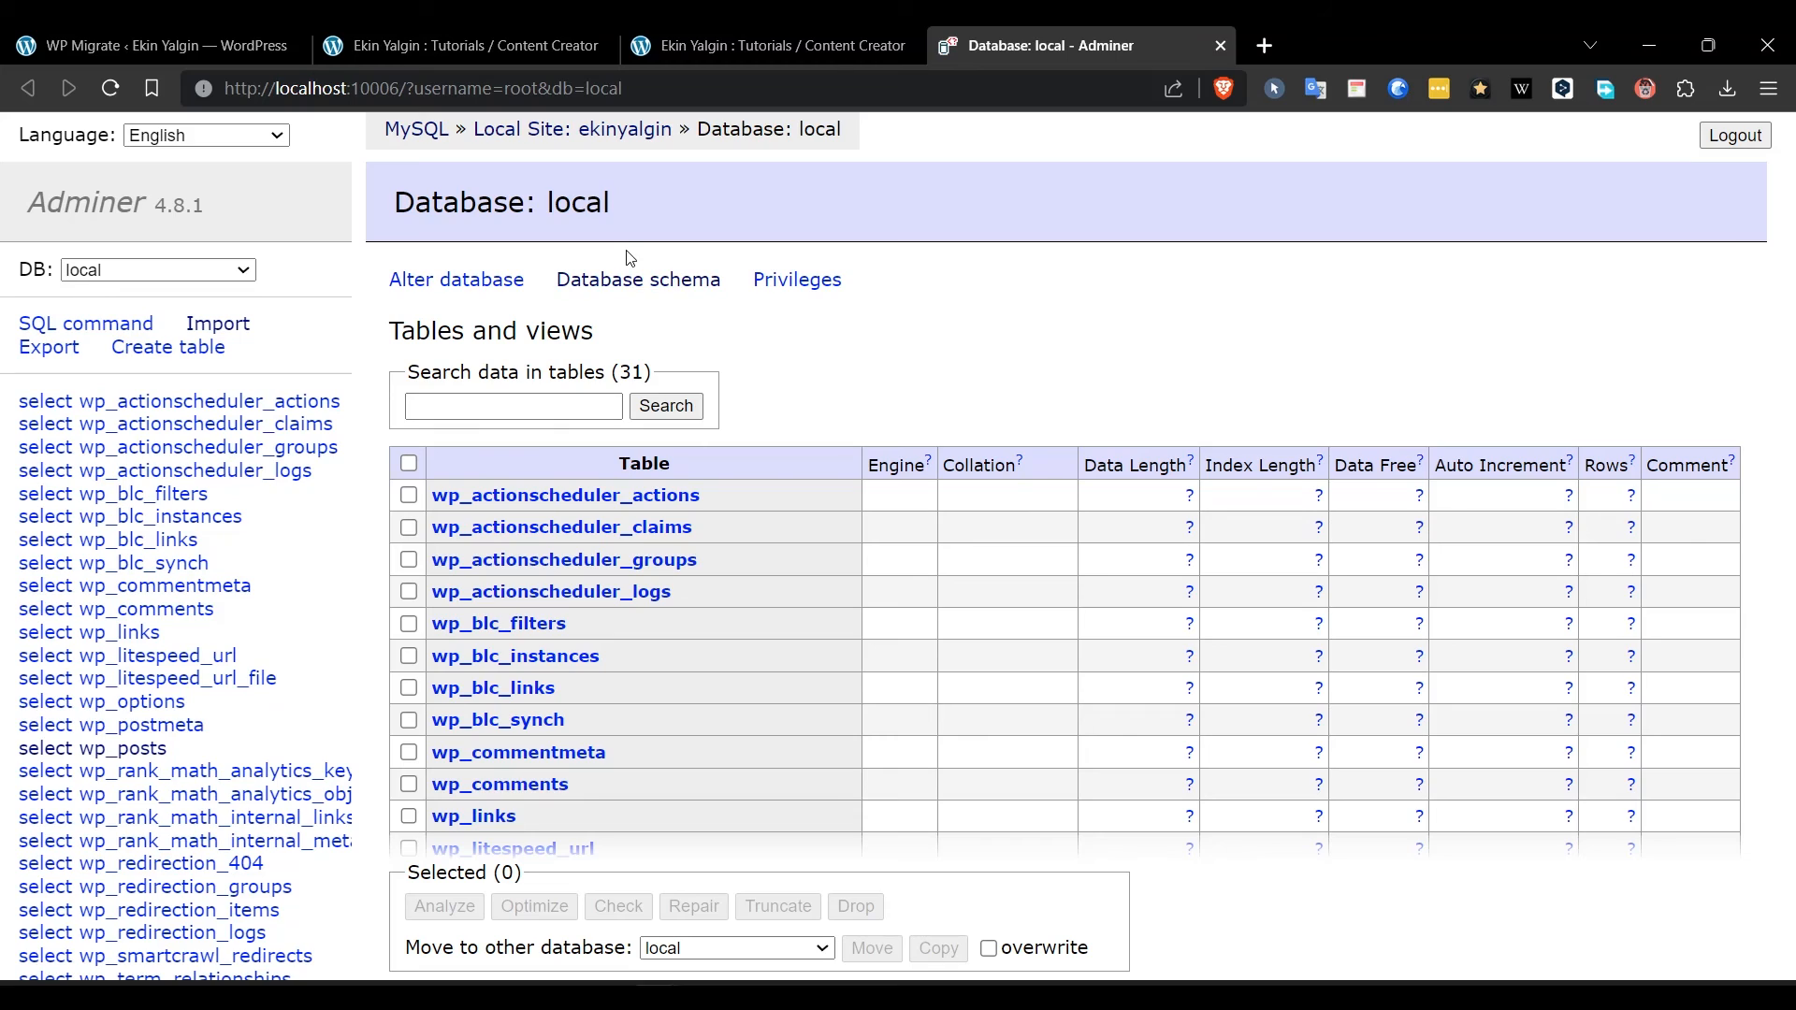
mouse_move(393, 172)
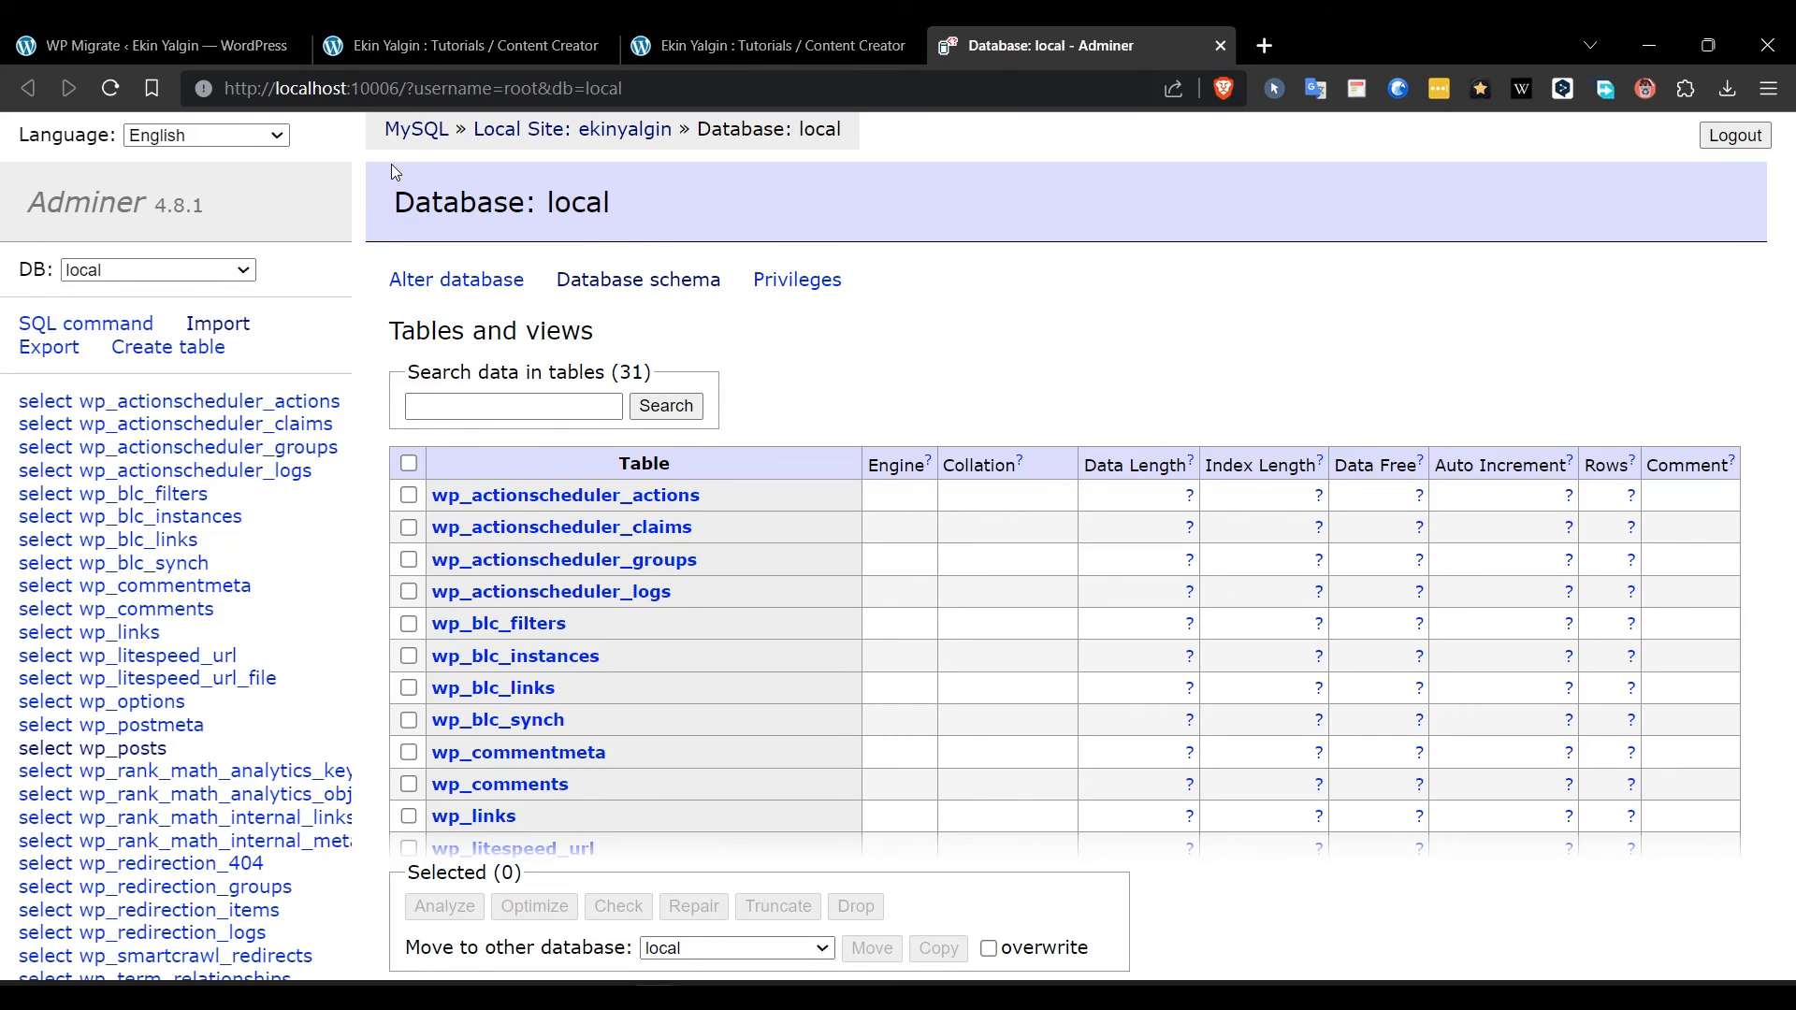
scroll(down, 3)
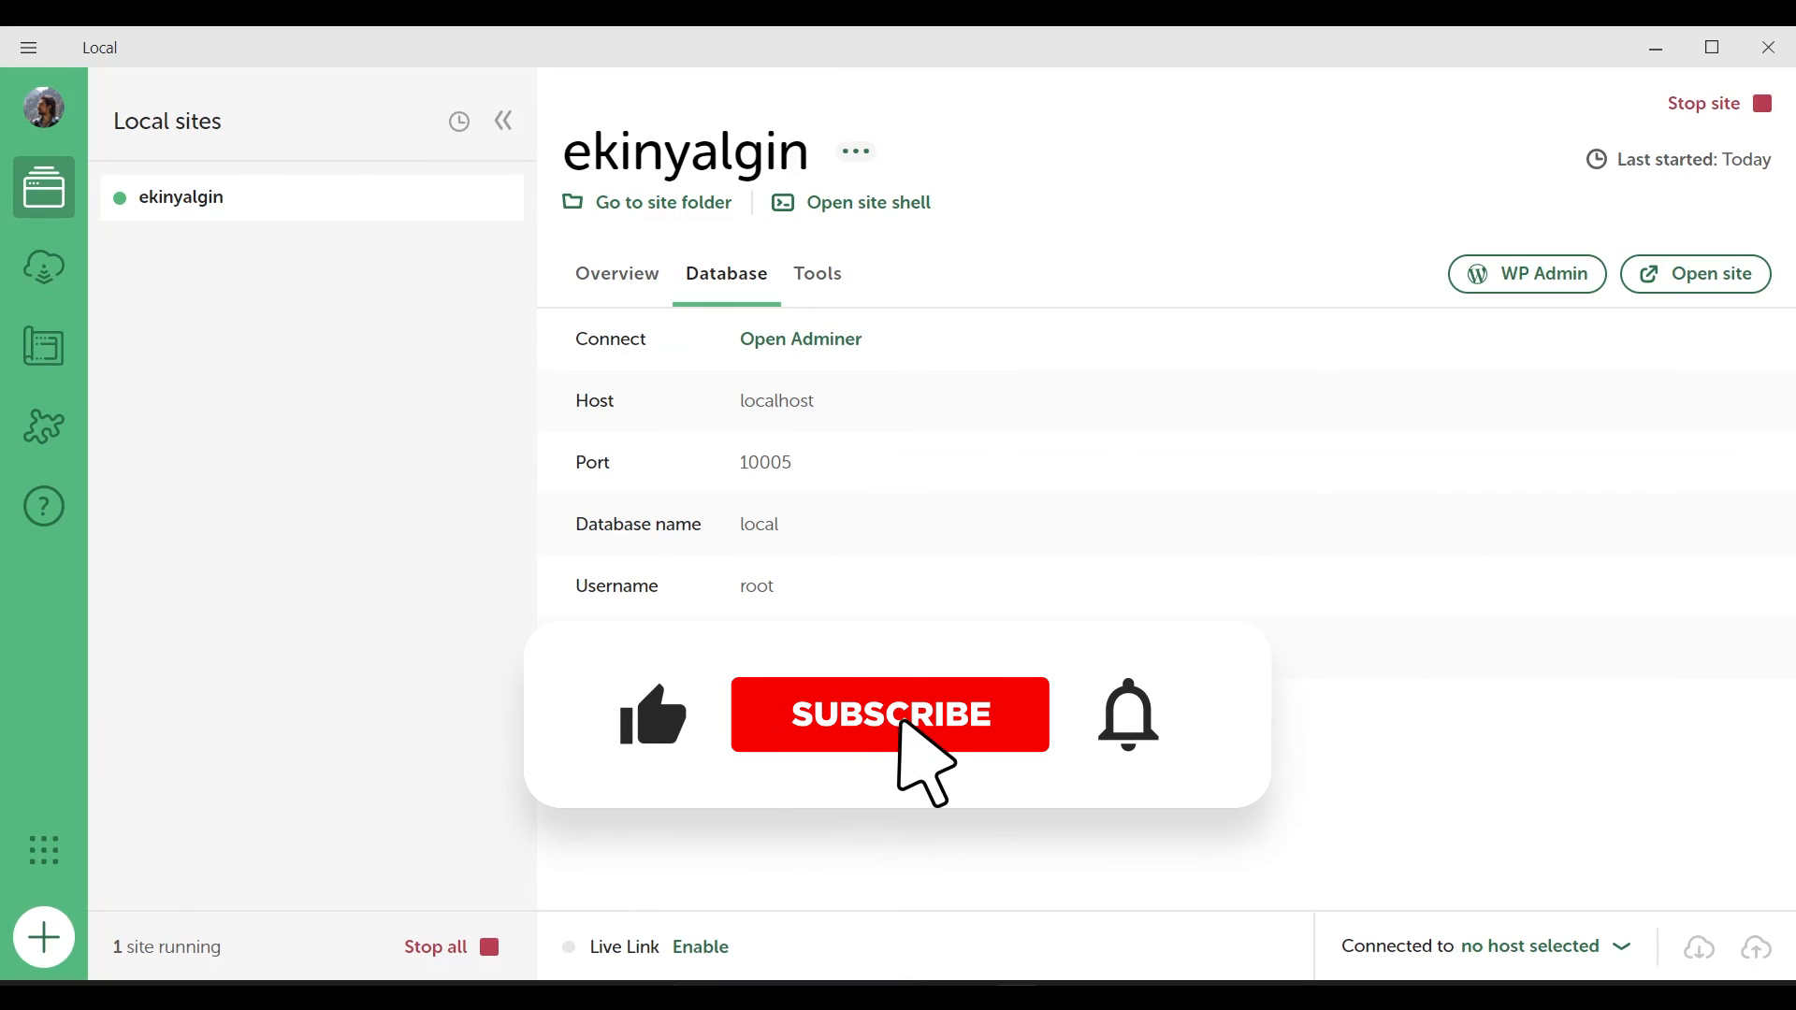
click(890, 713)
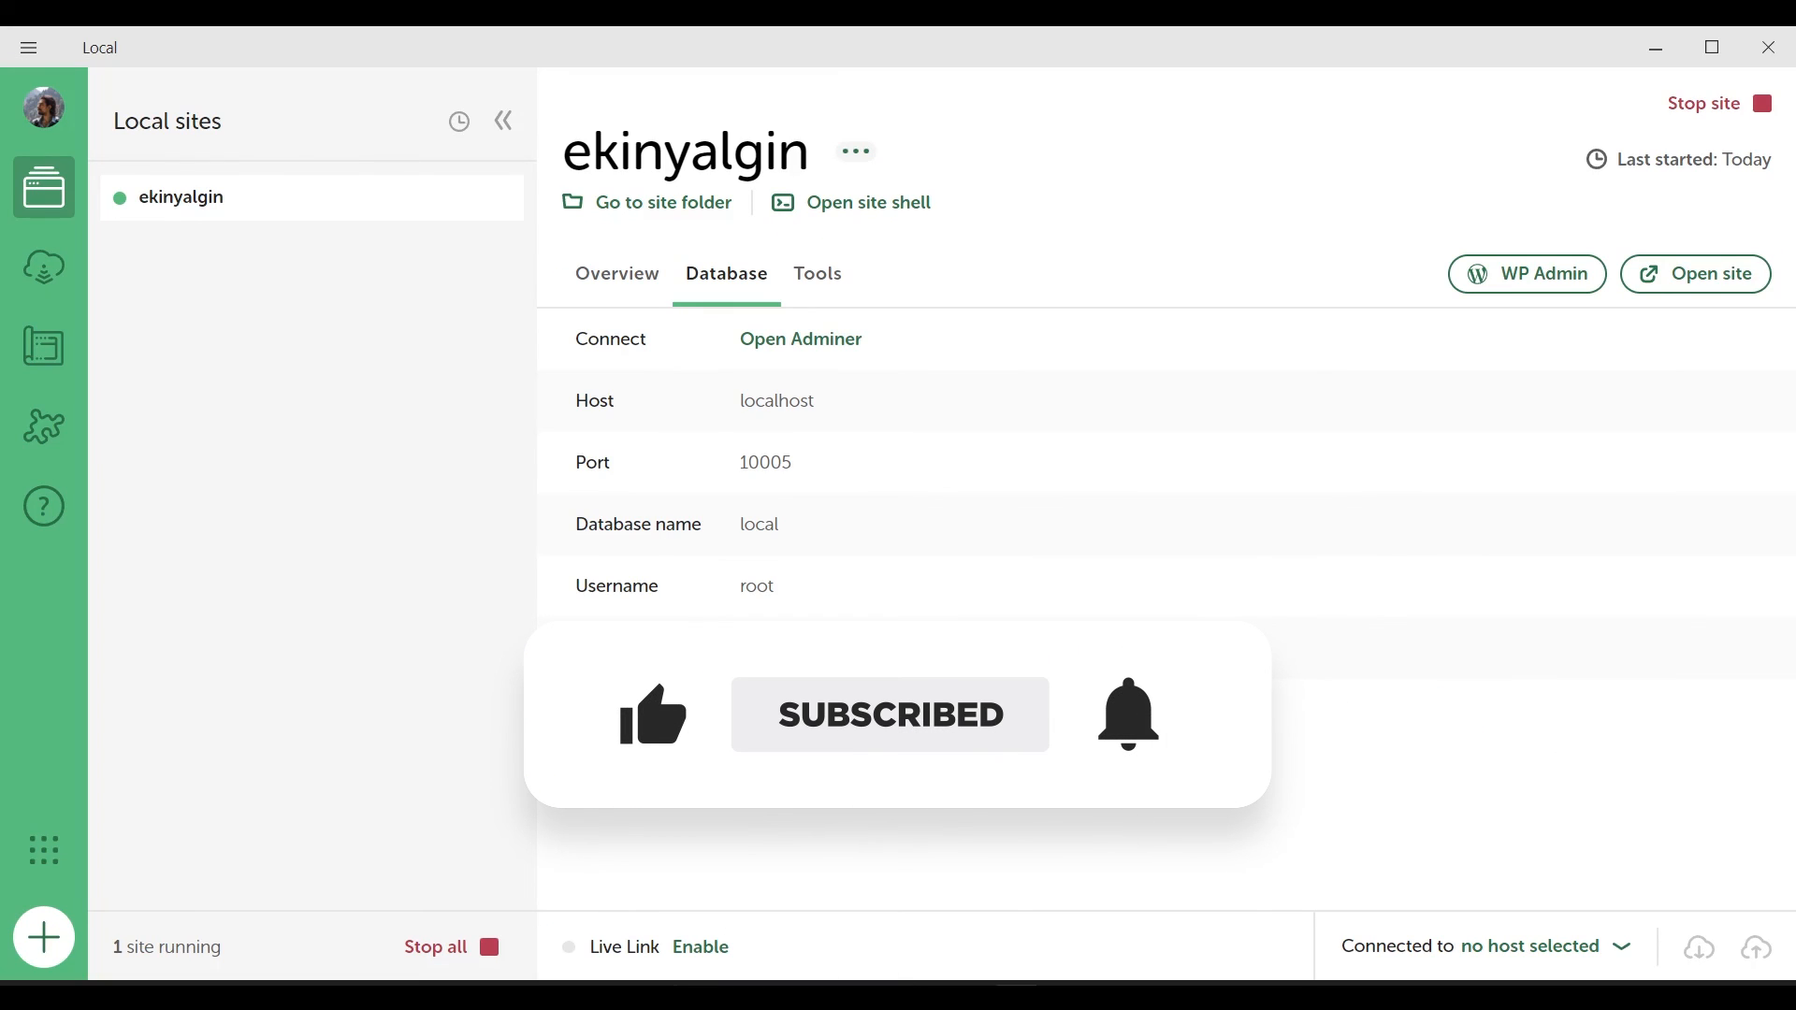